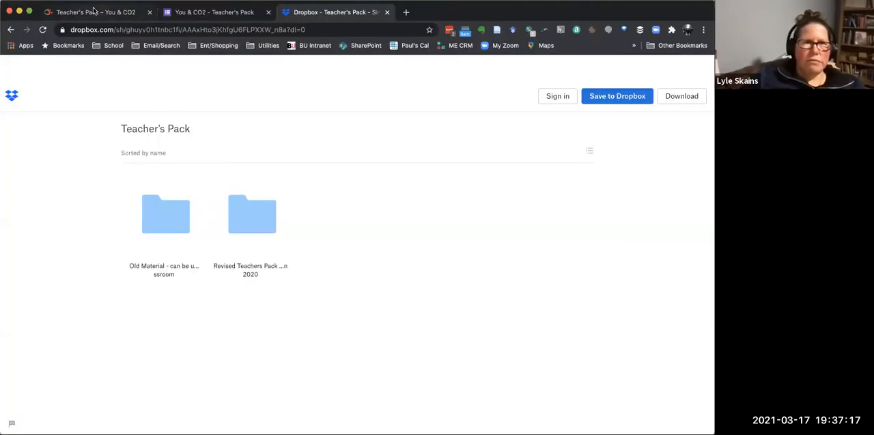
Step: Return to the youandco2.org home page from the Teacher's Pack page via the site logo
{"action": "left_click", "coordinate": [96, 11]}
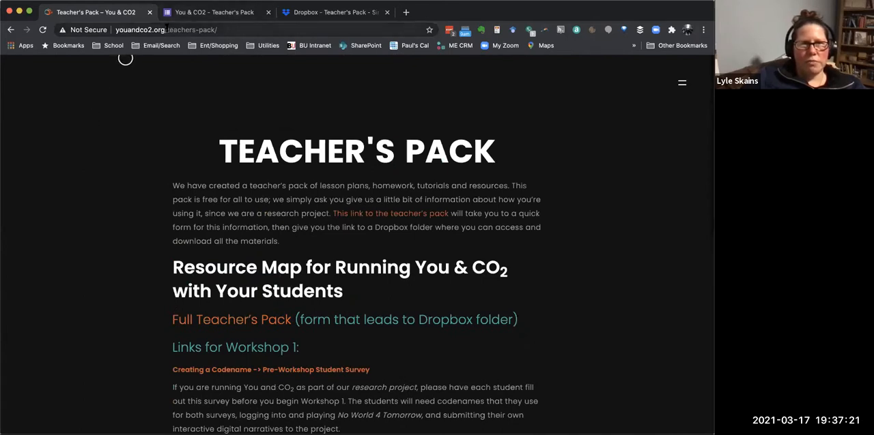
{"action": "left_click", "coordinate": [11, 30]}
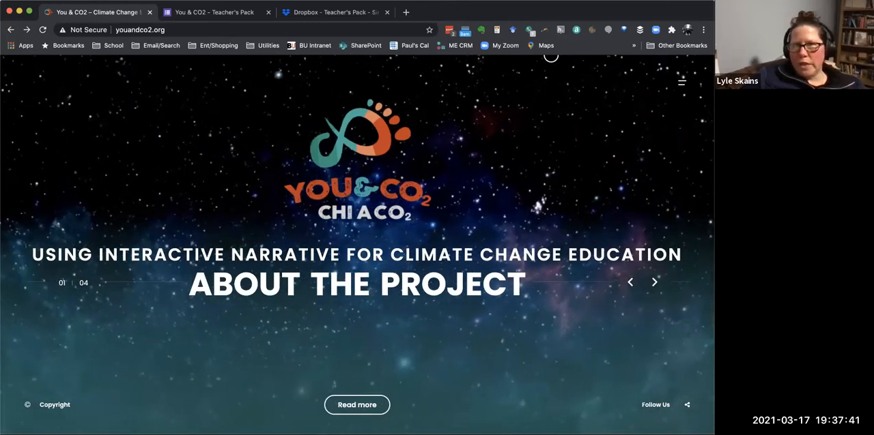
Step: Reveal the site's main menu with Games & Resources expanded
{"action": "left_click", "coordinate": [680, 82]}
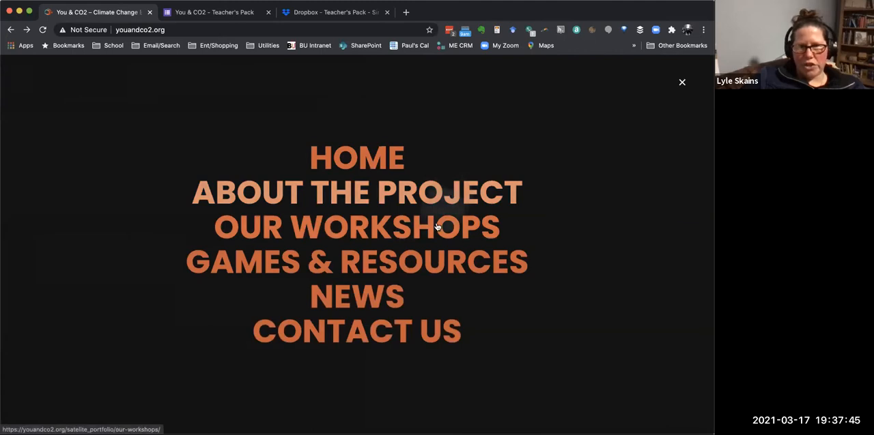
{"action": "mouse_move", "coordinate": [409, 263]}
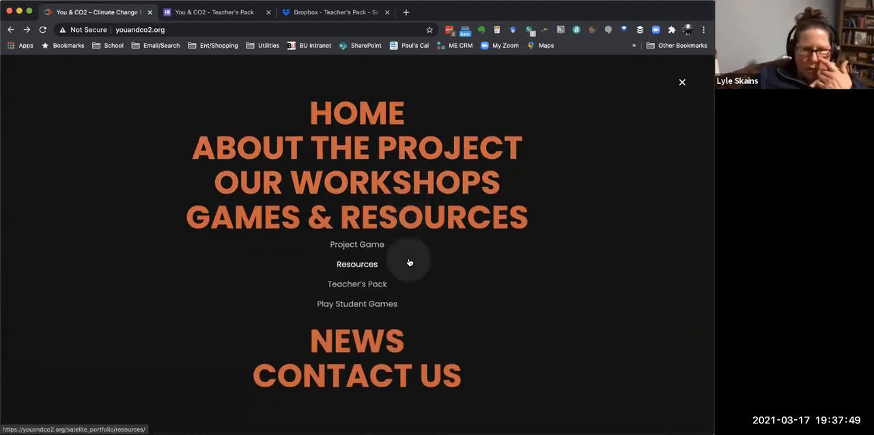
{"action": "mouse_move", "coordinate": [356, 283]}
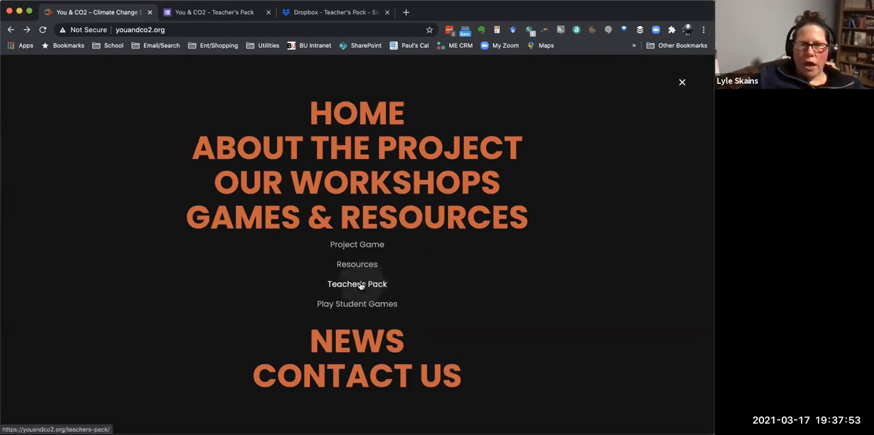
Step: Reach the Teacher's Pack page from the Games & Resources menu and view its resource map
{"action": "left_click", "coordinate": [356, 284]}
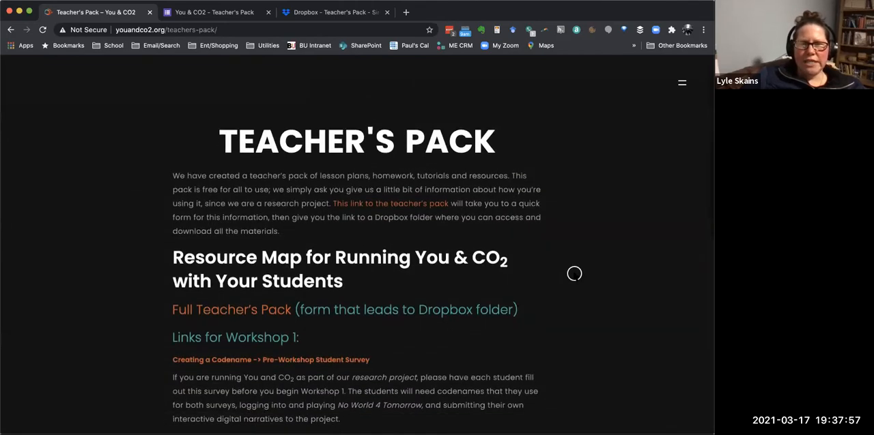
{"action": "scroll", "scroll_direction": "down", "scroll_amount": 3}
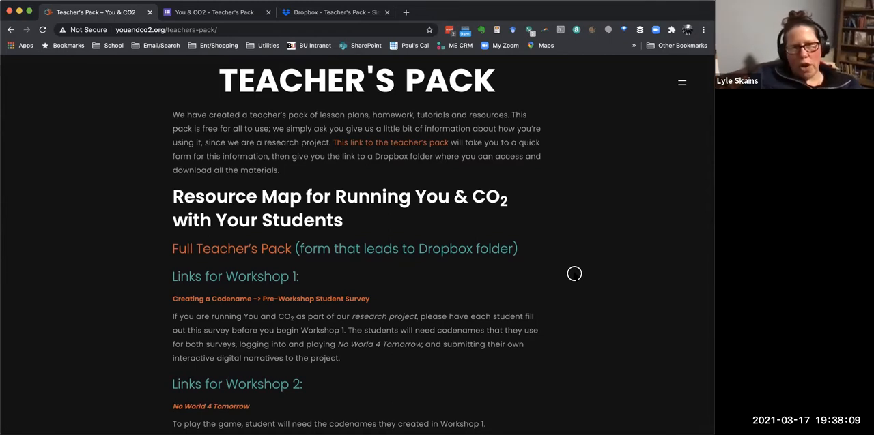
{"action": "mouse_move", "coordinate": [534, 299]}
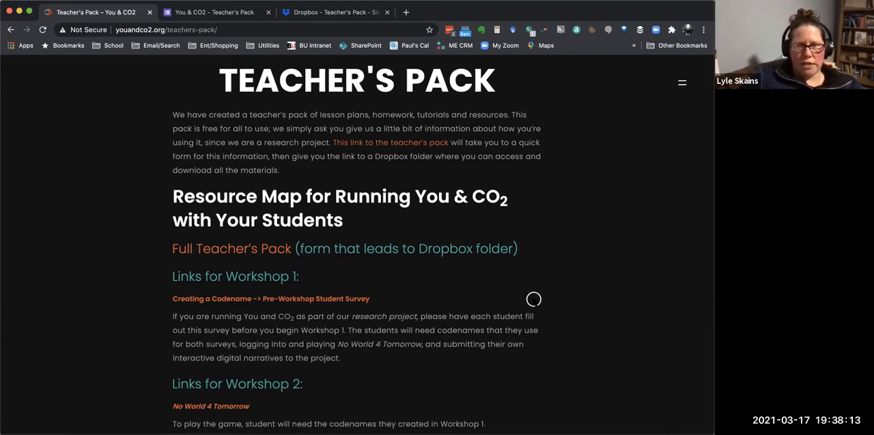
{"action": "mouse_move", "coordinate": [430, 205]}
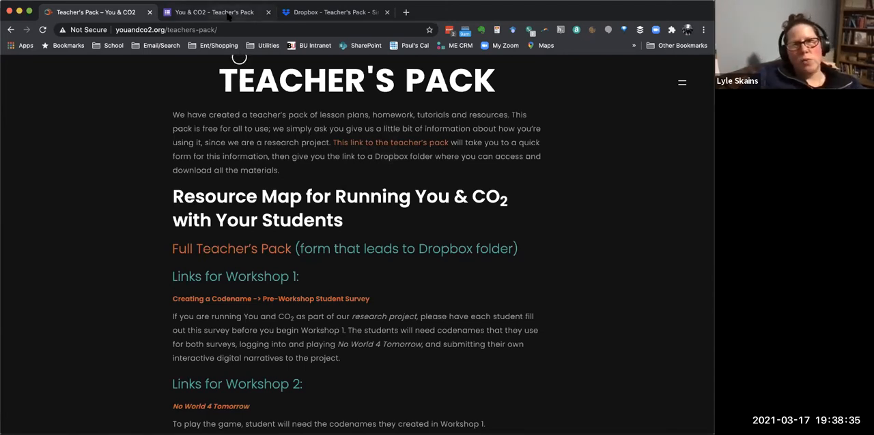
Step: Look through the Teacher's Pack Google Form questions on name, school, city, country and age groups
{"action": "left_click", "coordinate": [213, 12]}
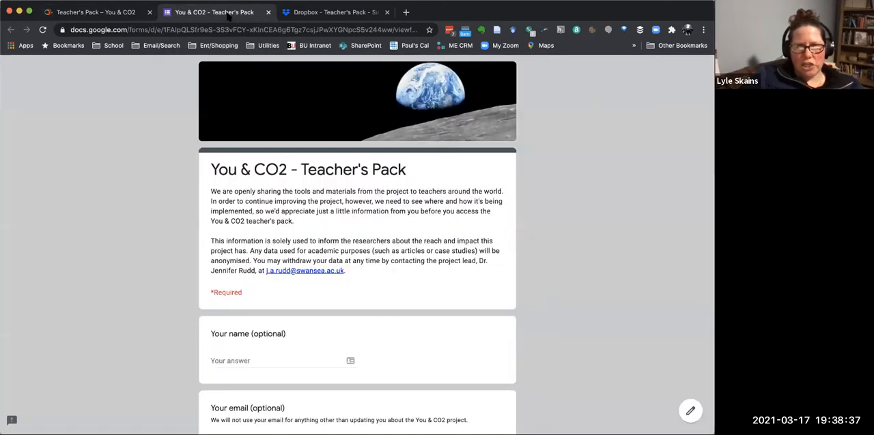
{"action": "scroll", "scroll_direction": "down", "scroll_amount": 3}
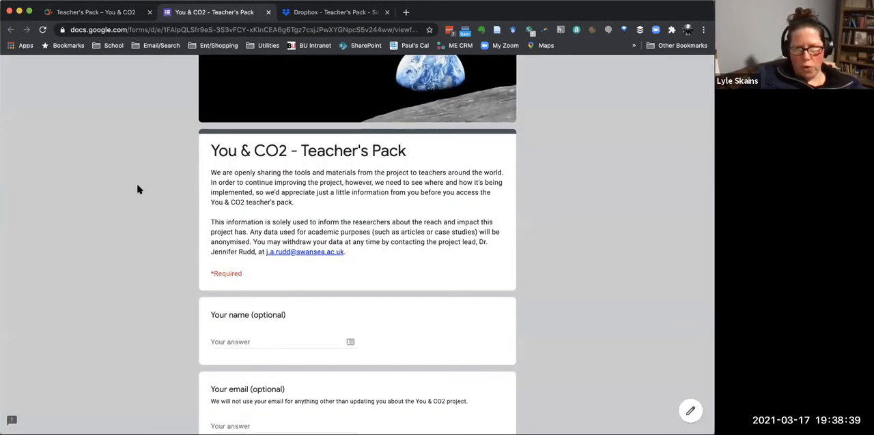
{"action": "scroll", "scroll_direction": "down", "scroll_amount": 3}
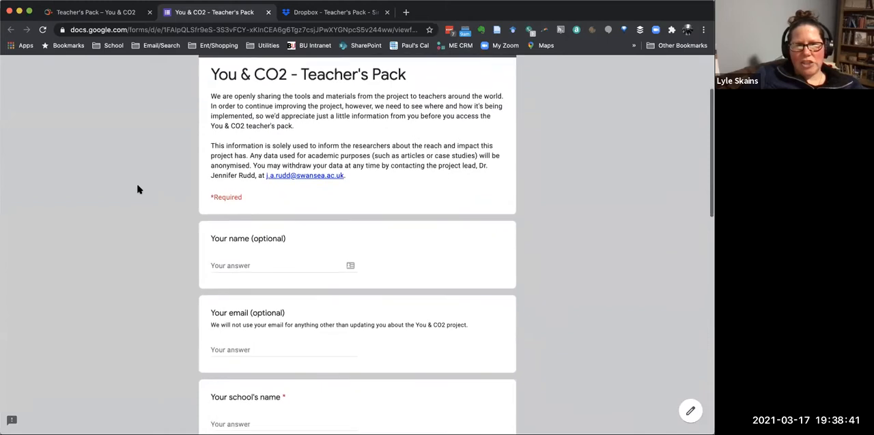
{"action": "scroll", "scroll_direction": "down", "scroll_amount": 3}
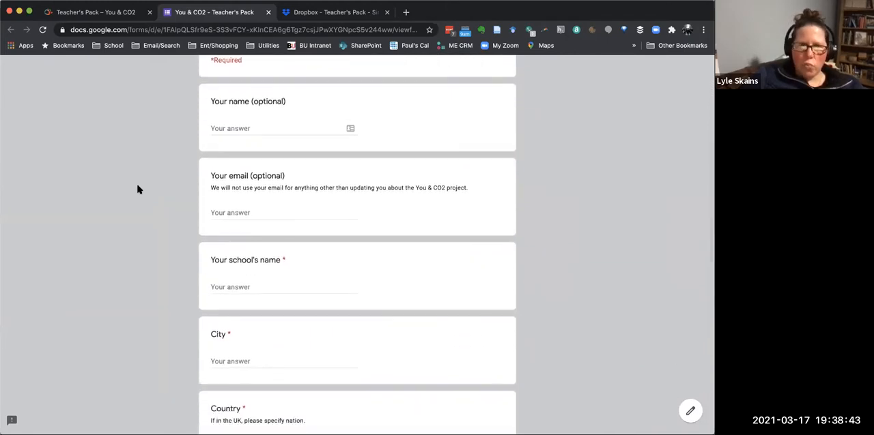
{"action": "mouse_move", "coordinate": [145, 189]}
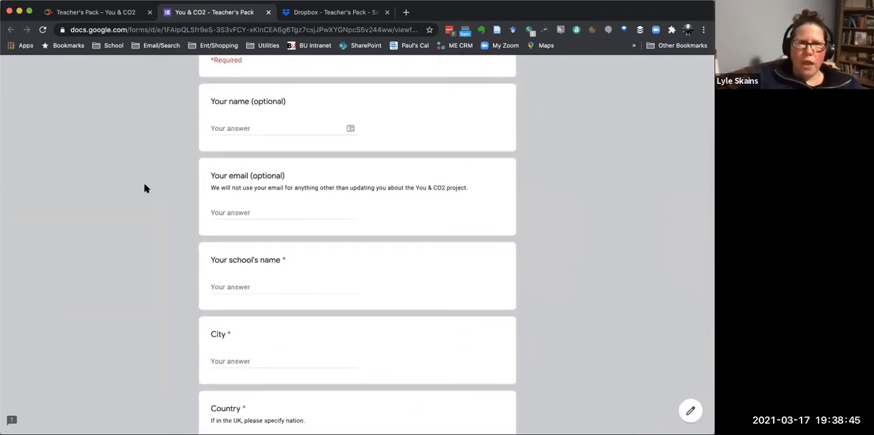
{"action": "mouse_move", "coordinate": [191, 223]}
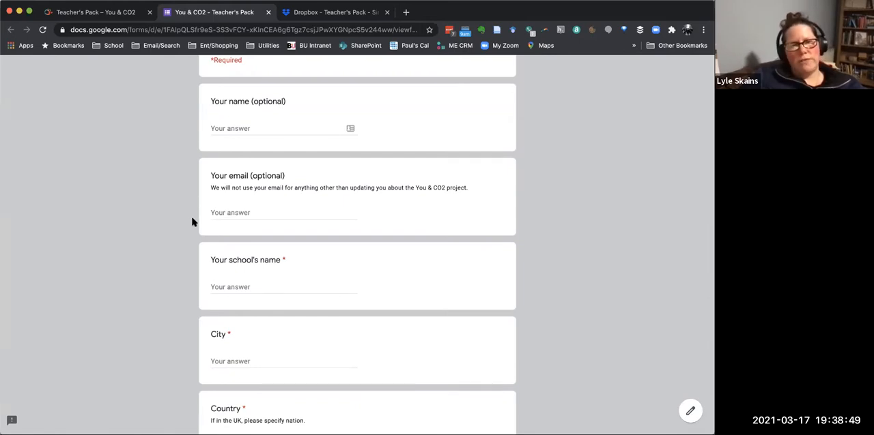
{"action": "scroll", "scroll_direction": "down", "scroll_amount": 3}
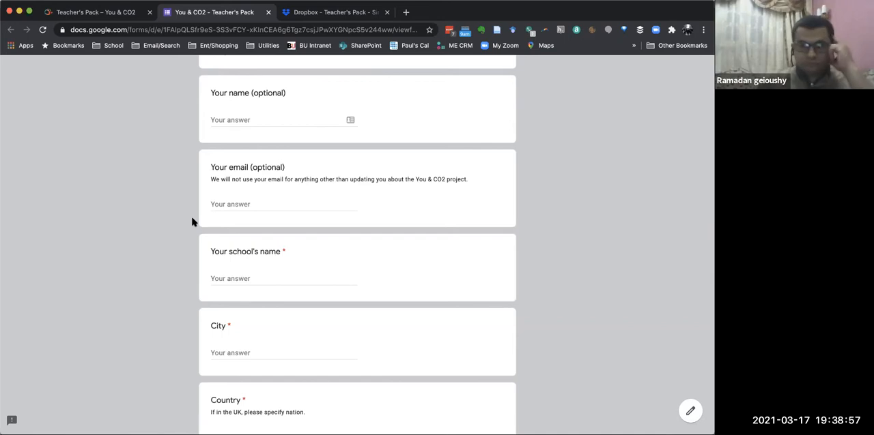
{"action": "scroll", "scroll_direction": "down", "scroll_amount": 3}
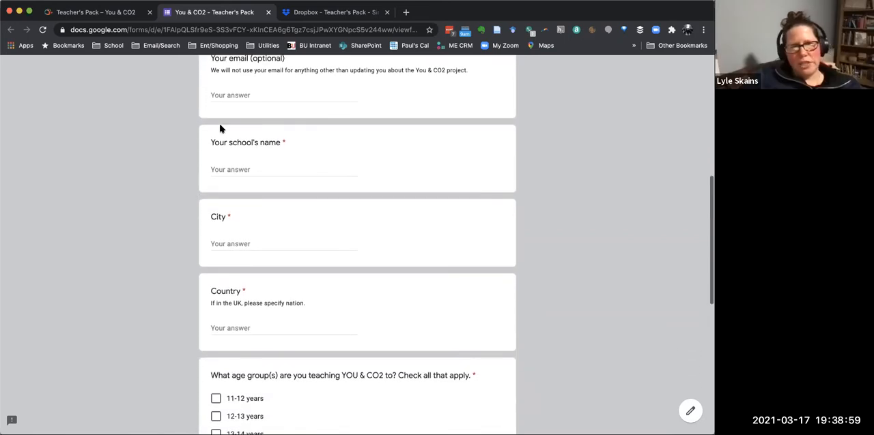
{"action": "mouse_move", "coordinate": [155, 374]}
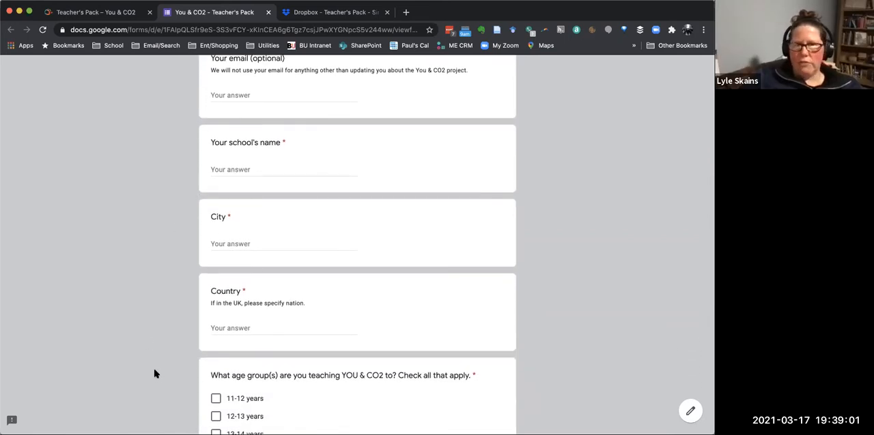
{"action": "scroll", "scroll_direction": "down", "scroll_amount": 3}
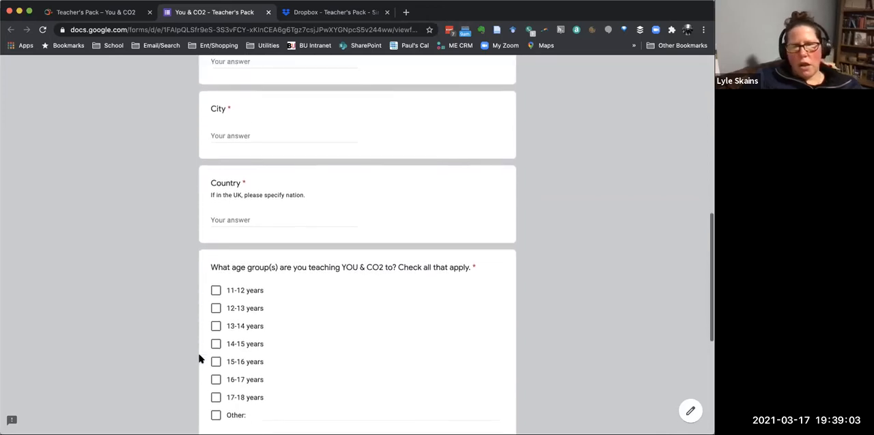
{"action": "scroll", "scroll_direction": "down", "scroll_amount": 3}
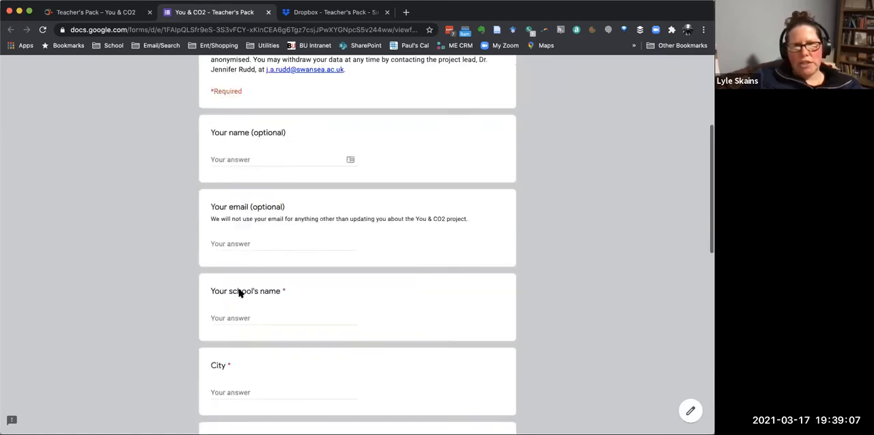
{"action": "scroll", "scroll_direction": "up", "scroll_amount": 3}
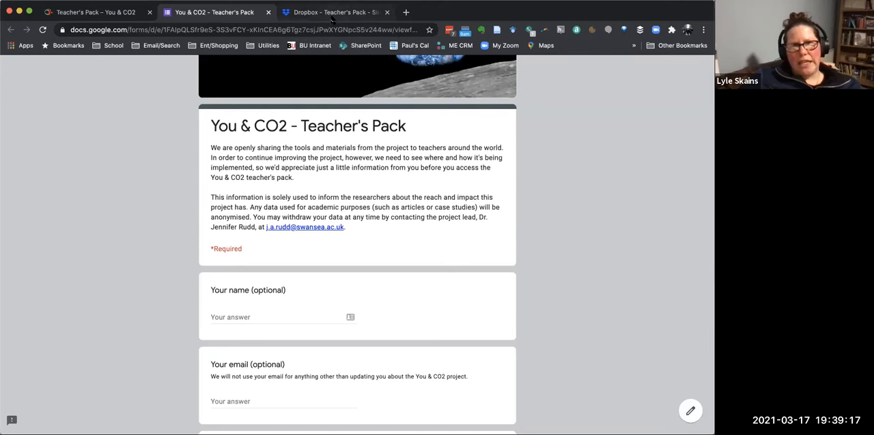
Step: View the shared Teacher's Pack Dropbox folder with Old Material and Revised Teachers Pack 2020
{"action": "left_click", "coordinate": [334, 11]}
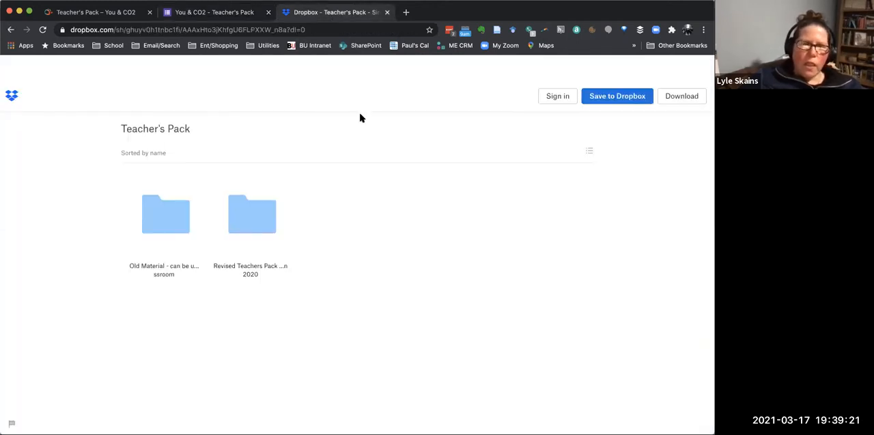
{"action": "mouse_move", "coordinate": [165, 216]}
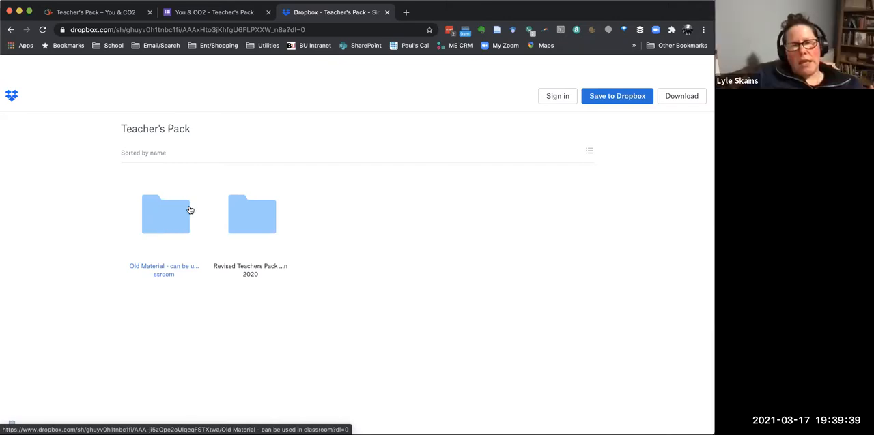
{"action": "mouse_move", "coordinate": [251, 213]}
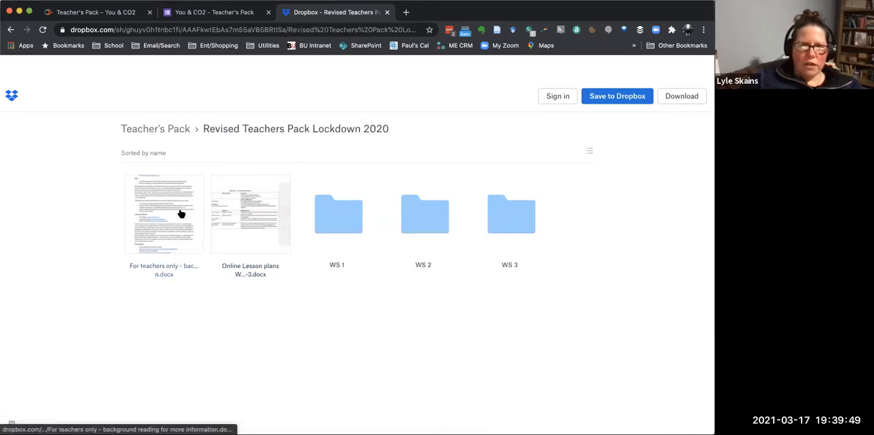
{"action": "mouse_move", "coordinate": [136, 224]}
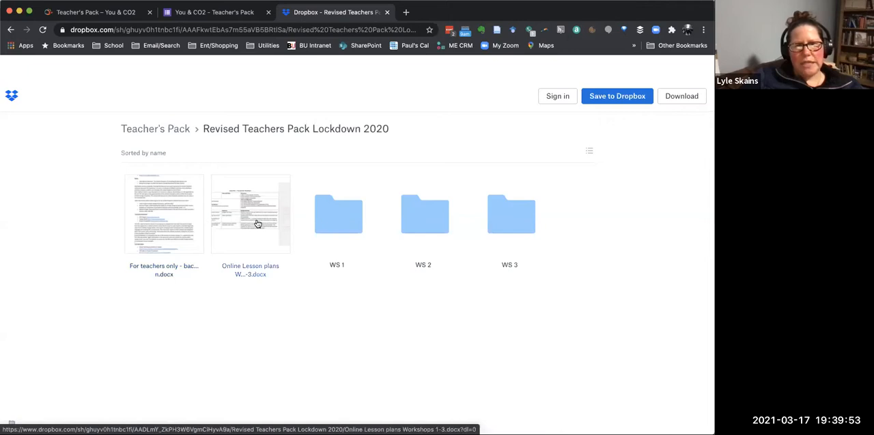
{"action": "mouse_move", "coordinate": [248, 226]}
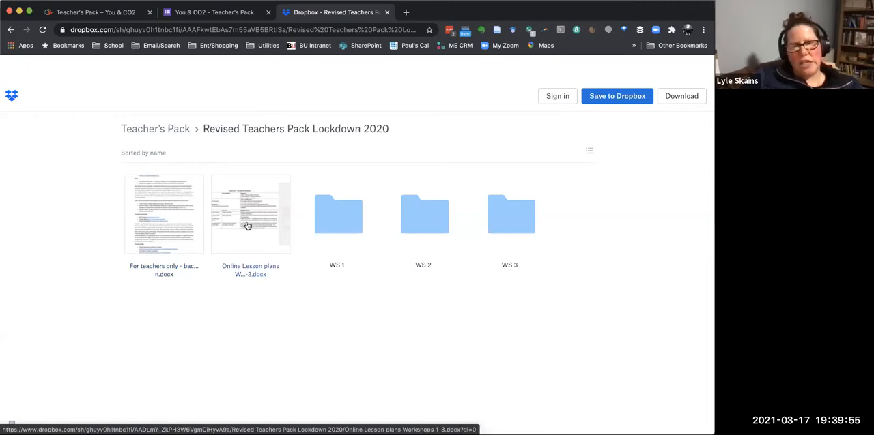
{"action": "left_click", "coordinate": [339, 215]}
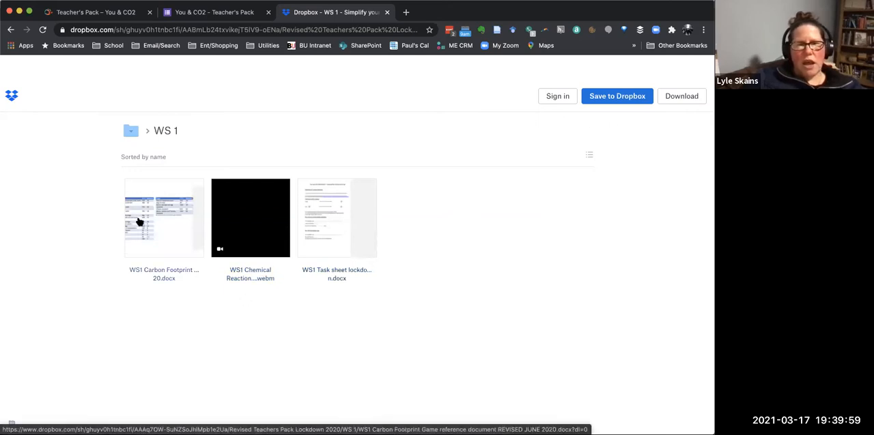
{"action": "mouse_move", "coordinate": [153, 235]}
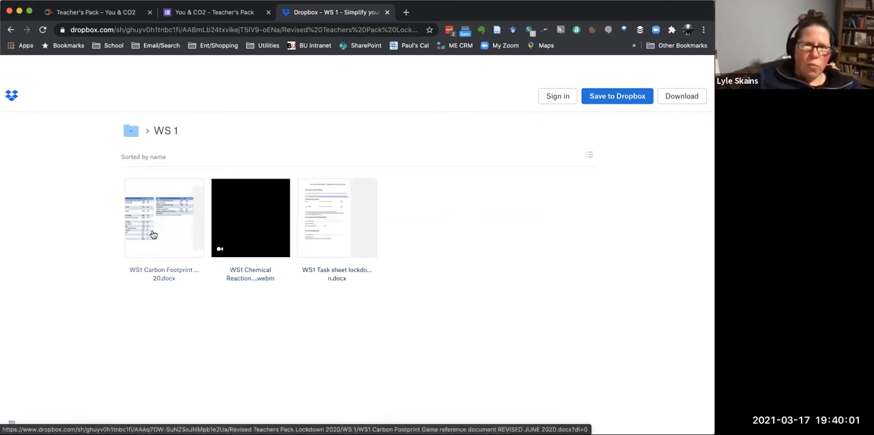
{"action": "mouse_move", "coordinate": [233, 72]}
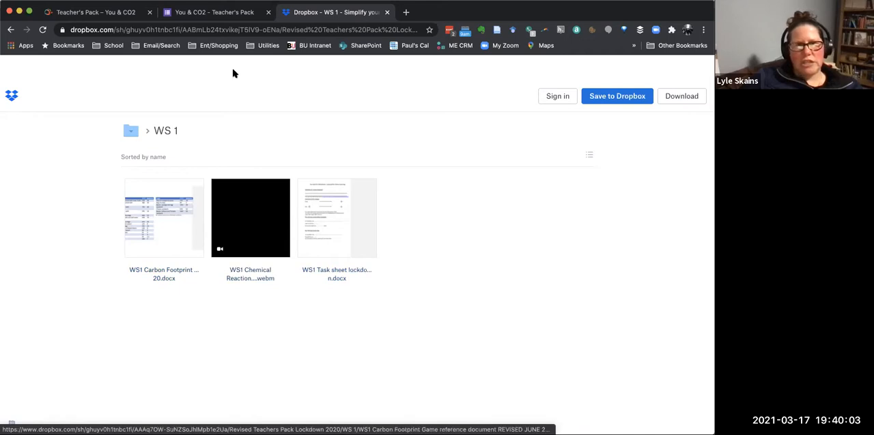
{"action": "mouse_move", "coordinate": [270, 93]}
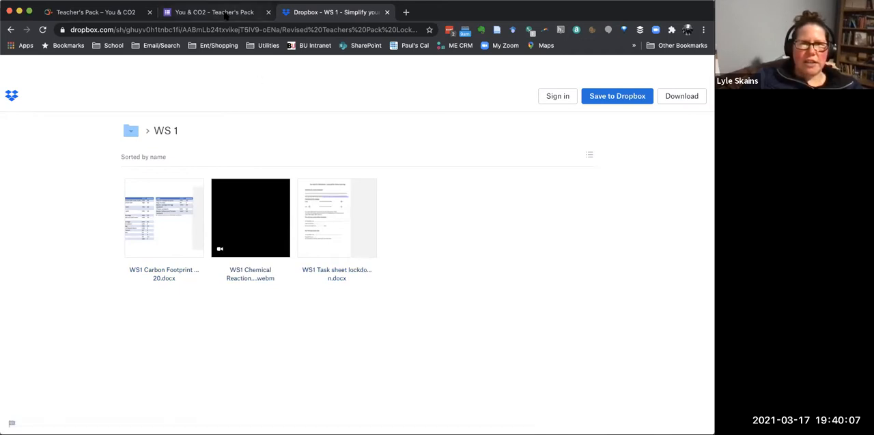
Step: Bring the Teacher's Pack resource map with links for Workshops 1 through 4 into view
{"action": "left_click", "coordinate": [93, 13]}
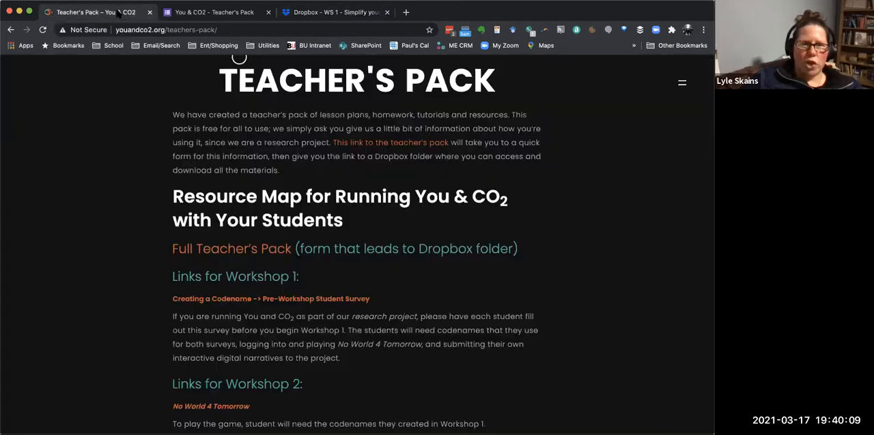
{"action": "scroll", "scroll_direction": "down", "scroll_amount": 3}
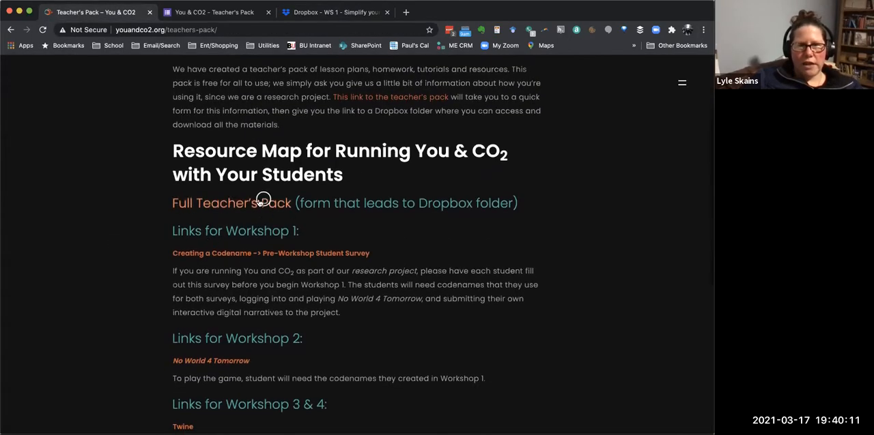
{"action": "mouse_move", "coordinate": [204, 175]}
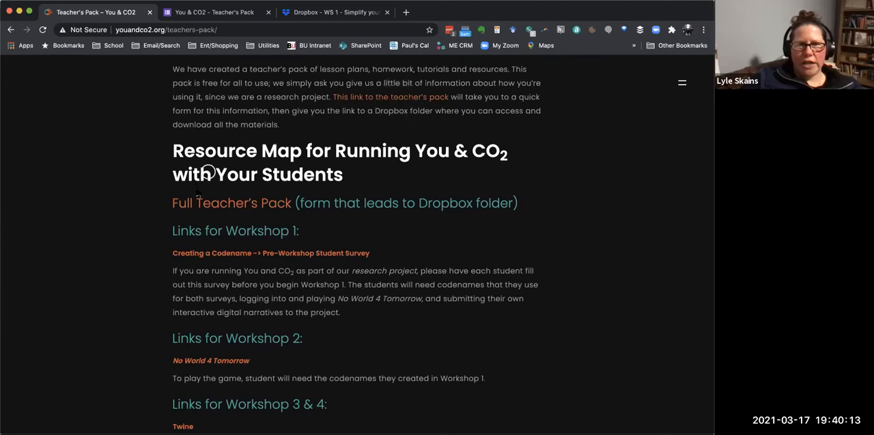
{"action": "mouse_move", "coordinate": [156, 240]}
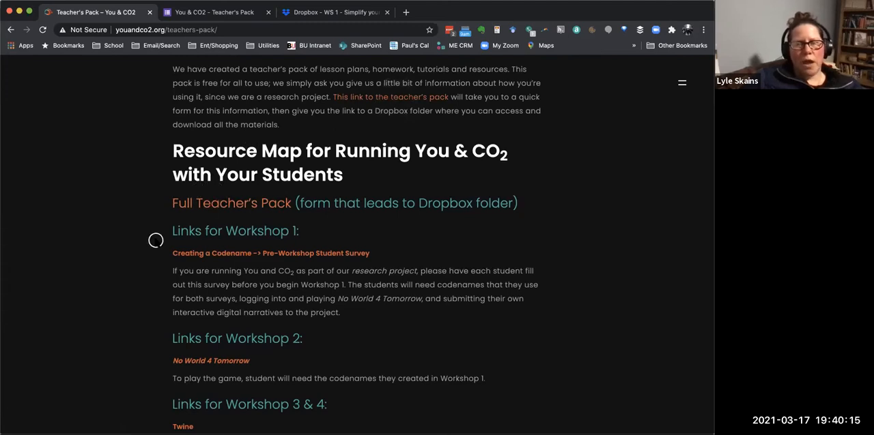
{"action": "scroll", "scroll_direction": "down", "scroll_amount": 3}
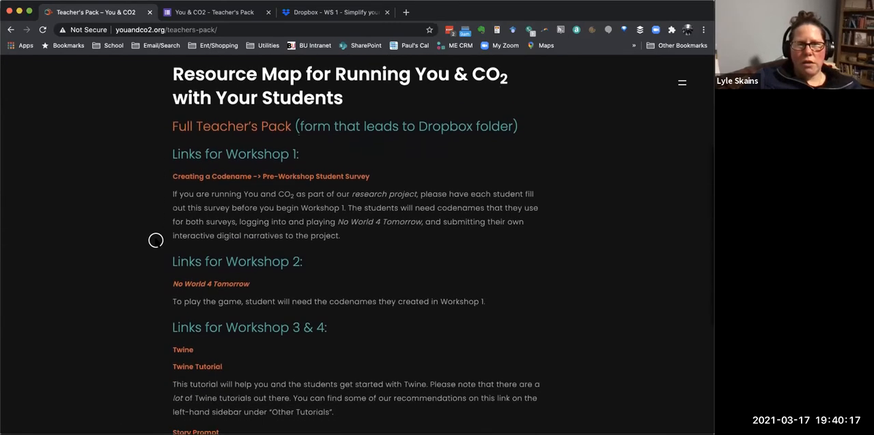
{"action": "scroll", "scroll_direction": "down", "scroll_amount": 3}
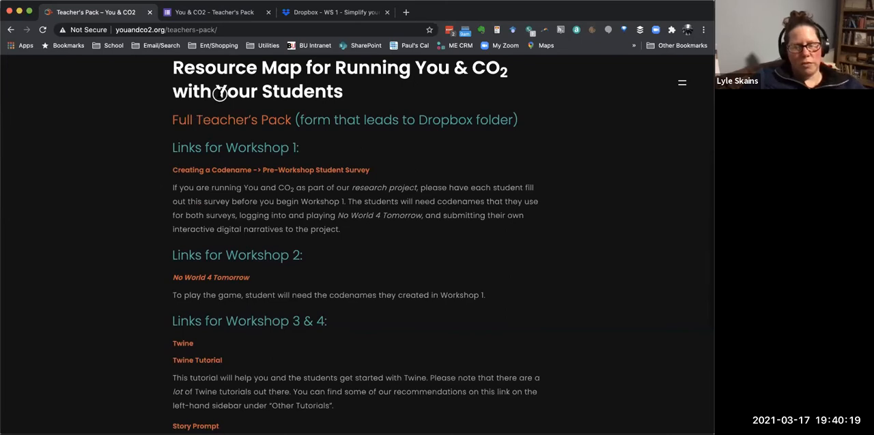
{"action": "mouse_move", "coordinate": [585, 369]}
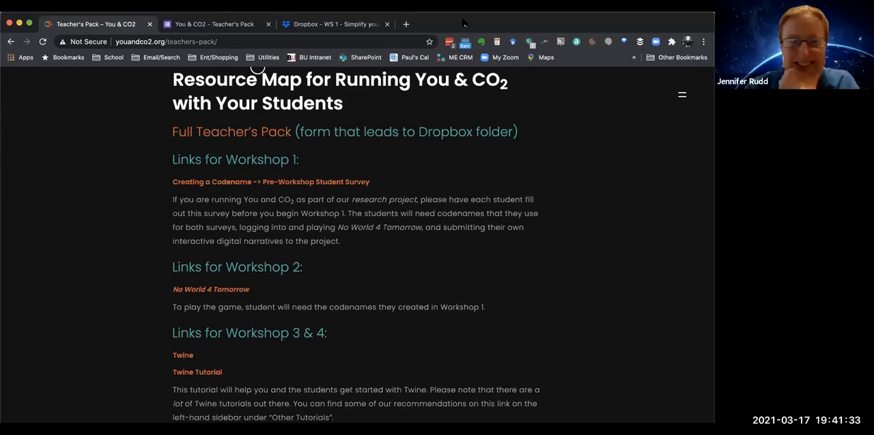
Step: Preview WS1 Task sheet lockdown adaptation.docx in Dropbox and read its online-learning worksheet sections
{"action": "left_click", "coordinate": [334, 24]}
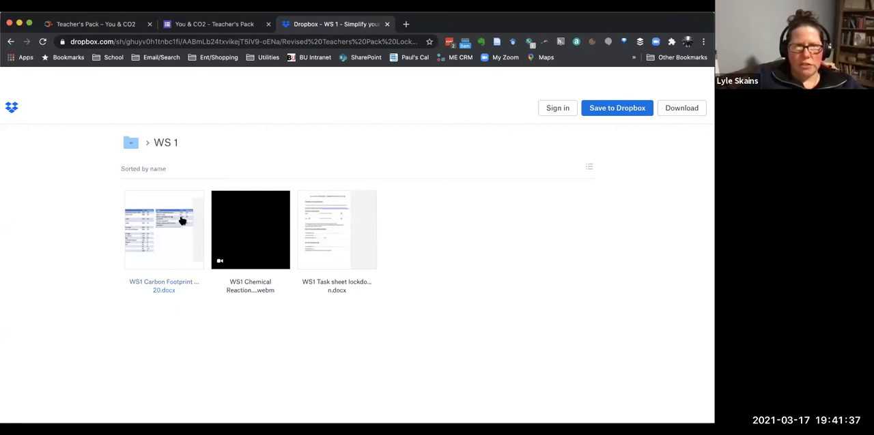
{"action": "left_click", "coordinate": [335, 229]}
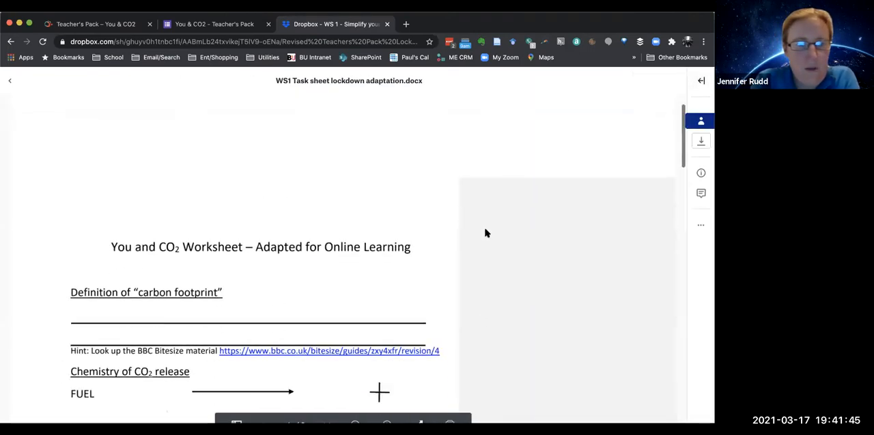
{"action": "scroll", "scroll_direction": "down", "scroll_amount": 3}
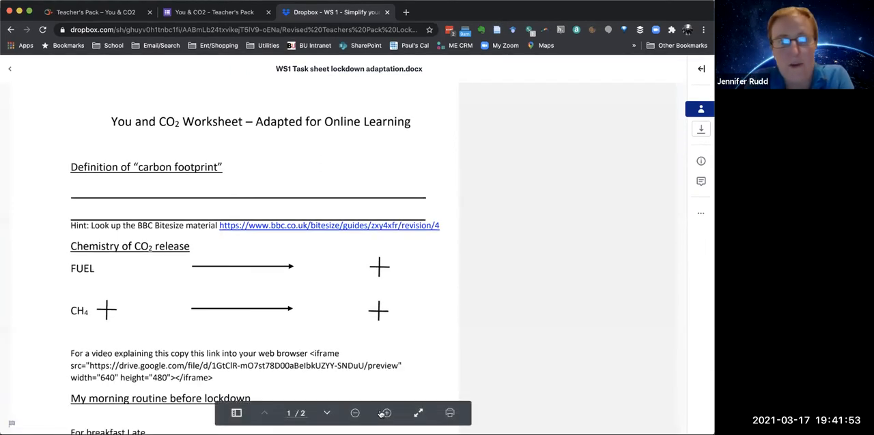
{"action": "mouse_move", "coordinate": [418, 414]}
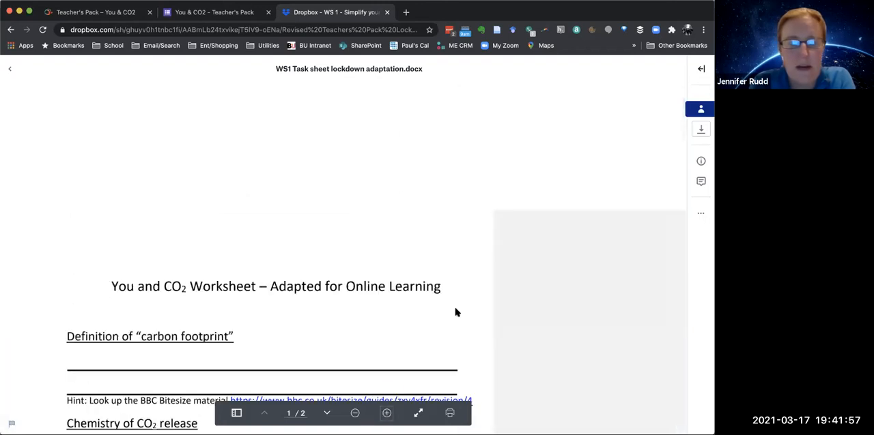
{"action": "scroll", "scroll_direction": "down", "scroll_amount": 3}
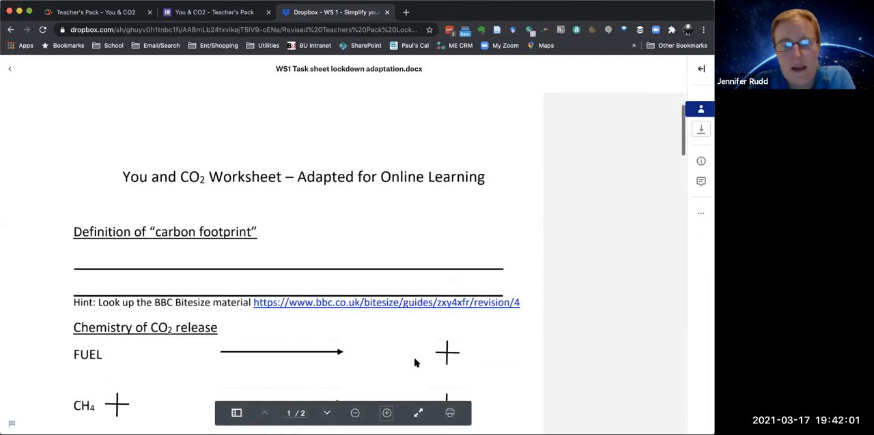
{"action": "scroll", "scroll_direction": "down", "scroll_amount": 3}
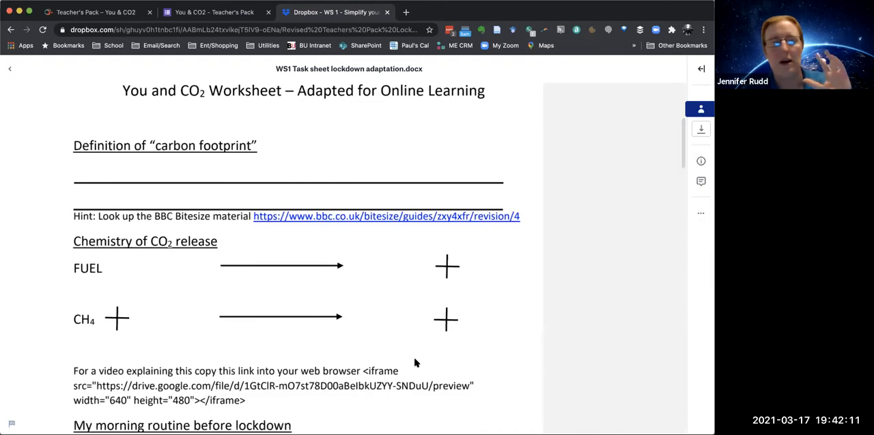
{"action": "scroll", "scroll_direction": "down", "scroll_amount": 3}
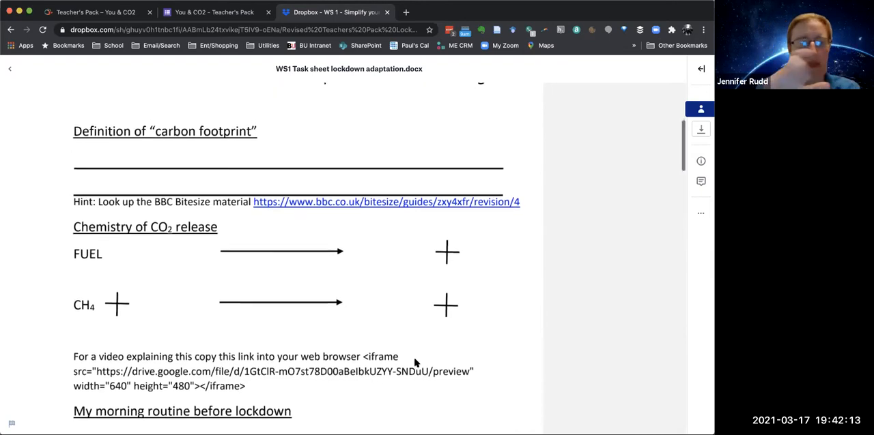
{"action": "scroll", "scroll_direction": "down", "scroll_amount": 3}
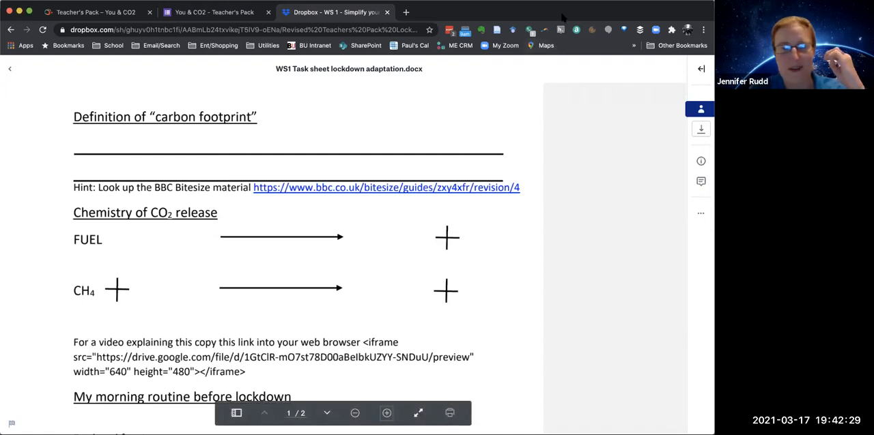
{"action": "mouse_move", "coordinate": [560, 30]}
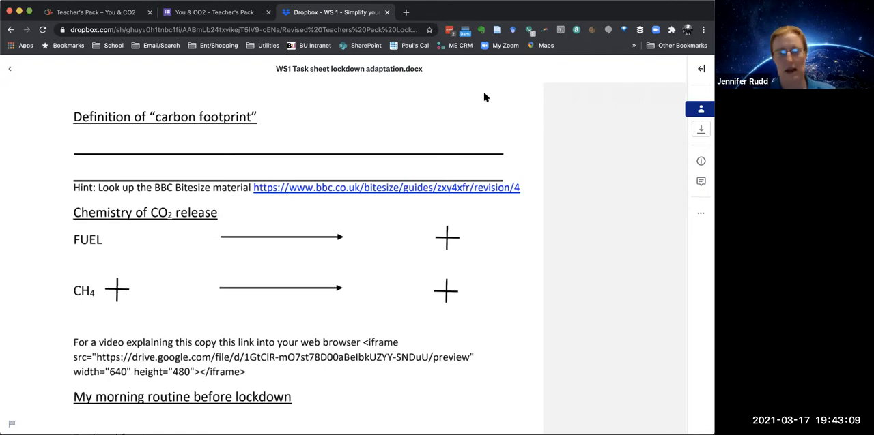
Step: Read the task sheet down to Carbon Footprint Calculations, then go back to the WS 1 folder
{"action": "scroll", "scroll_direction": "down", "scroll_amount": 3}
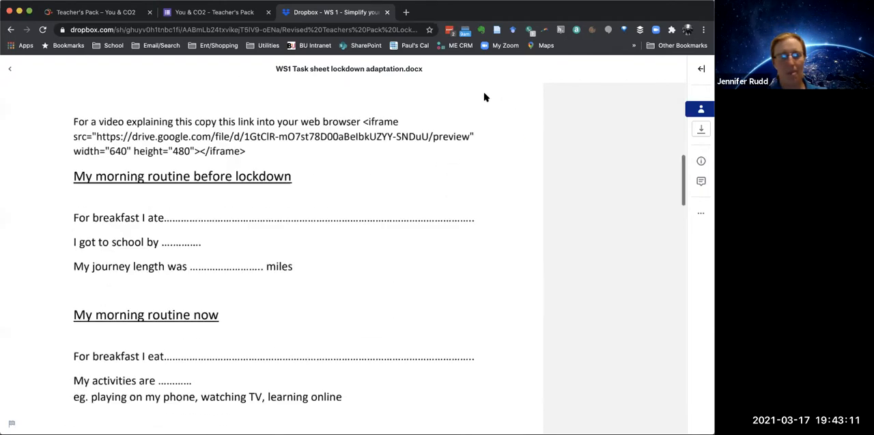
{"action": "scroll", "scroll_direction": "down", "scroll_amount": 3}
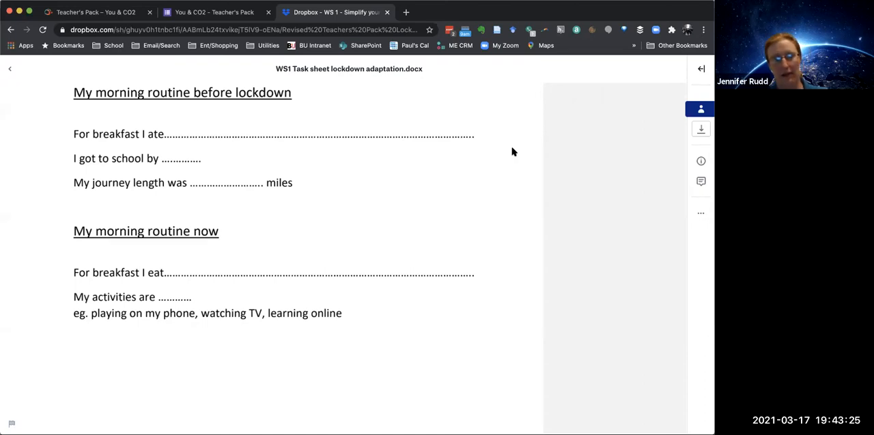
{"action": "scroll", "scroll_direction": "down", "scroll_amount": 3}
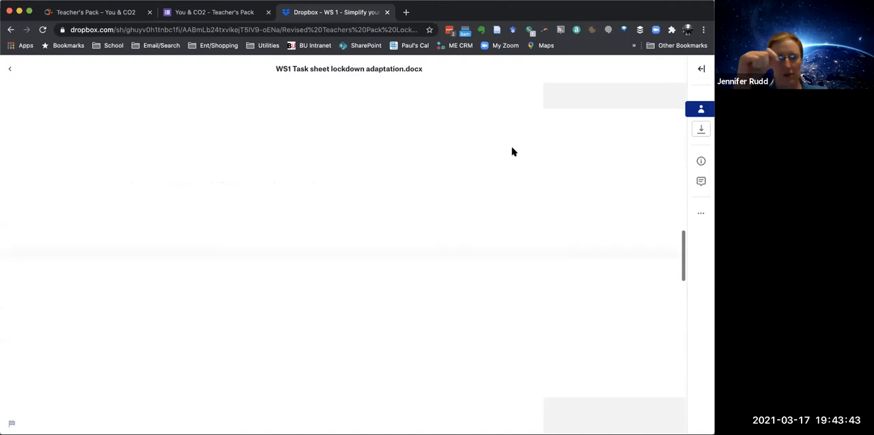
{"action": "scroll", "scroll_direction": "down", "scroll_amount": 3}
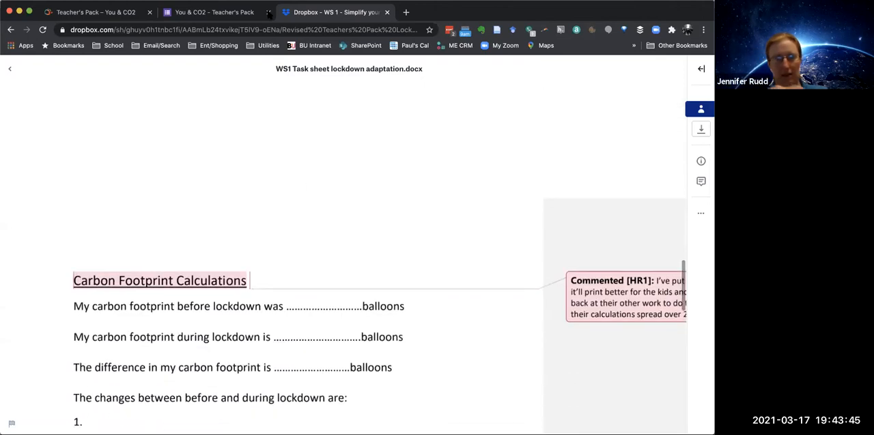
{"action": "left_click", "coordinate": [11, 30]}
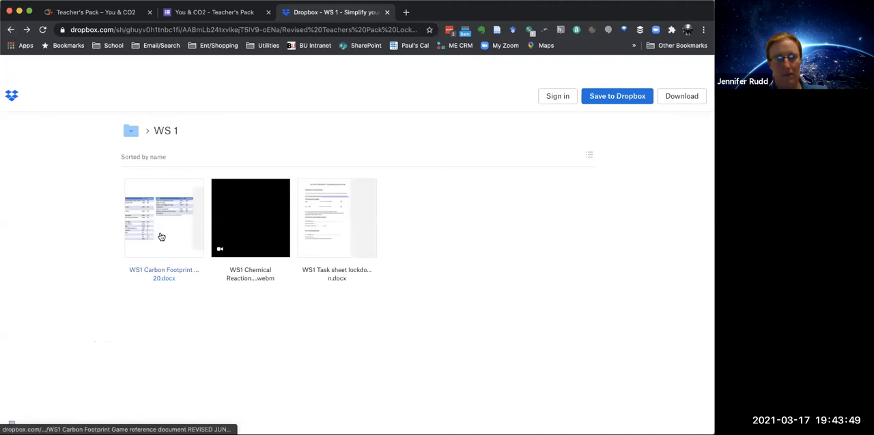
Step: Preview the WS1 Carbon Footprint Game reference document down past its food and drink tables to travel
{"action": "left_click", "coordinate": [164, 219]}
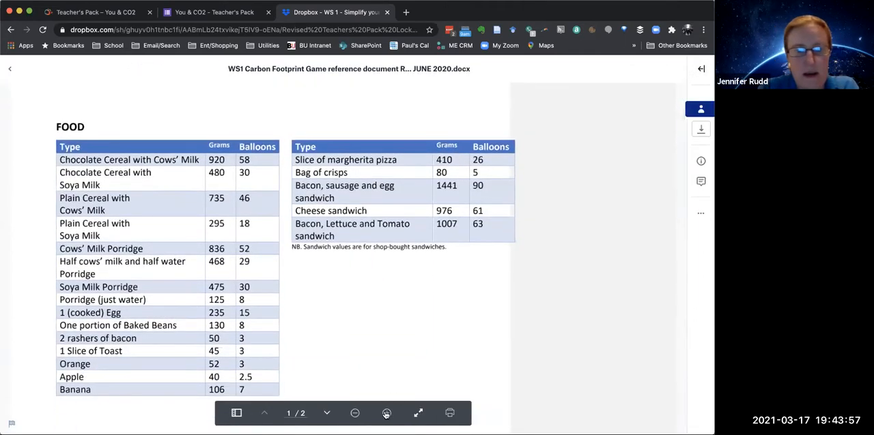
{"action": "left_click", "coordinate": [386, 413]}
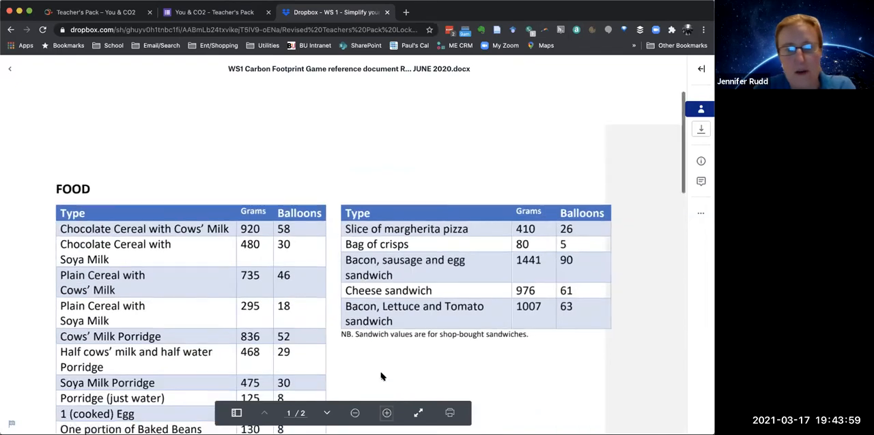
{"action": "scroll", "scroll_direction": "down", "scroll_amount": 3}
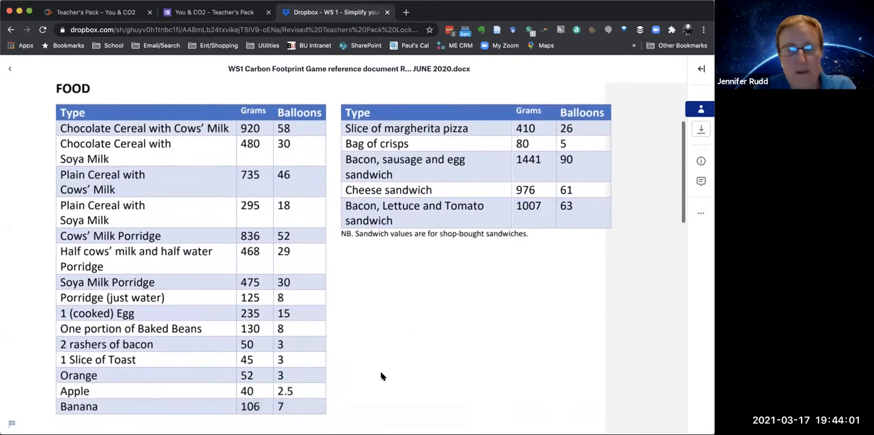
{"action": "scroll", "scroll_direction": "down", "scroll_amount": 3}
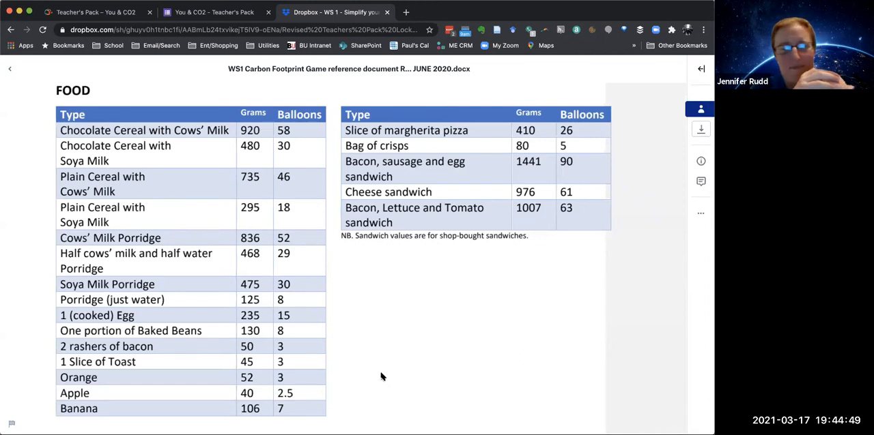
{"action": "scroll", "scroll_direction": "down", "scroll_amount": 3}
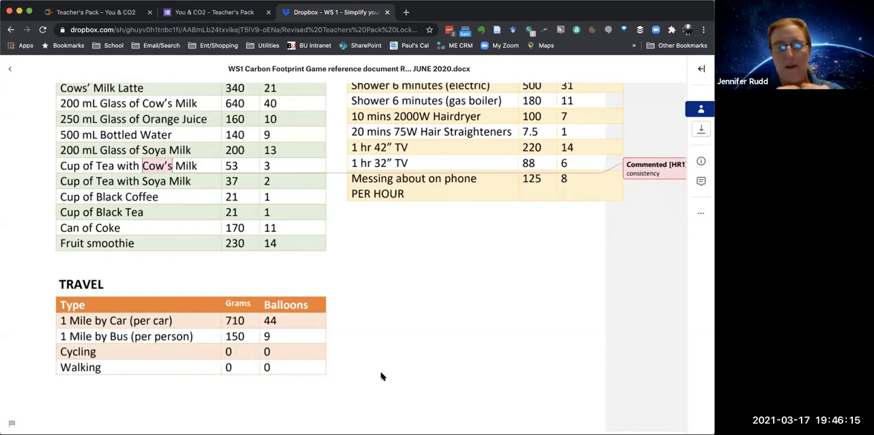
{"action": "mouse_move", "coordinate": [379, 376]}
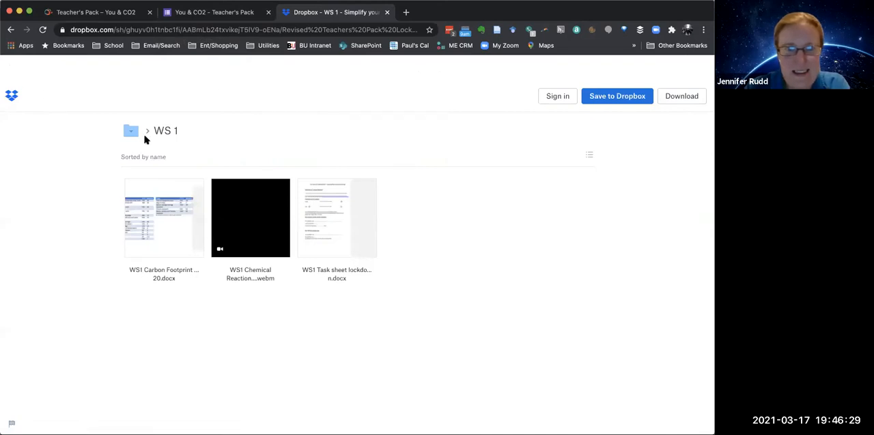
Step: Open Dropbox's WS 2 folder with its four files, then return to the Teacher's Pack resource map
{"action": "left_click", "coordinate": [131, 131]}
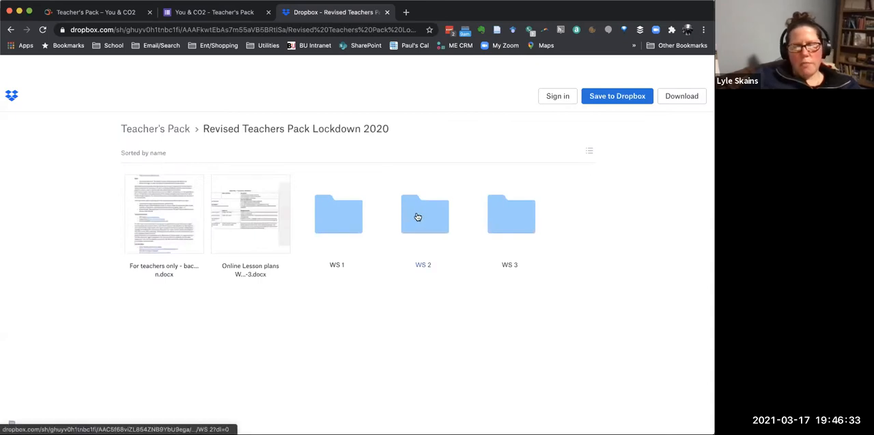
{"action": "double_click", "coordinate": [424, 214]}
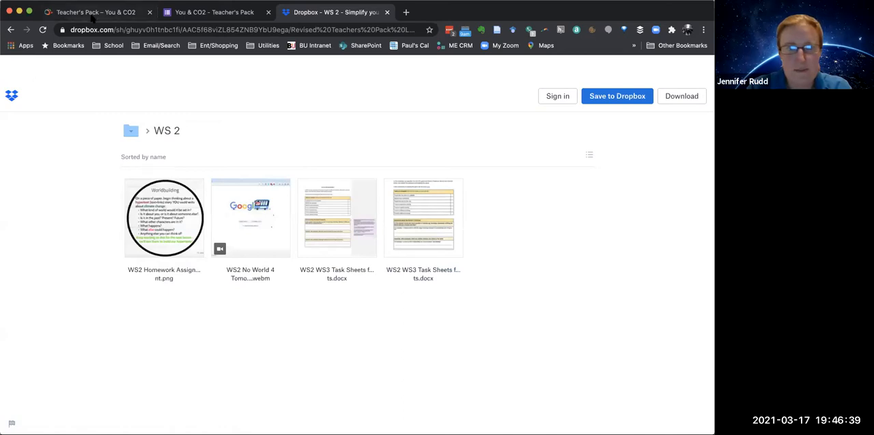
{"action": "left_click", "coordinate": [95, 10]}
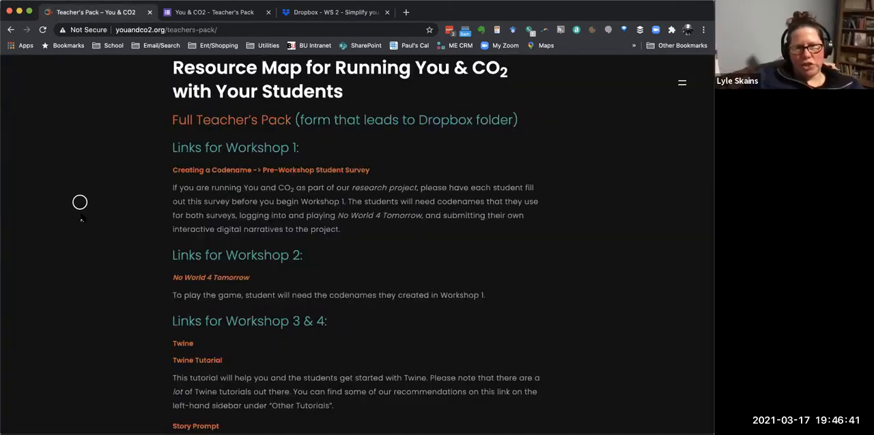
Step: Open the No World 4 Tomorrow game from the Workshop 2 links in a new tab
{"action": "scroll", "scroll_direction": "down", "scroll_amount": 3}
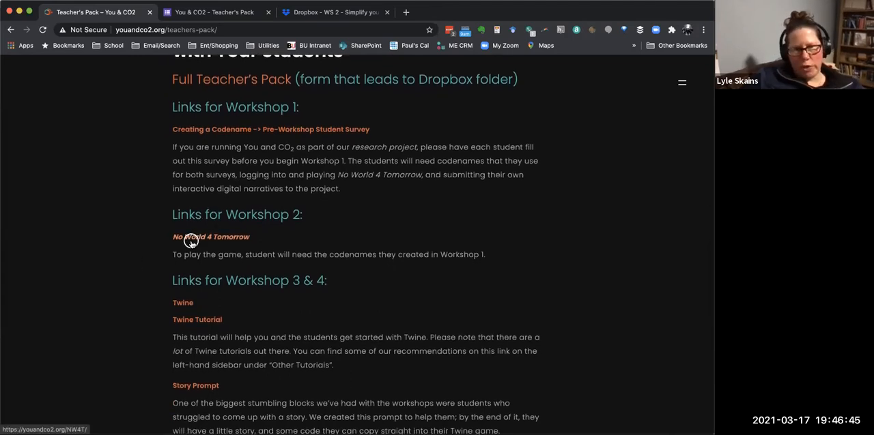
{"action": "left_click", "coordinate": [210, 238]}
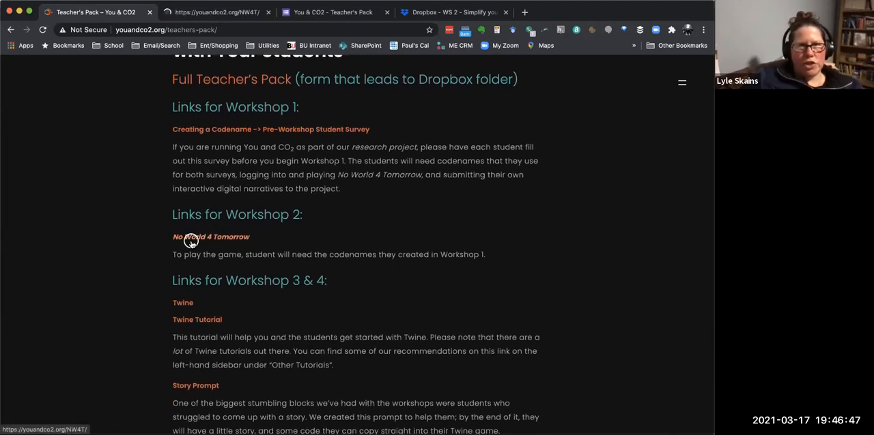
{"action": "left_click", "coordinate": [211, 238]}
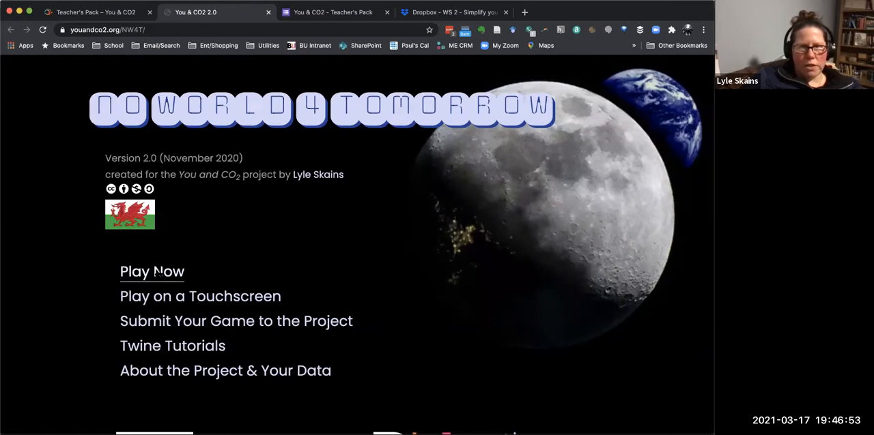
Step: Start Play Now, then register the new codename 'lyle' for the student
{"action": "left_click", "coordinate": [152, 271]}
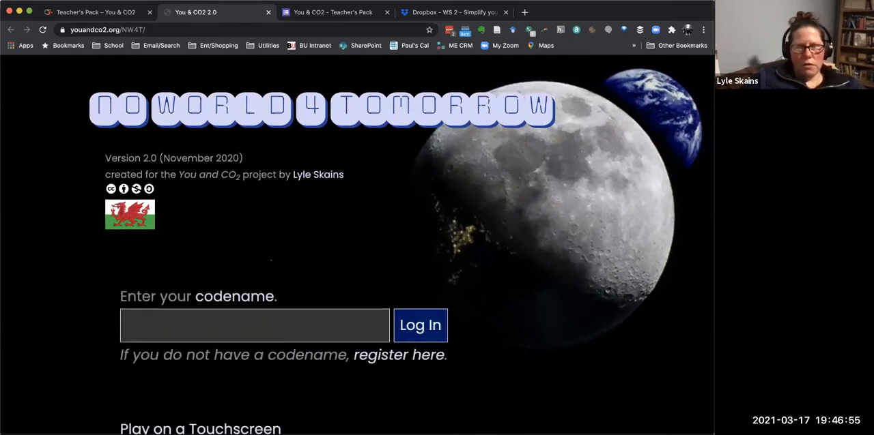
{"action": "type", "text": "beta1"}
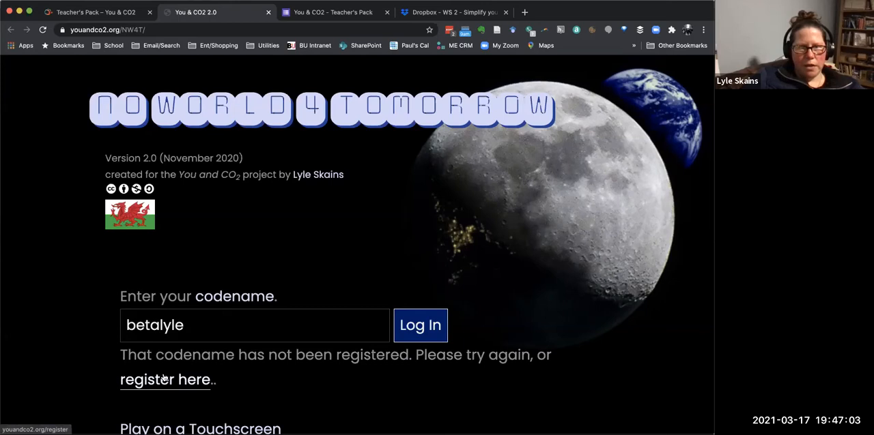
{"action": "left_click", "coordinate": [165, 379]}
{"action": "type", "text": "beta"}
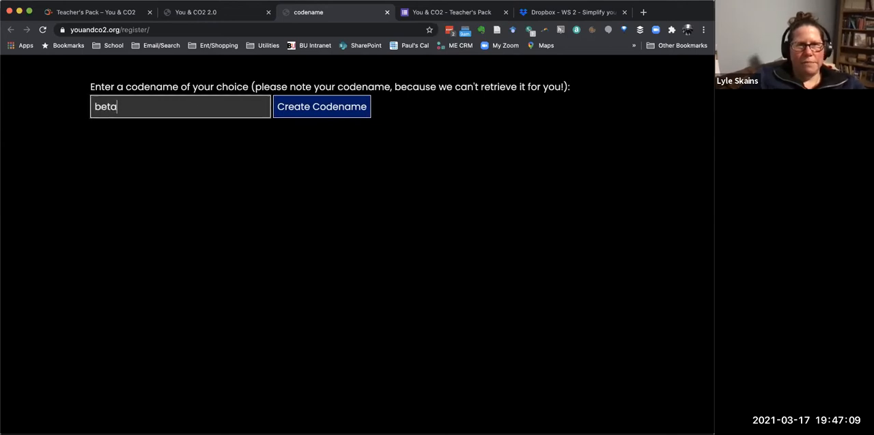
{"action": "type", "text": "lyle"}
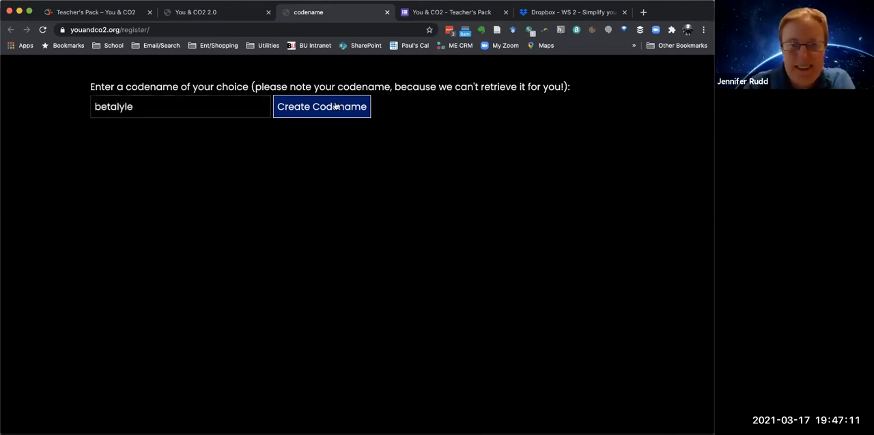
{"action": "left_click", "coordinate": [322, 107]}
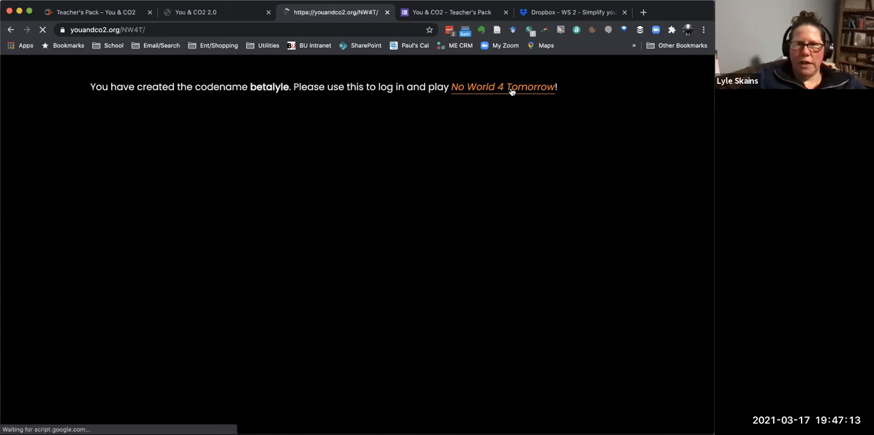
Step: Return to No World 4 Tomorrow and log in with the new codename
{"action": "left_click", "coordinate": [503, 88]}
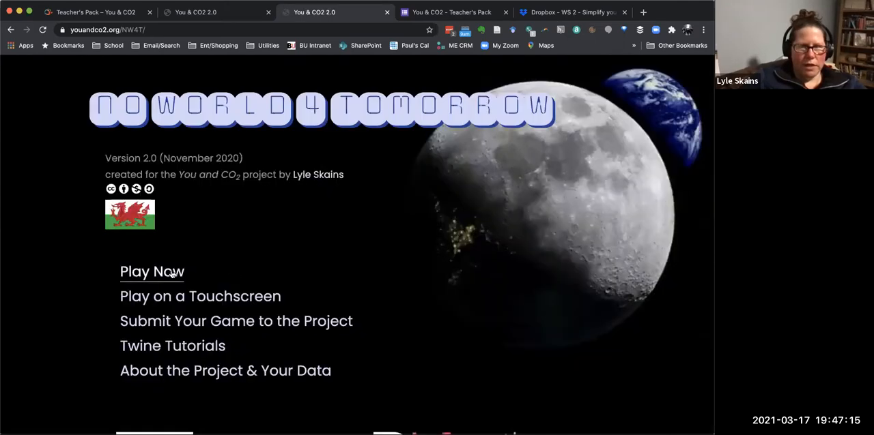
{"action": "left_click", "coordinate": [151, 272]}
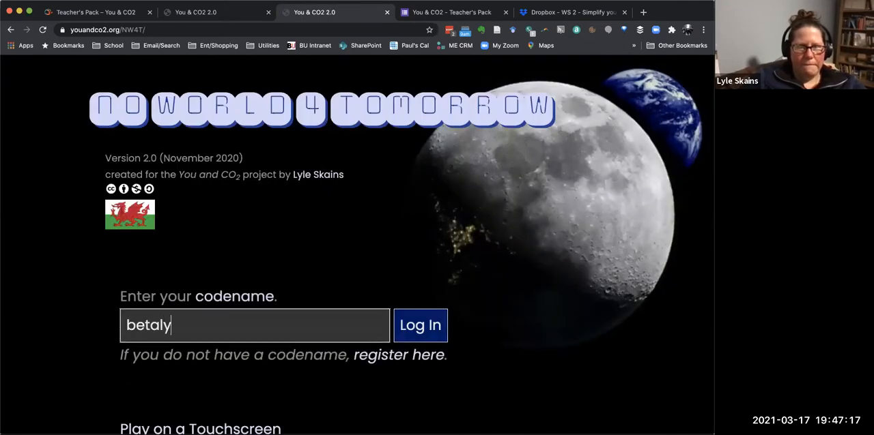
{"action": "left_click", "coordinate": [421, 324]}
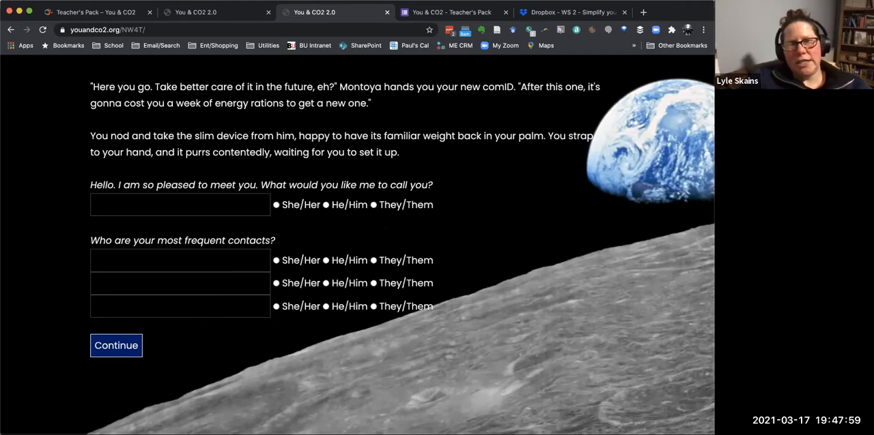
Step: Enter the comID name 'Lyle' with She/Her pronouns
{"action": "left_click", "coordinate": [180, 205]}
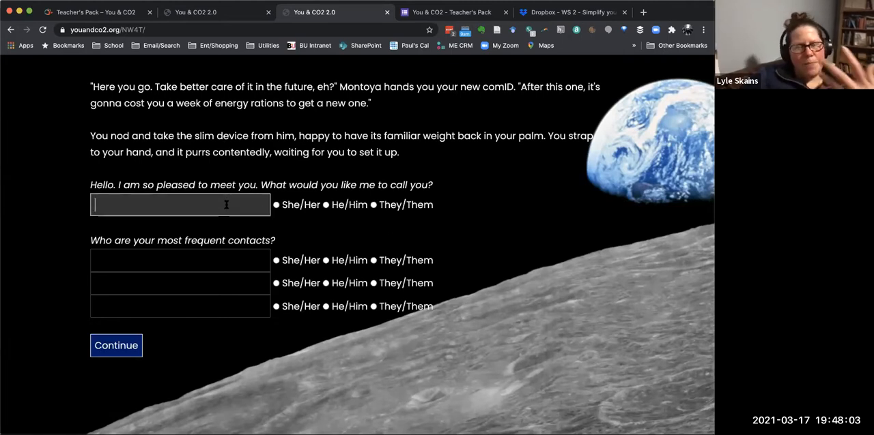
{"action": "type", "text": "Lyle"}
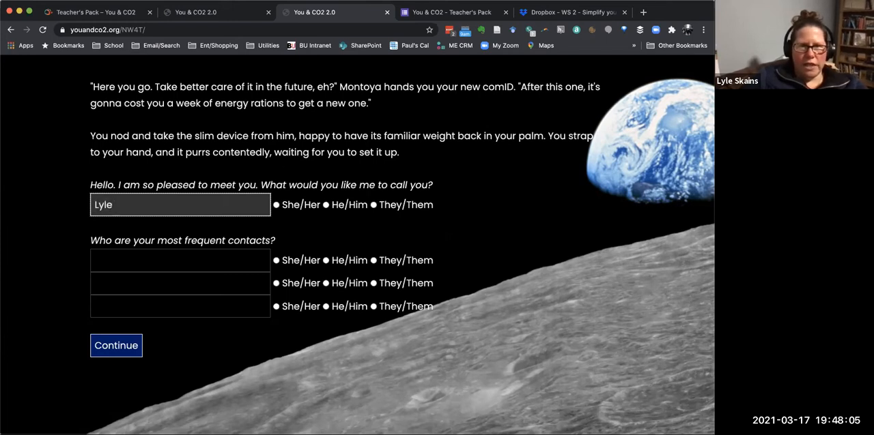
{"action": "left_click", "coordinate": [275, 204]}
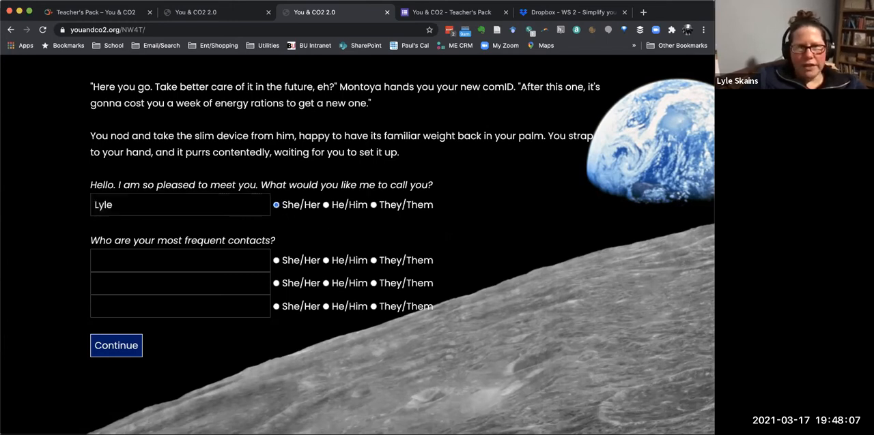
Step: Enter the three frequent contacts Jennifer, Helen and Paul
{"action": "type", "text": "Jennifer"}
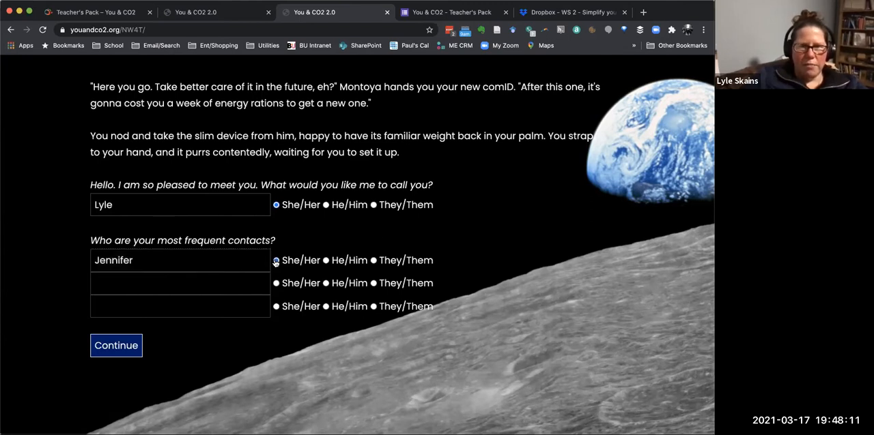
{"action": "type", "text": "Helen"}
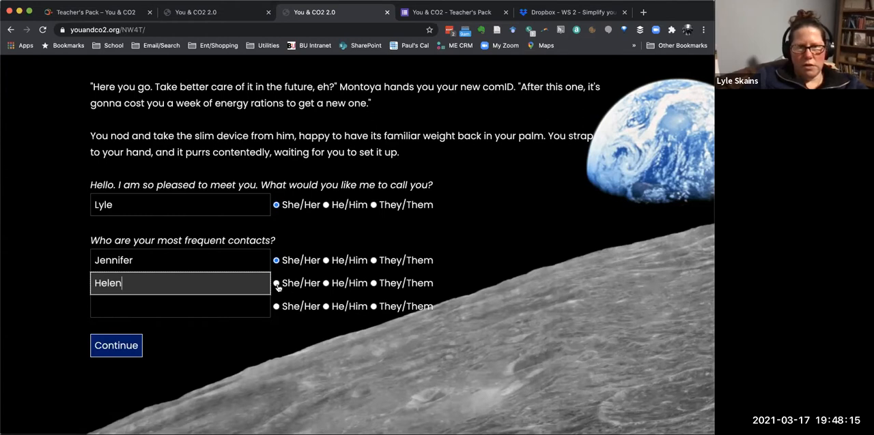
{"action": "type", "text": "Paul"}
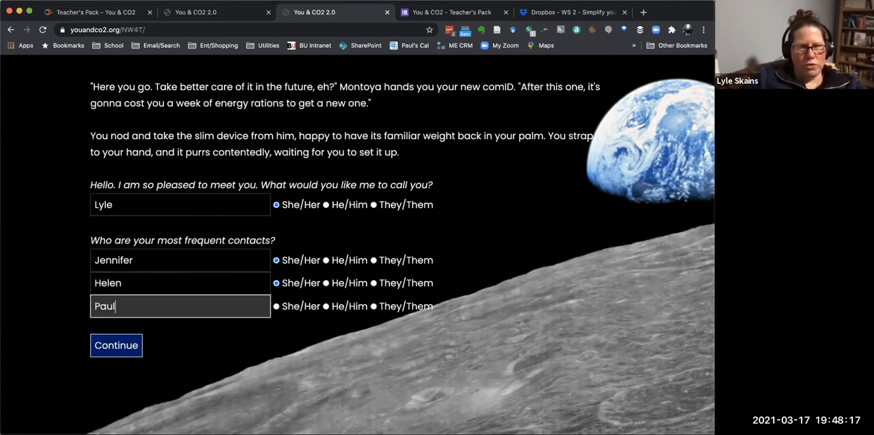
Step: Set He/Him for Paul, submit the comID details and confirm they are correct
{"action": "left_click", "coordinate": [326, 306]}
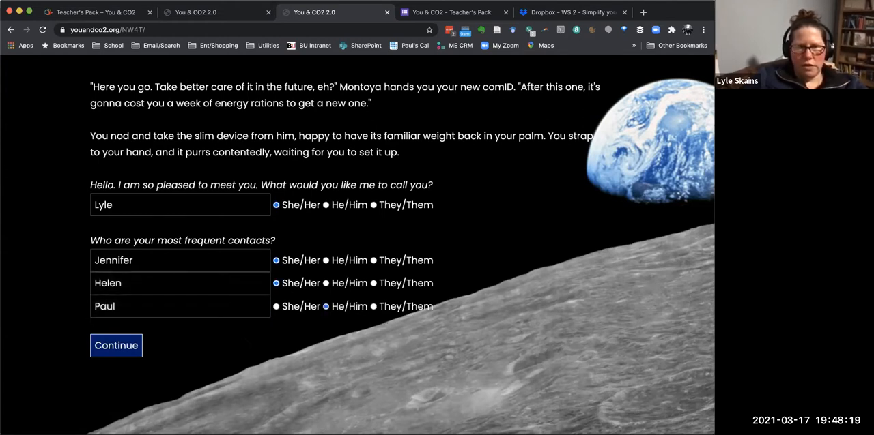
{"action": "left_click", "coordinate": [116, 346]}
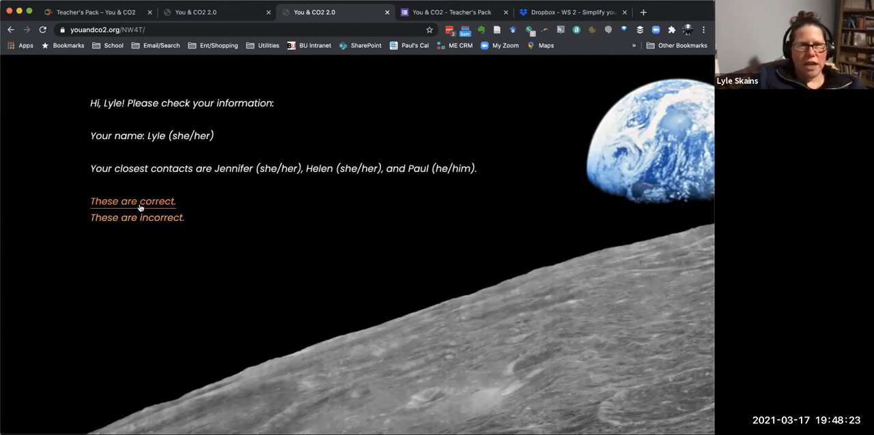
{"action": "left_click", "coordinate": [132, 203]}
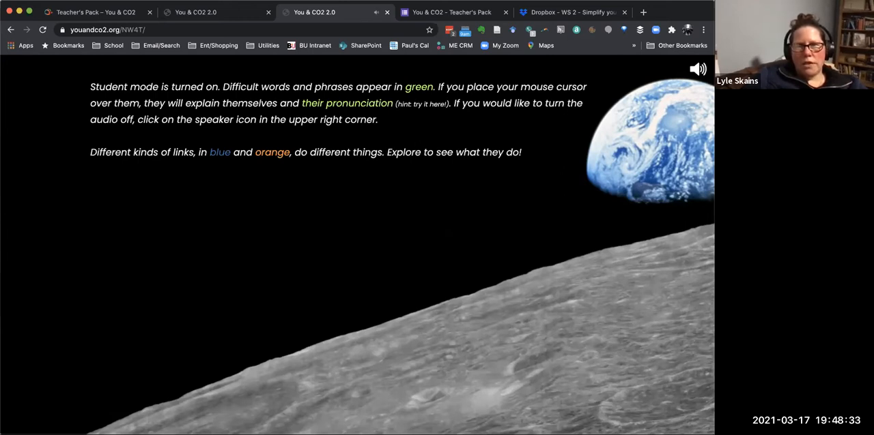
{"action": "mouse_move", "coordinate": [347, 103]}
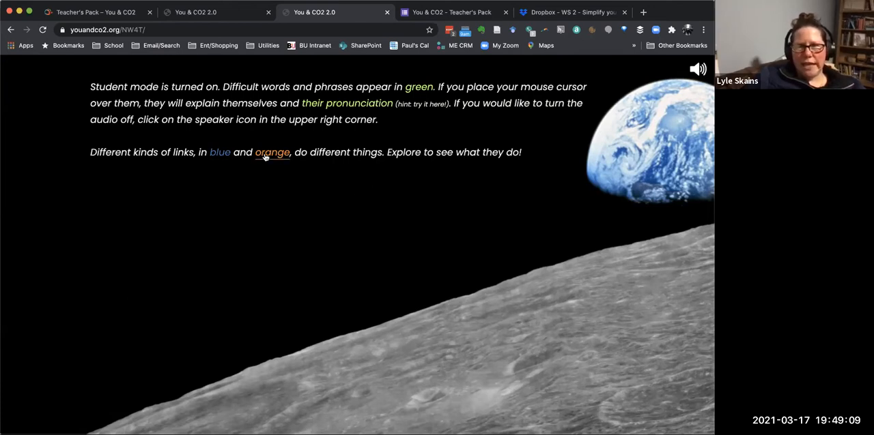
Step: Move past student mode, read Paul's comID lunch message and continue to Delta Mess
{"action": "left_click", "coordinate": [271, 153]}
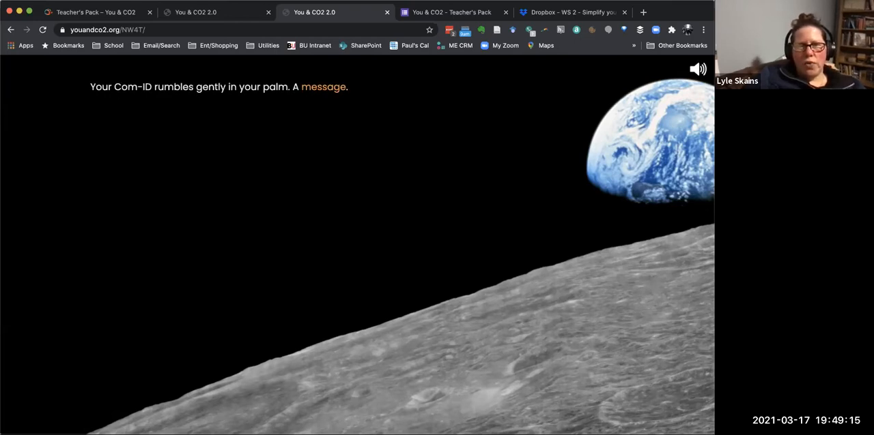
{"action": "left_click", "coordinate": [322, 87]}
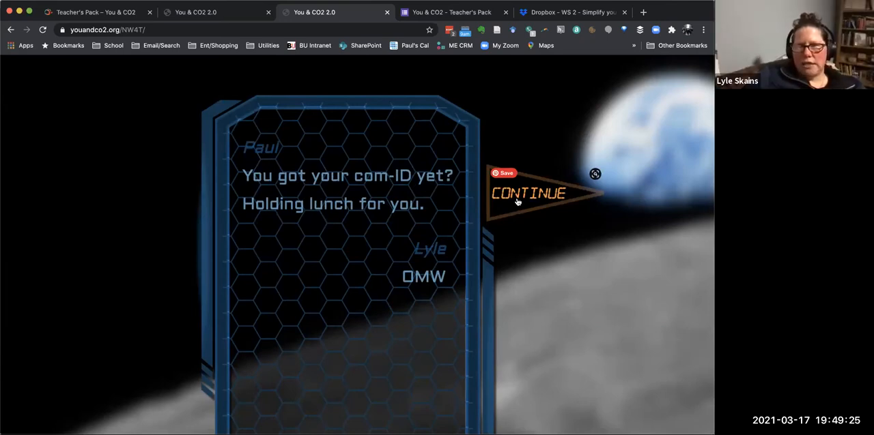
{"action": "left_click", "coordinate": [530, 194]}
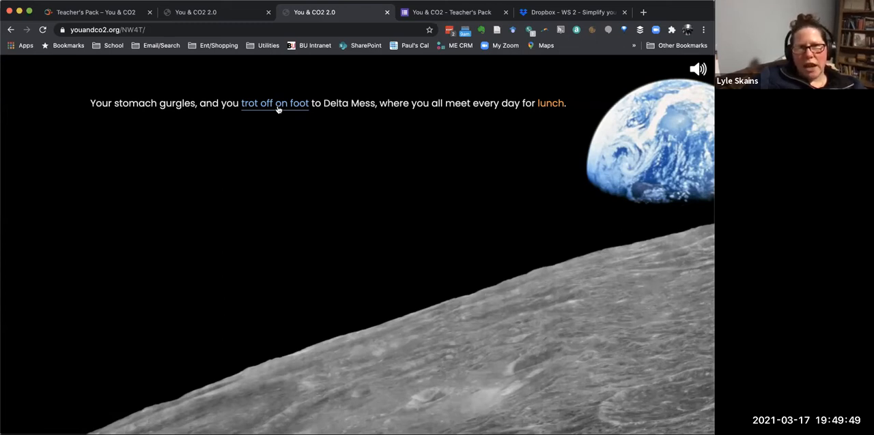
Step: Switch travel to jumping a monorail and bring up the Earth 2.0 poster
{"action": "left_click", "coordinate": [273, 104]}
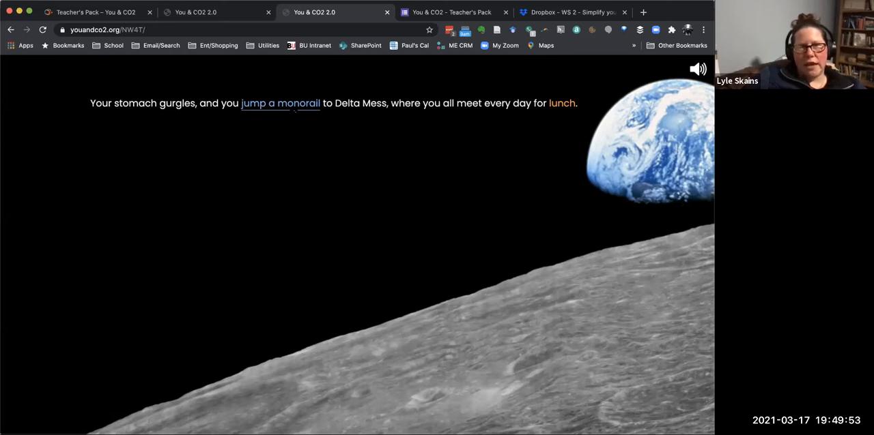
{"action": "left_click", "coordinate": [280, 104]}
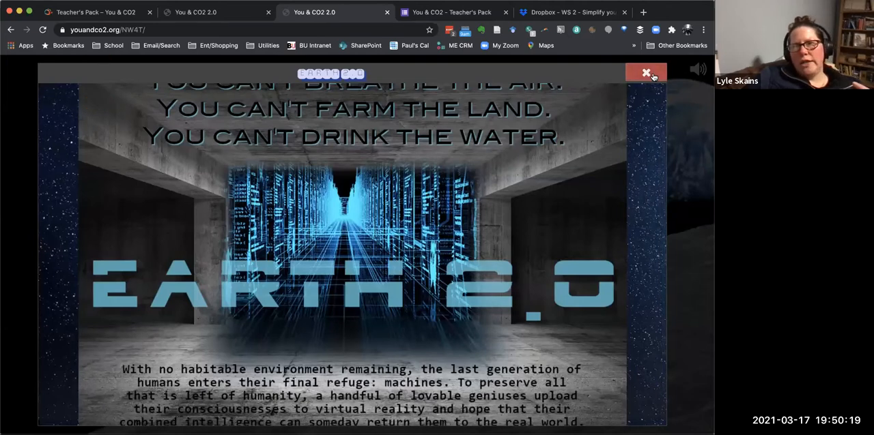
{"action": "left_click", "coordinate": [646, 72]}
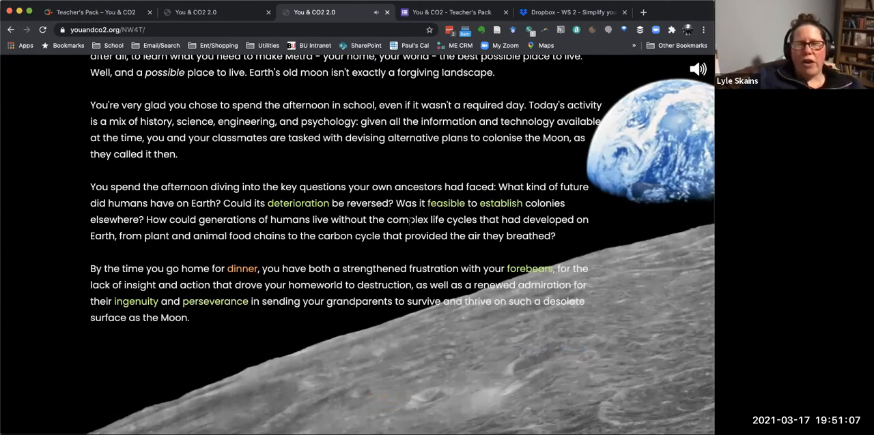
Step: Leave the game intro and return to the Dropbox WS 2 workshop folder
{"action": "scroll", "scroll_direction": "down", "scroll_amount": 3}
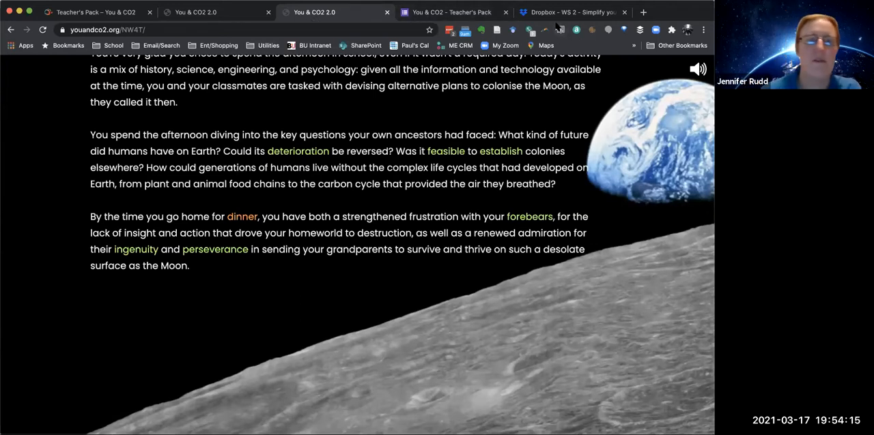
{"action": "left_click", "coordinate": [571, 12]}
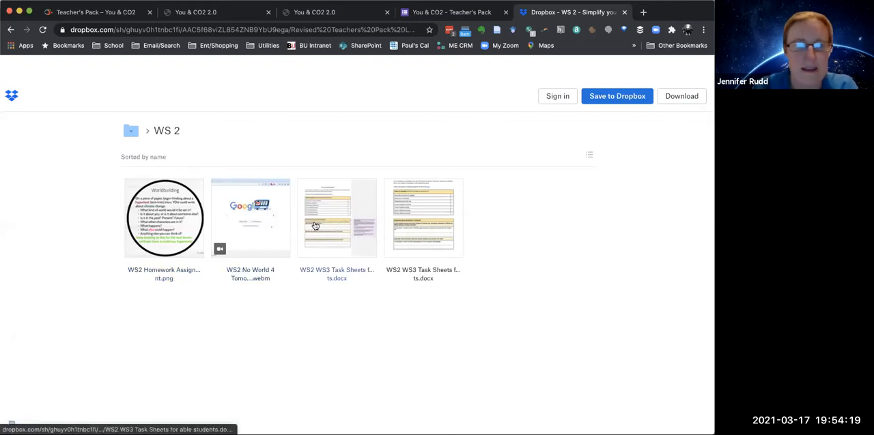
Step: Preview the 'WS2 WS3 Task Sheets for able students.docx' document
{"action": "left_click", "coordinate": [336, 217]}
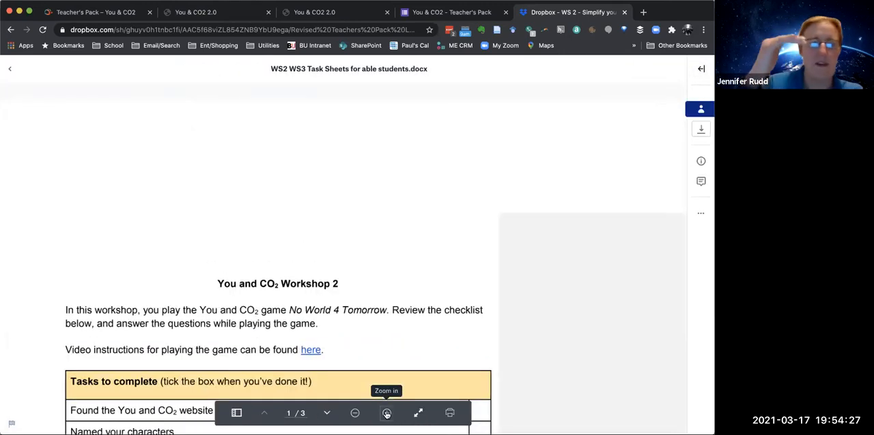
Step: Zoom in and read the Workshop 2 checklist down to the No World 4 Tomorrow carbon-choice questions
{"action": "left_click", "coordinate": [387, 413]}
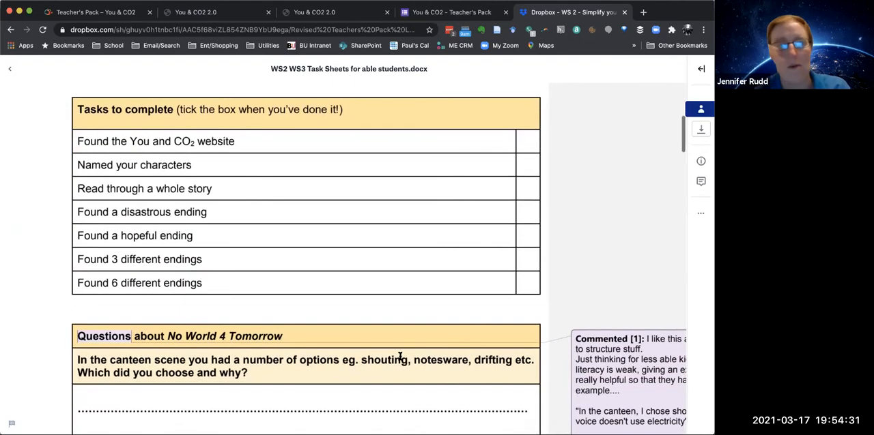
{"action": "scroll", "scroll_direction": "down", "scroll_amount": 3}
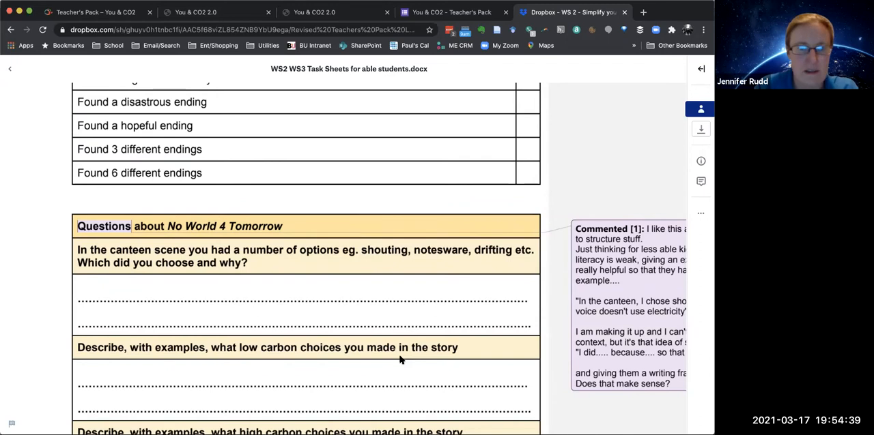
{"action": "scroll", "scroll_direction": "down", "scroll_amount": 3}
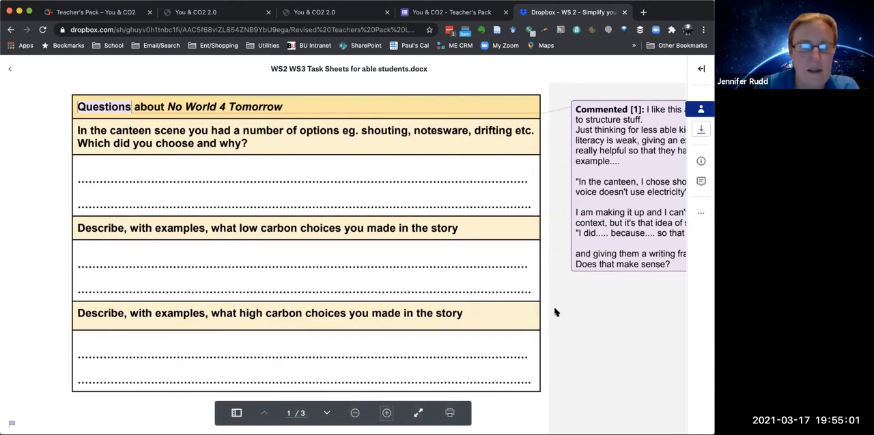
{"action": "scroll", "scroll_direction": "down", "scroll_amount": 3}
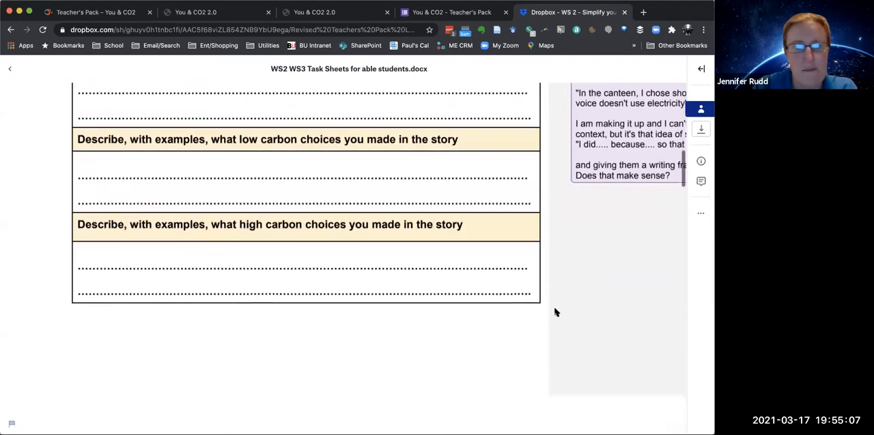
Step: Read the remaining Workshop 2 reflection questions down to the Workshop 3 checklist on page 2
{"action": "scroll", "scroll_direction": "down", "scroll_amount": 3}
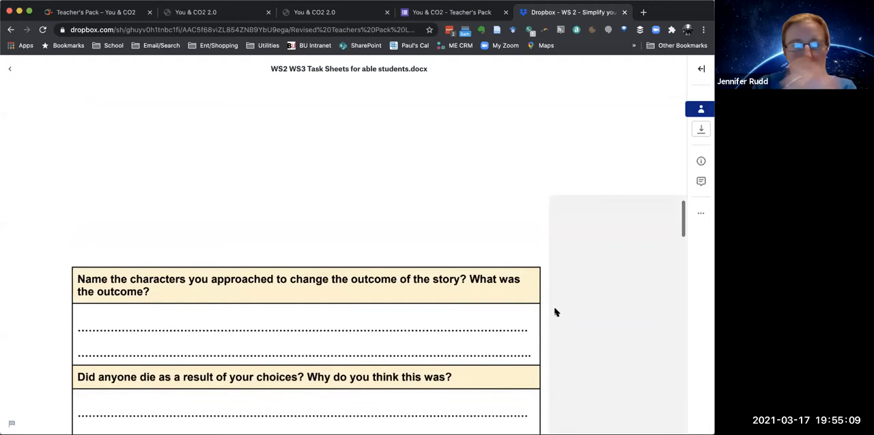
{"action": "scroll", "scroll_direction": "down", "scroll_amount": 3}
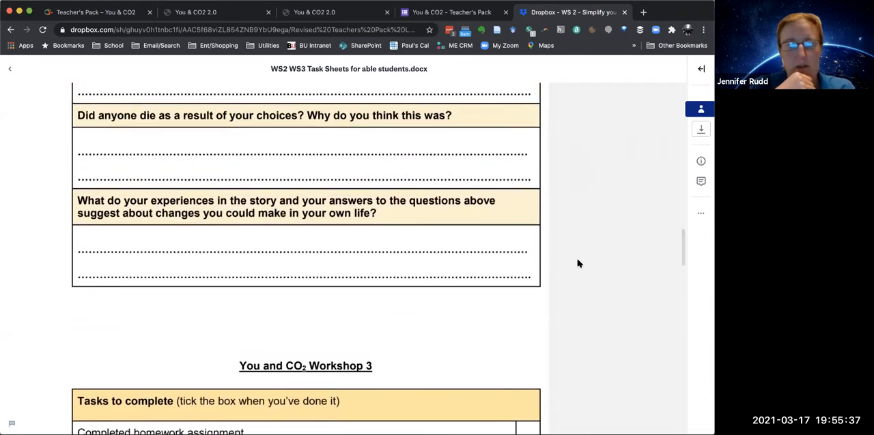
{"action": "scroll", "scroll_direction": "down", "scroll_amount": 3}
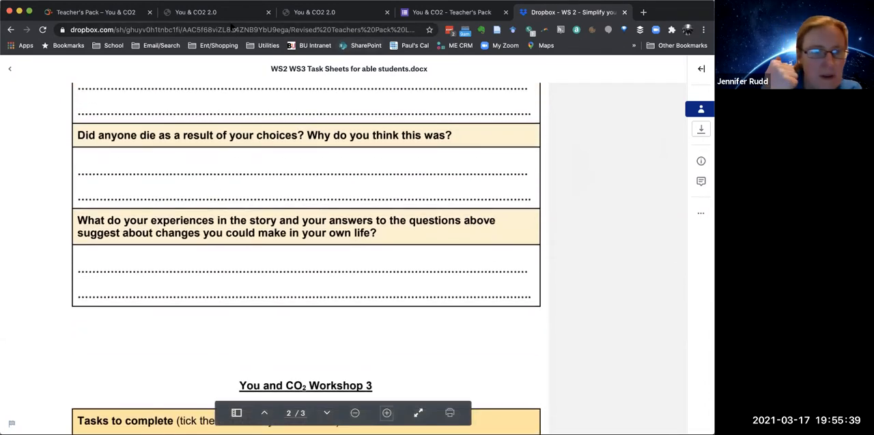
{"action": "mouse_move", "coordinate": [196, 12]}
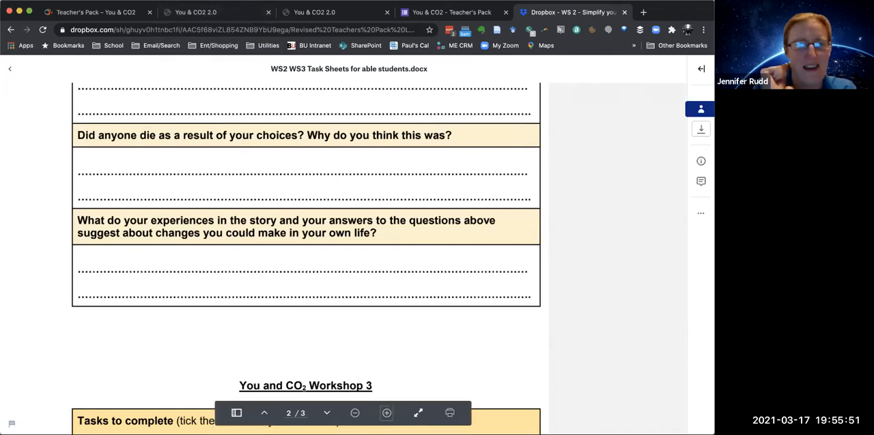
{"action": "mouse_move", "coordinate": [420, 9]}
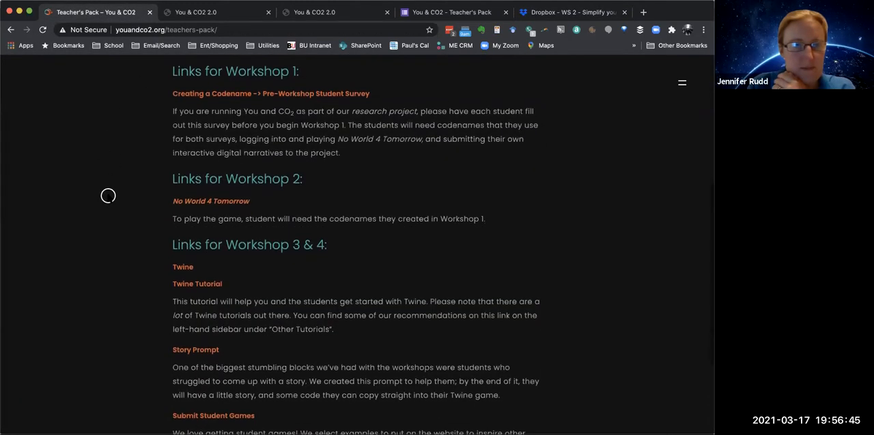
Step: Scroll the Teacher's Pack down to the 'Links for Workshop 3 & 4' section with the Twine Tutorial
{"action": "scroll", "scroll_direction": "down", "scroll_amount": 3}
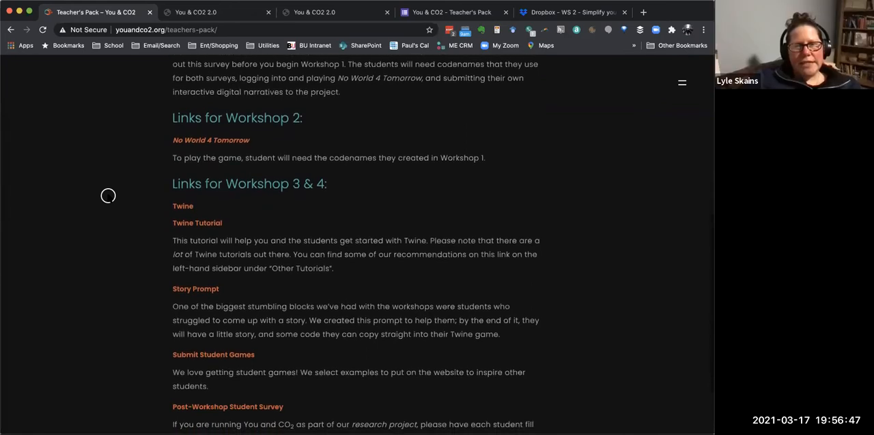
{"action": "scroll", "scroll_direction": "down", "scroll_amount": 3}
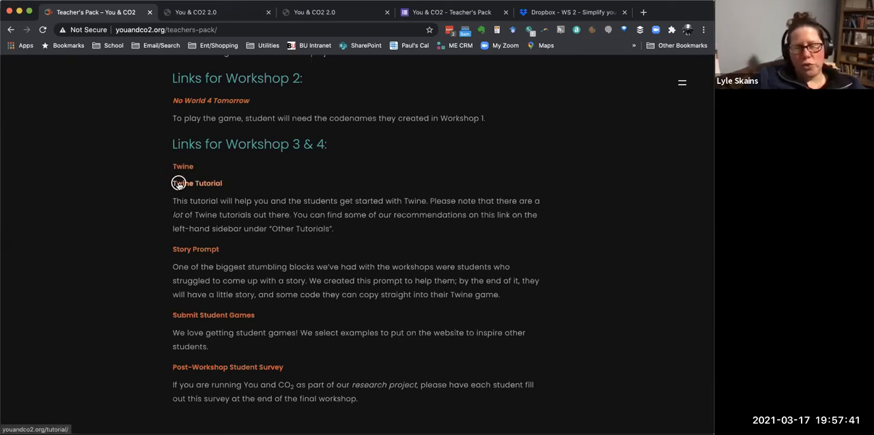
Step: Follow the Twine Tutorial link and switch to its newly opened tab
{"action": "left_click", "coordinate": [197, 183]}
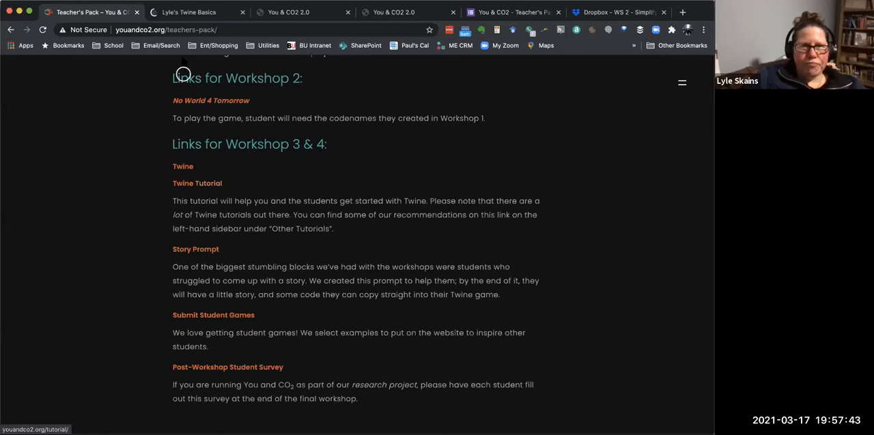
{"action": "left_click", "coordinate": [189, 12]}
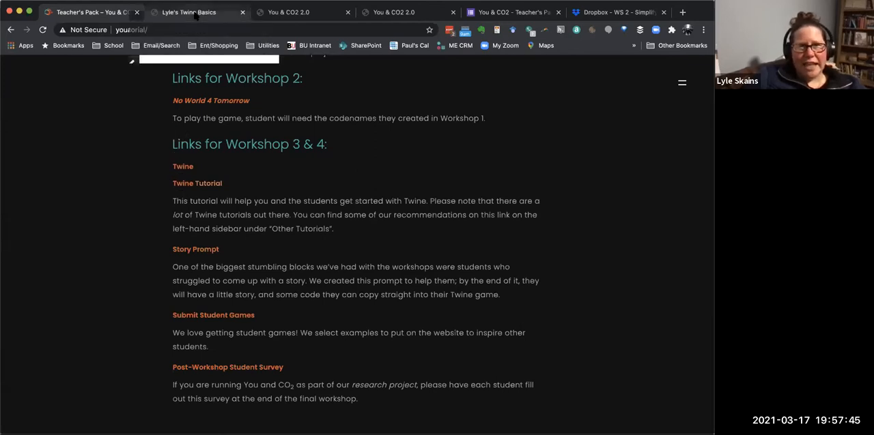
{"action": "left_click", "coordinate": [191, 11]}
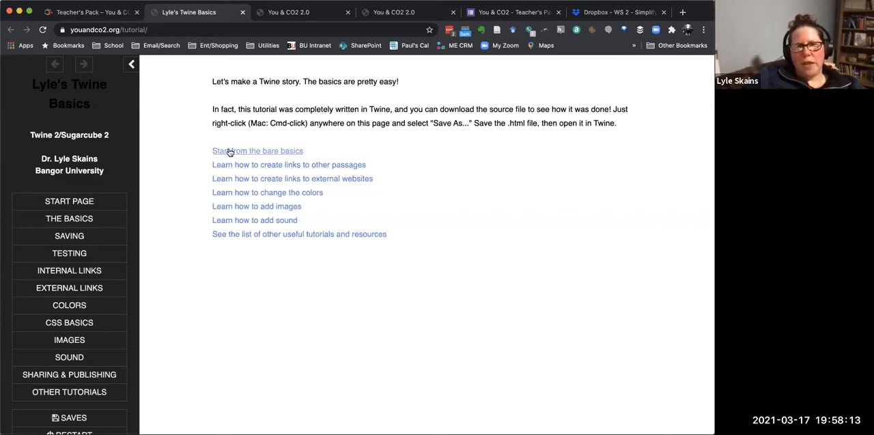
Step: Jump to 'Start with the bare basics' and reach the SugarCube story format step
{"action": "left_click", "coordinate": [257, 150]}
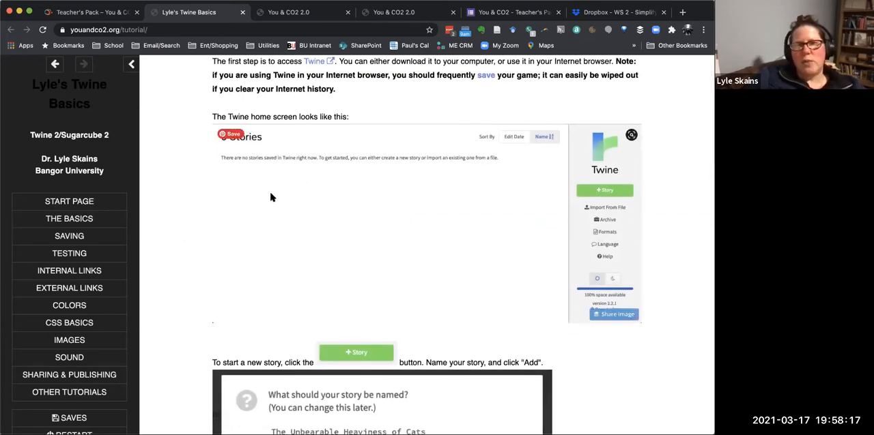
{"action": "scroll", "scroll_direction": "down", "scroll_amount": 3}
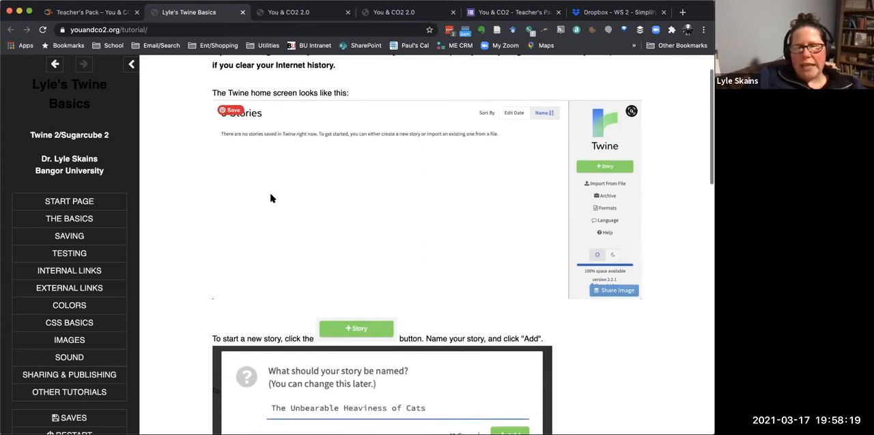
{"action": "scroll", "scroll_direction": "down", "scroll_amount": 3}
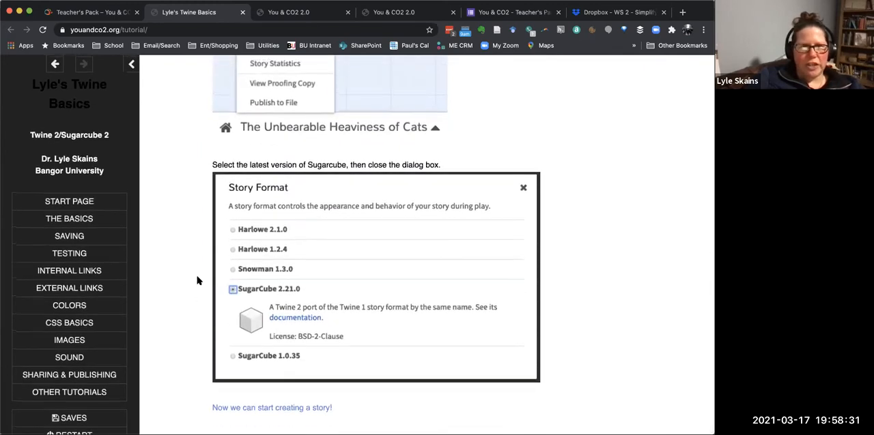
Step: Read down through the tutorial's section on linking passages
{"action": "left_click", "coordinate": [524, 187]}
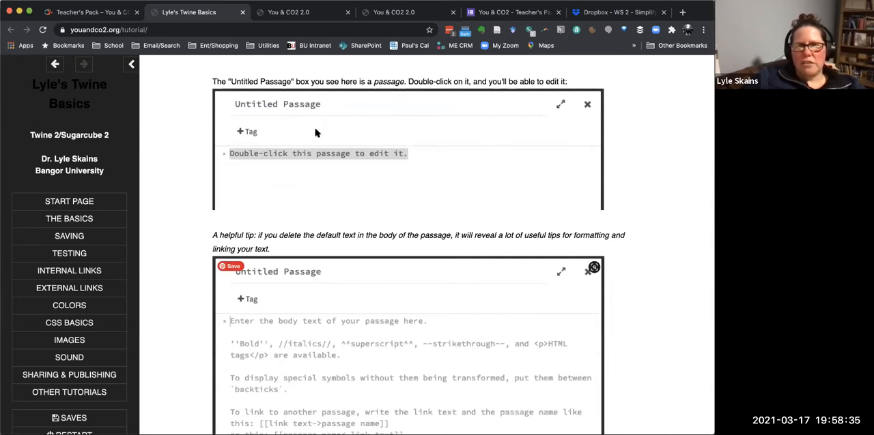
{"action": "mouse_move", "coordinate": [292, 309]}
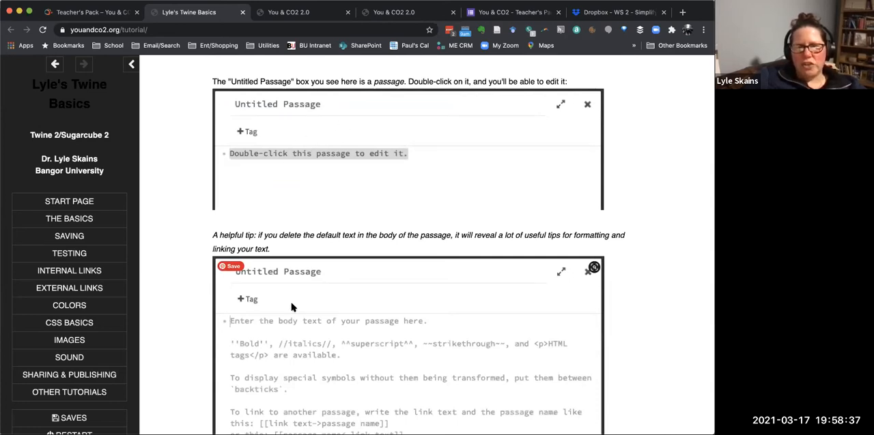
{"action": "scroll", "scroll_direction": "down", "scroll_amount": 3}
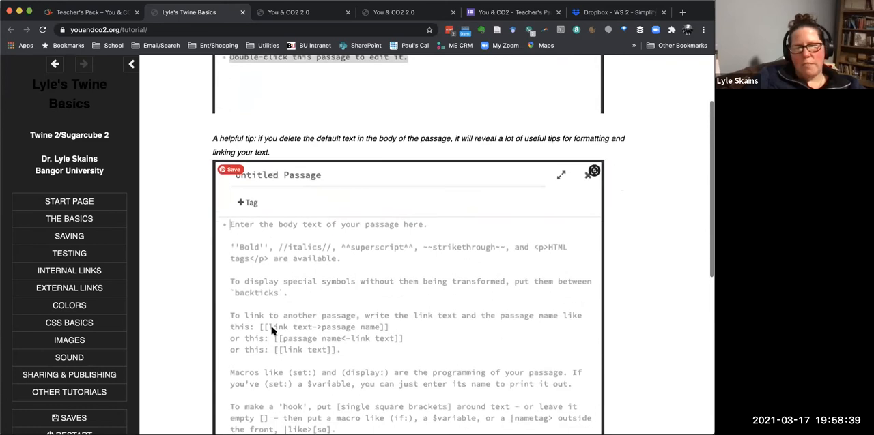
{"action": "scroll", "scroll_direction": "down", "scroll_amount": 3}
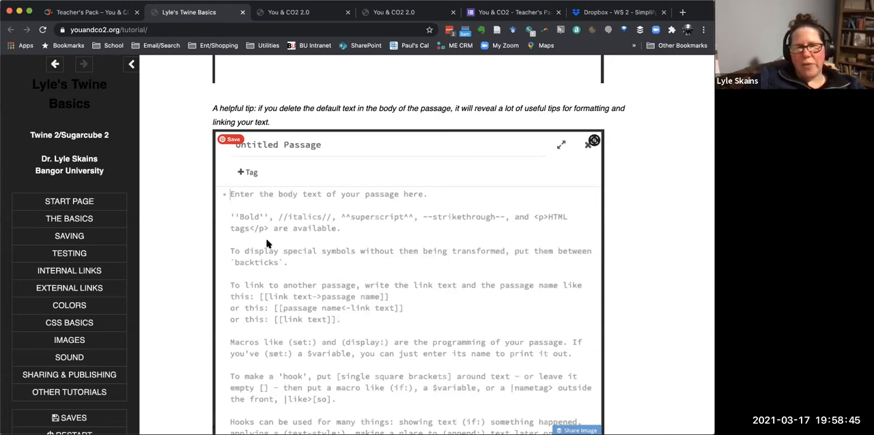
{"action": "mouse_move", "coordinate": [259, 286]}
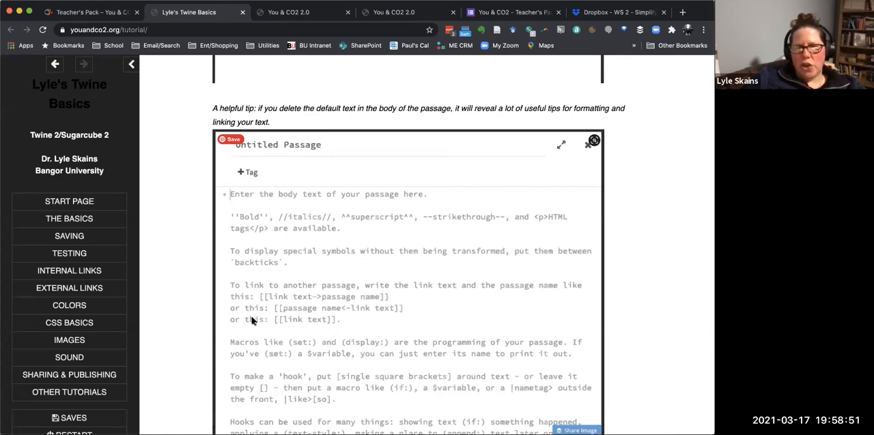
{"action": "mouse_move", "coordinate": [267, 287]}
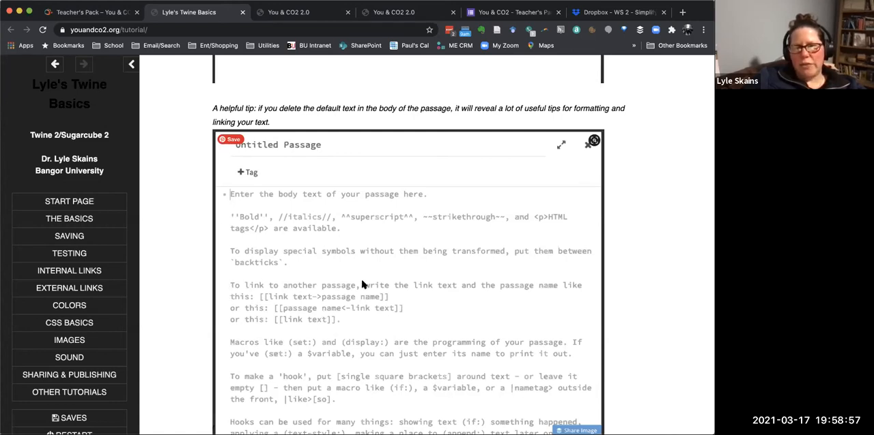
{"action": "mouse_move", "coordinate": [543, 285]}
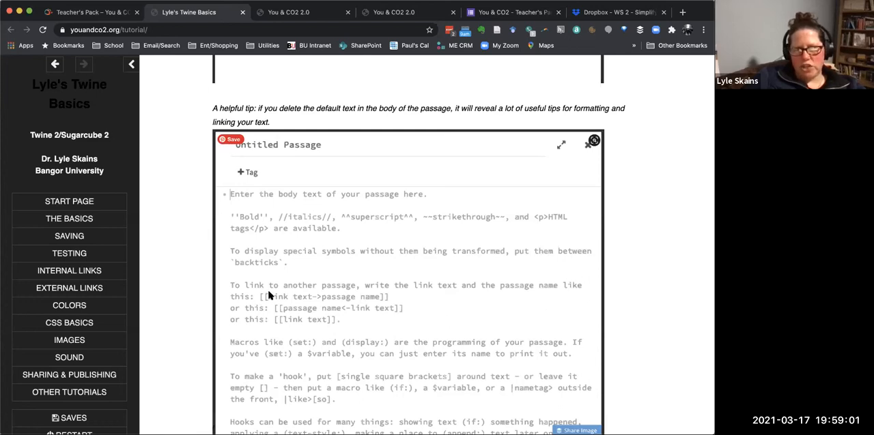
{"action": "mouse_move", "coordinate": [268, 305]}
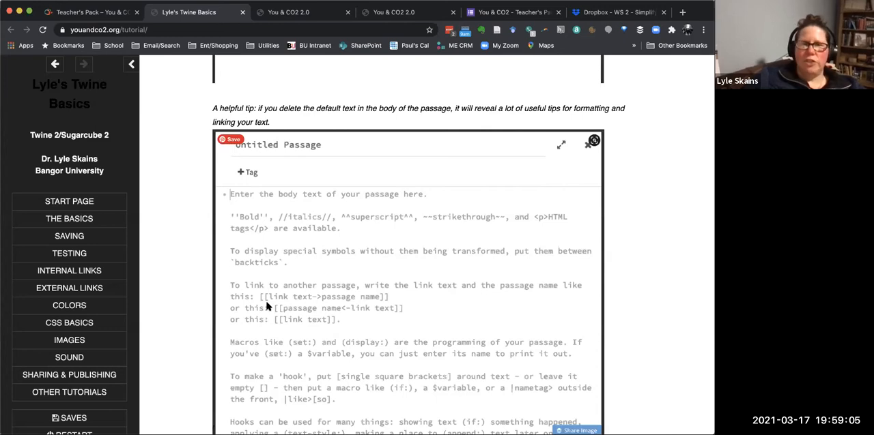
{"action": "scroll", "scroll_direction": "down", "scroll_amount": 3}
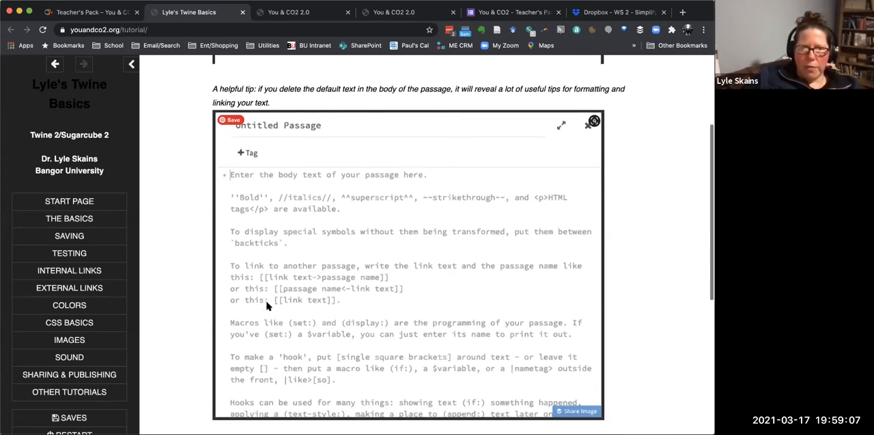
{"action": "scroll", "scroll_direction": "down", "scroll_amount": 3}
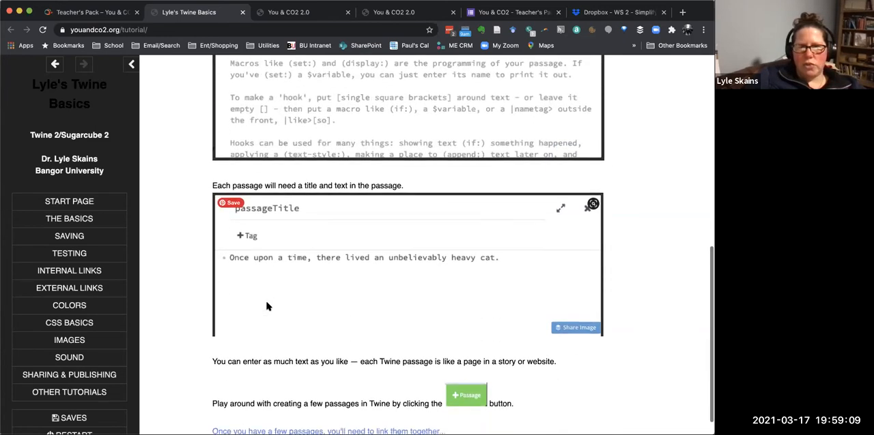
{"action": "scroll", "scroll_direction": "down", "scroll_amount": 3}
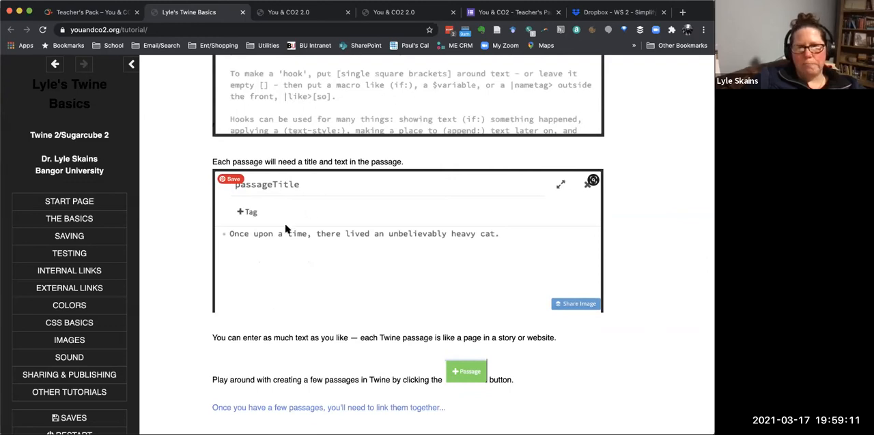
{"action": "mouse_move", "coordinate": [387, 205]}
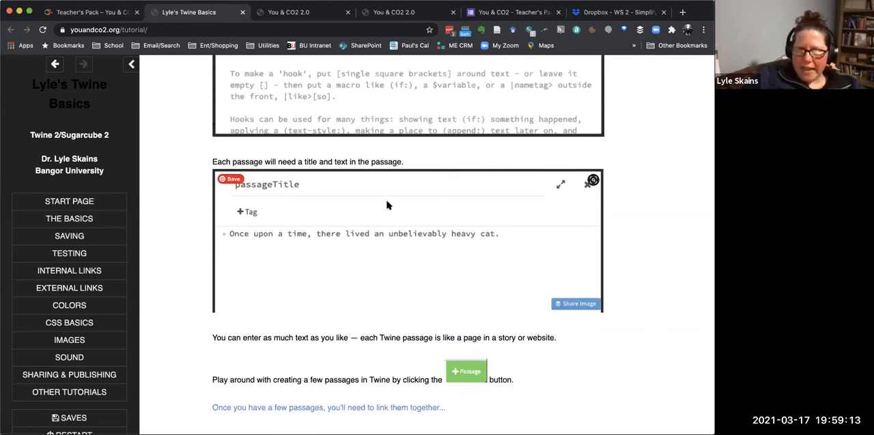
{"action": "mouse_move", "coordinate": [276, 308]}
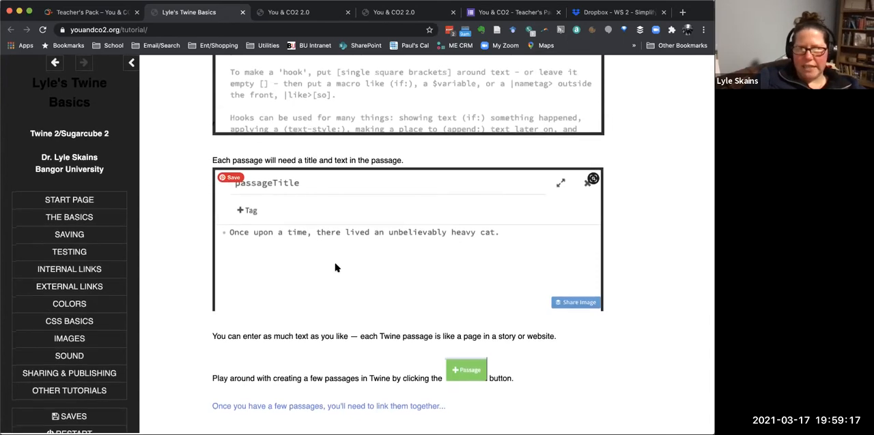
Step: Read the section on testing the story, then return to the Teacher's Pack tab
{"action": "scroll", "scroll_direction": "down", "scroll_amount": 3}
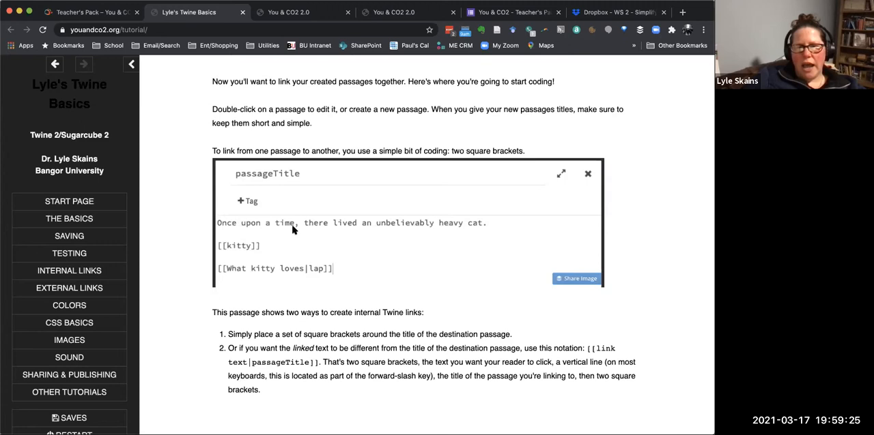
{"action": "scroll", "scroll_direction": "down", "scroll_amount": 3}
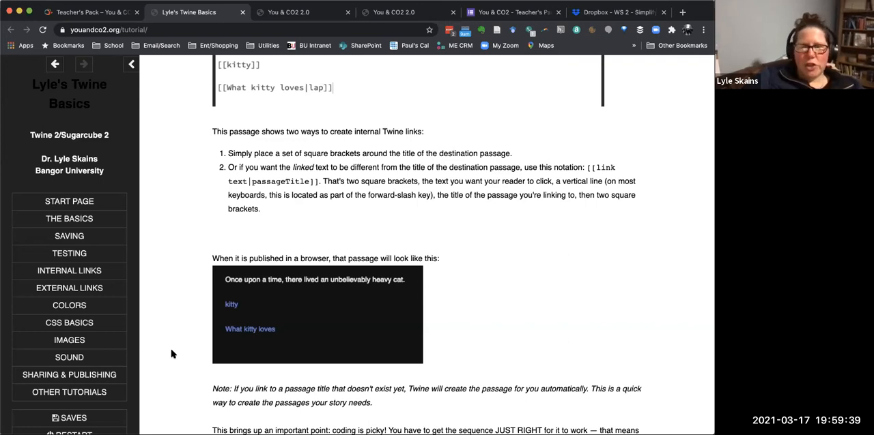
{"action": "scroll", "scroll_direction": "down", "scroll_amount": 3}
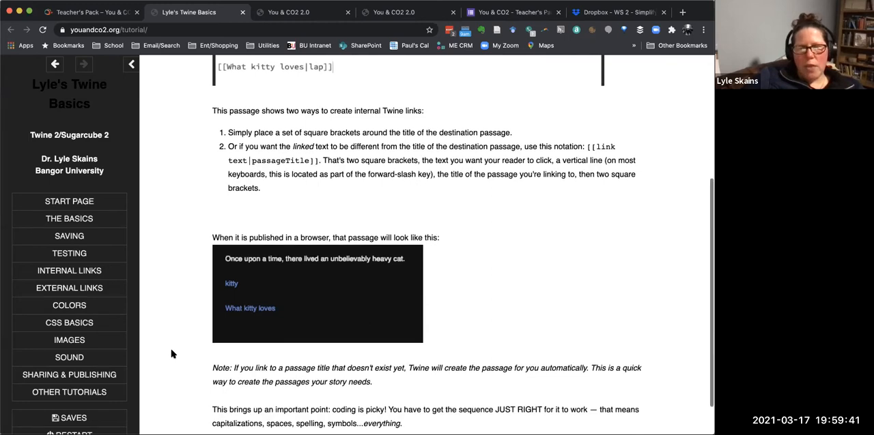
{"action": "scroll", "scroll_direction": "down", "scroll_amount": 3}
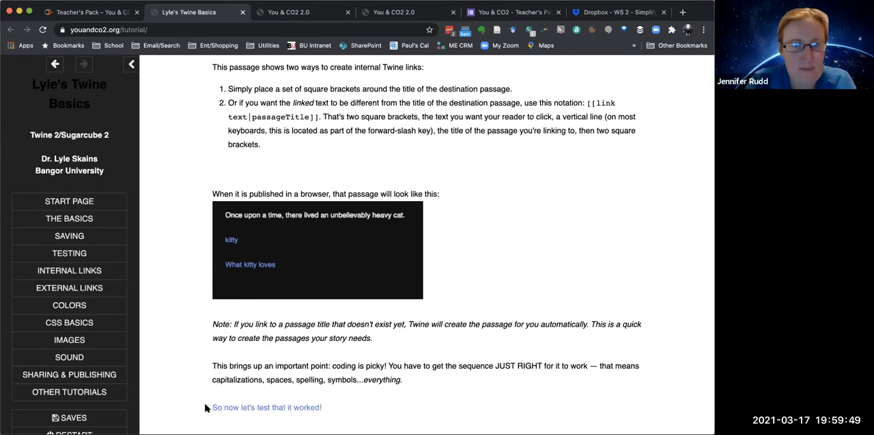
{"action": "scroll", "scroll_direction": "down", "scroll_amount": 3}
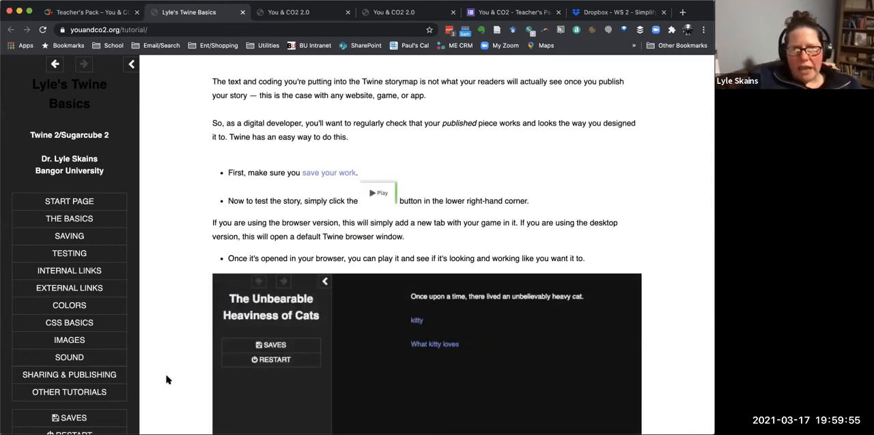
{"action": "scroll", "scroll_direction": "down", "scroll_amount": 3}
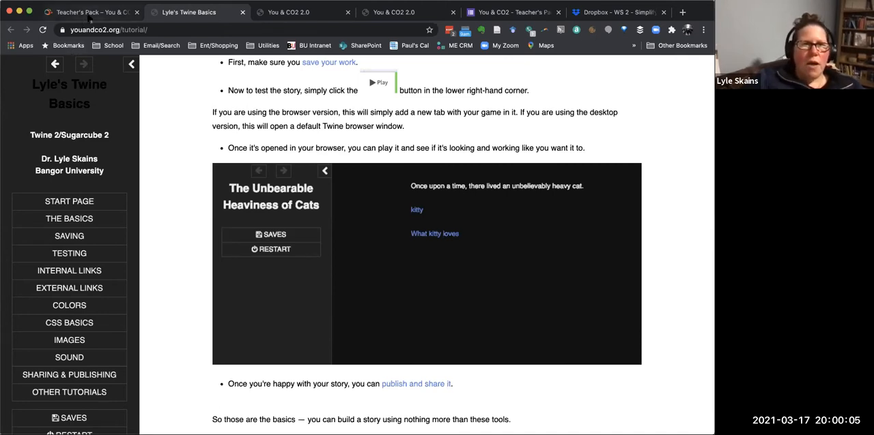
{"action": "left_click", "coordinate": [88, 12]}
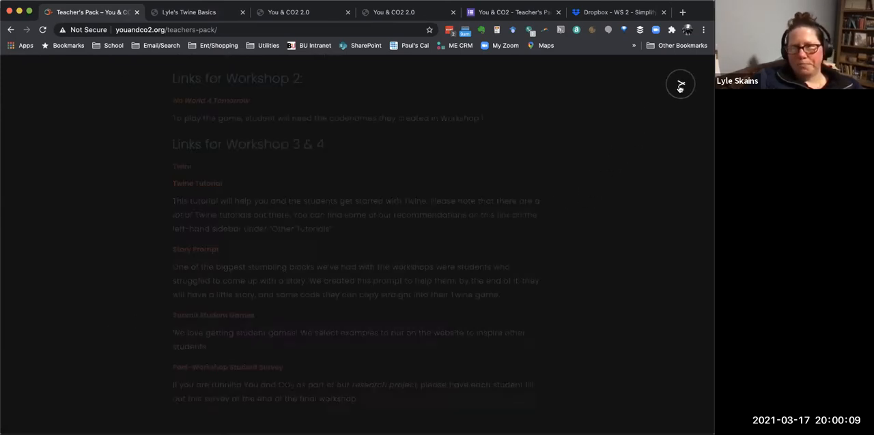
Step: From the site menu go to Play Student Games and launch Destroying Makeup
{"action": "left_click", "coordinate": [680, 85]}
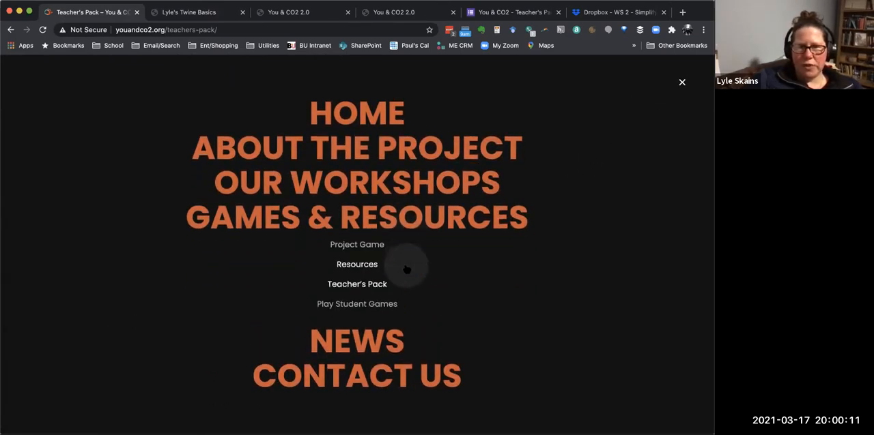
{"action": "mouse_move", "coordinate": [377, 303]}
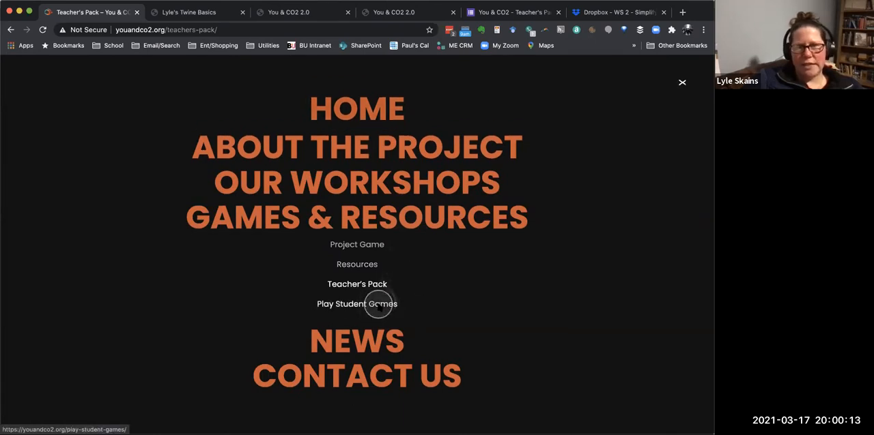
{"action": "left_click", "coordinate": [356, 303]}
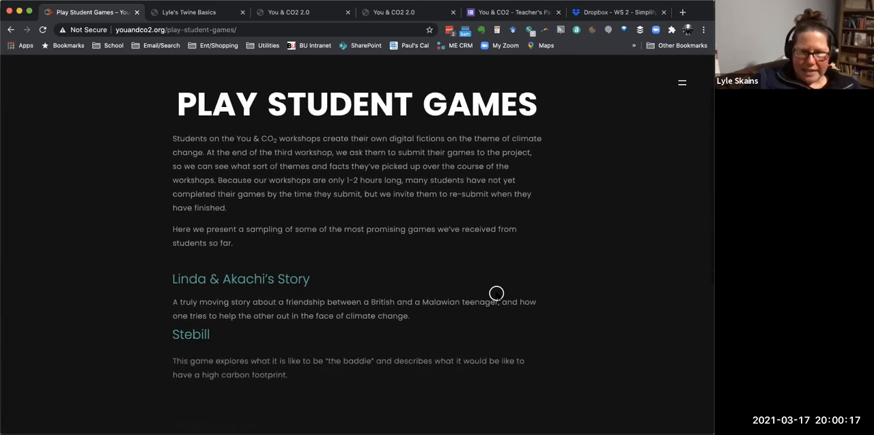
{"action": "scroll", "scroll_direction": "down", "scroll_amount": 3}
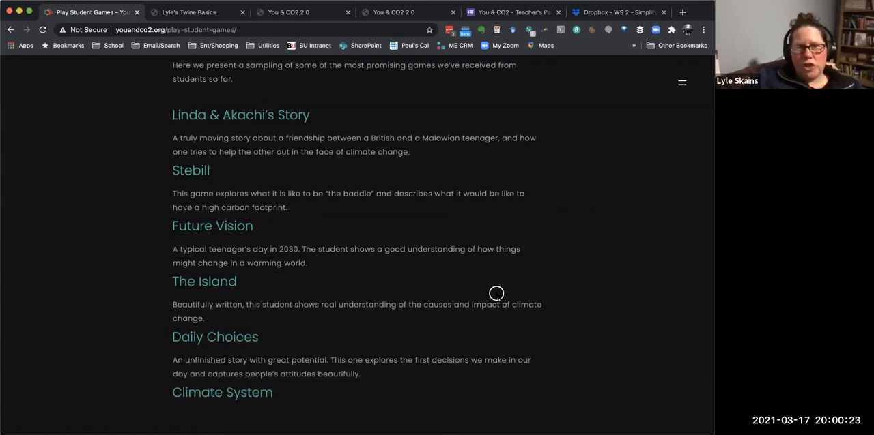
{"action": "mouse_move", "coordinate": [328, 340]}
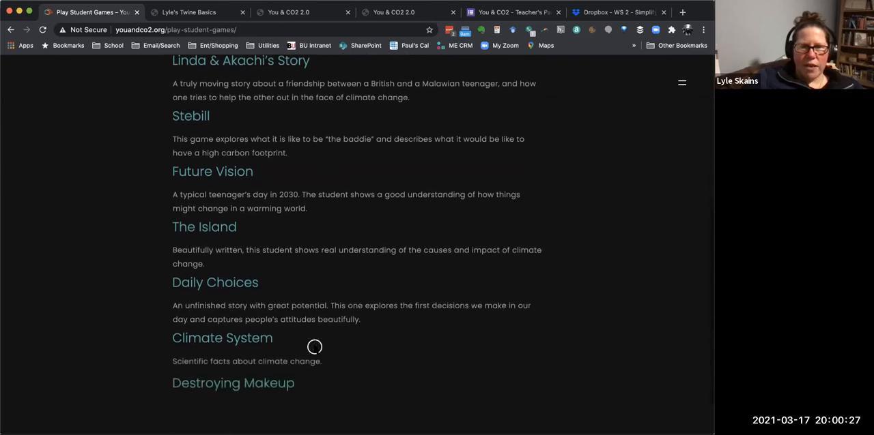
{"action": "scroll", "scroll_direction": "down", "scroll_amount": 3}
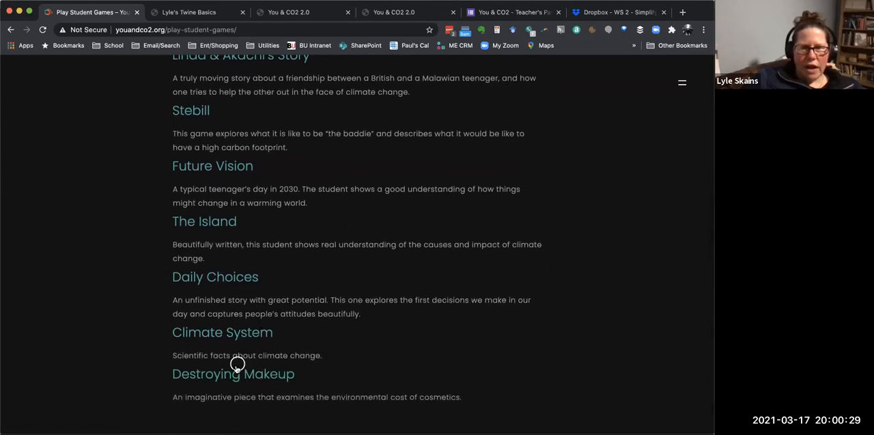
{"action": "left_click", "coordinate": [233, 374]}
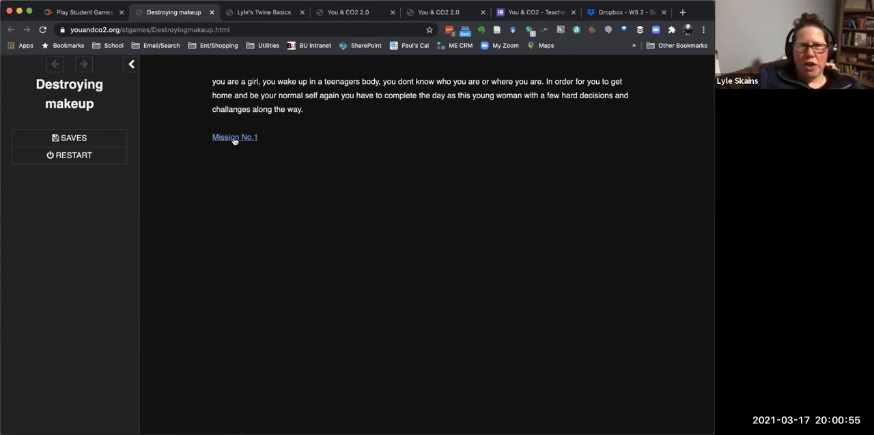
Step: Play Mission No.1: choose 'yes' to makeup, continue, then mine for the highlighter
{"action": "left_click", "coordinate": [235, 136]}
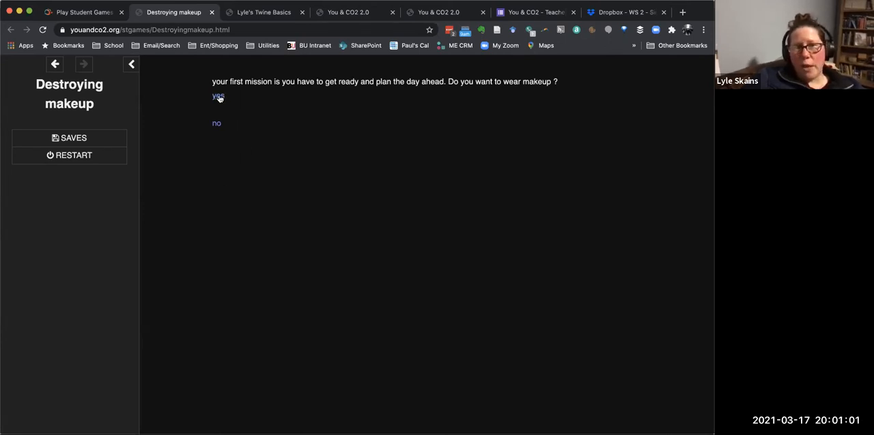
{"action": "left_click", "coordinate": [219, 95]}
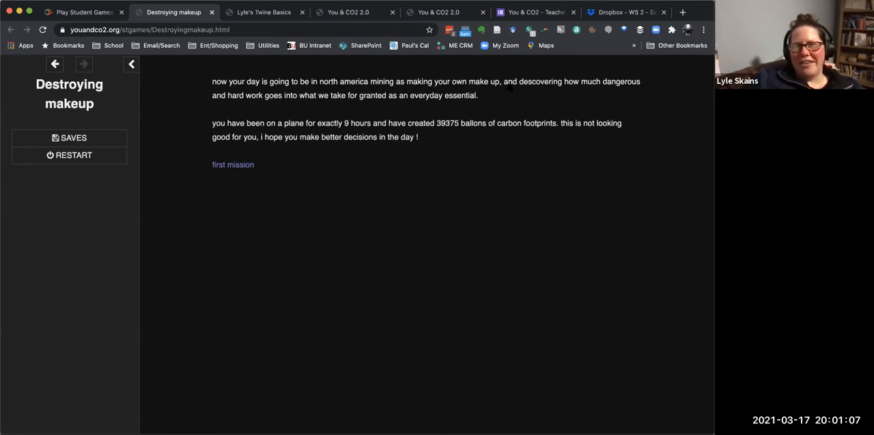
{"action": "mouse_move", "coordinate": [389, 171]}
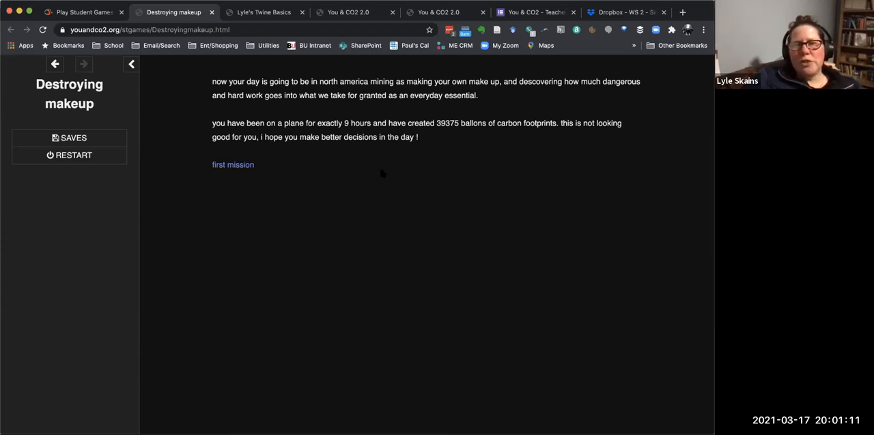
{"action": "mouse_move", "coordinate": [350, 172]}
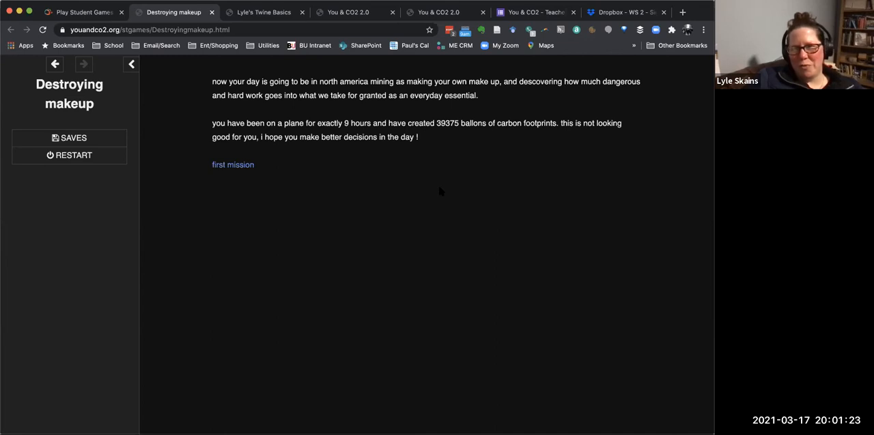
{"action": "left_click", "coordinate": [232, 164]}
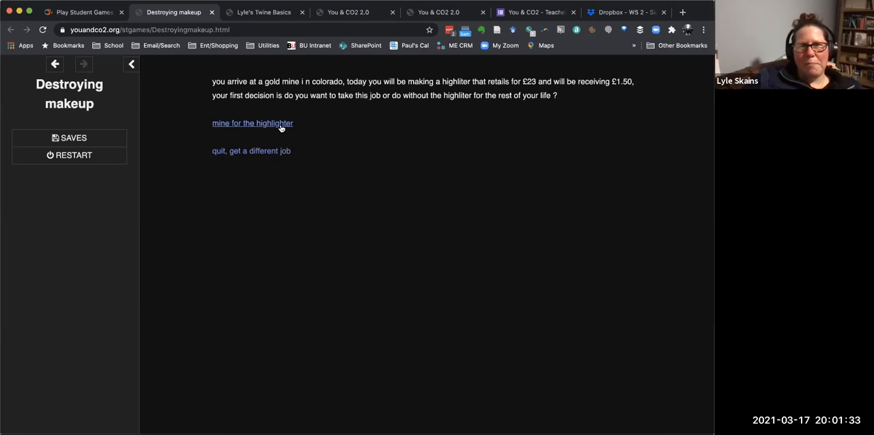
{"action": "left_click", "coordinate": [251, 123]}
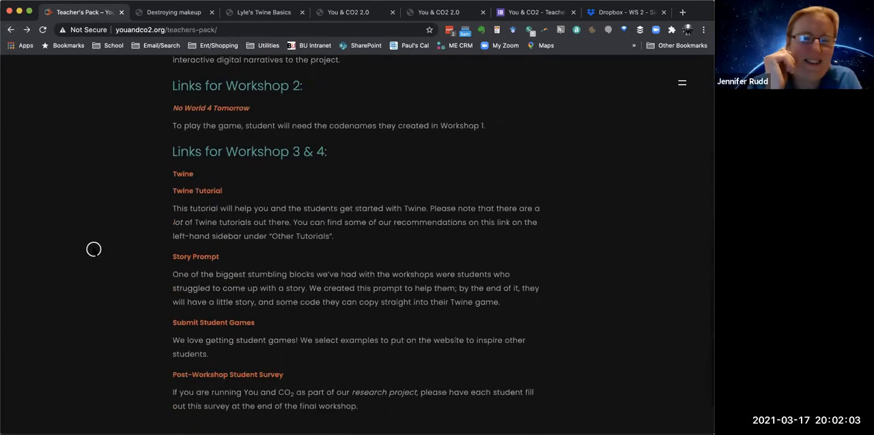
{"action": "scroll", "scroll_direction": "down", "scroll_amount": 3}
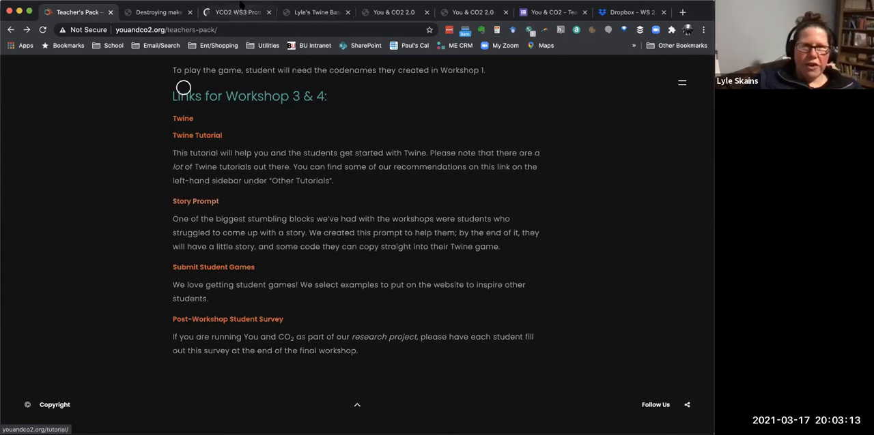
Step: In the Story Prompter view the homework popup, answer 'No, but I would like some help with it' and continue
{"action": "left_click", "coordinate": [235, 11]}
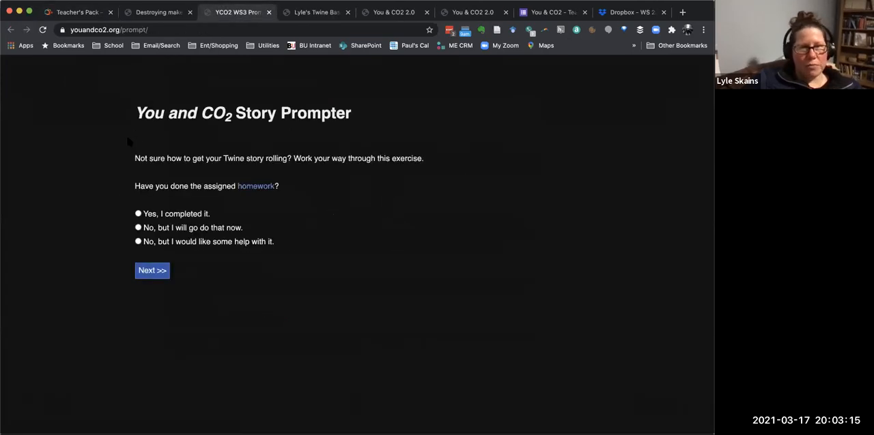
{"action": "mouse_move", "coordinate": [330, 142]}
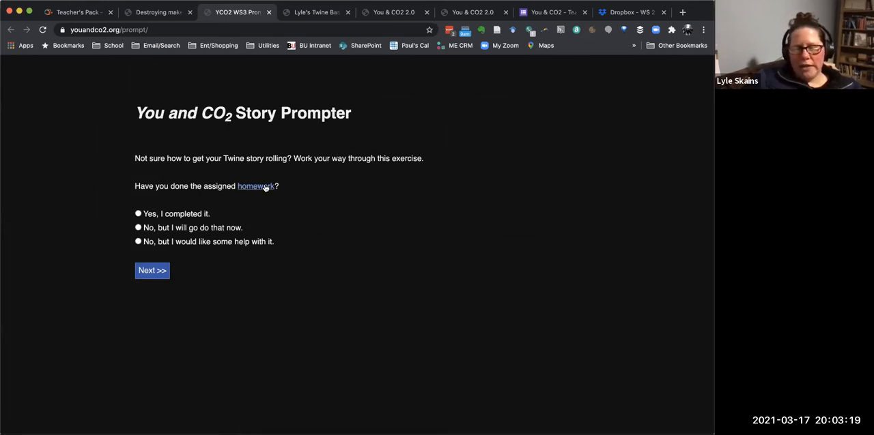
{"action": "left_click", "coordinate": [256, 186]}
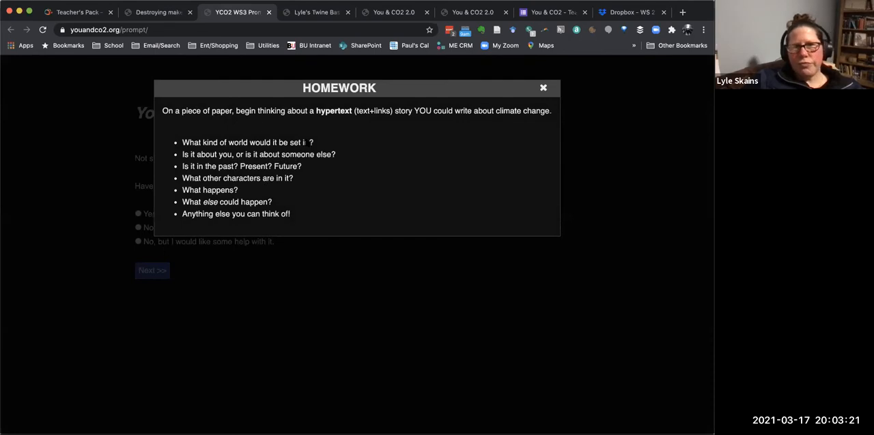
{"action": "mouse_move", "coordinate": [355, 126]}
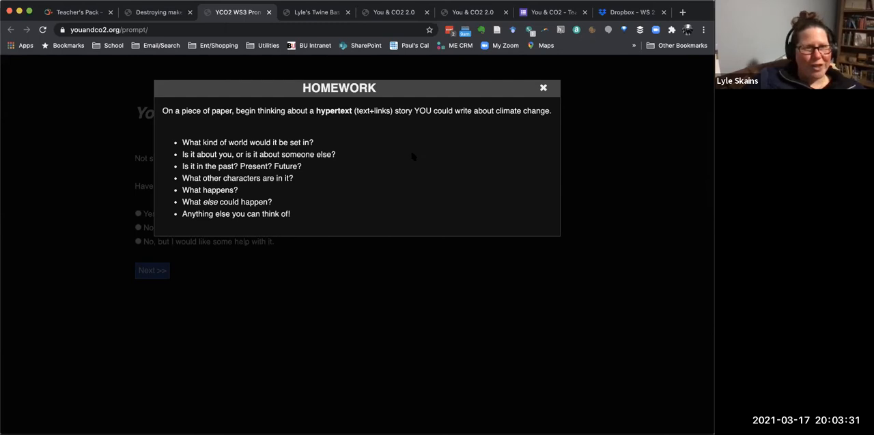
{"action": "left_click", "coordinate": [544, 87]}
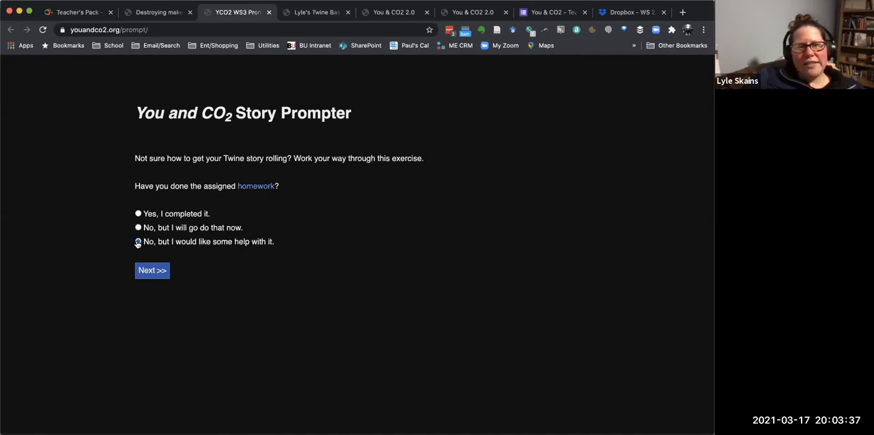
{"action": "left_click", "coordinate": [138, 242]}
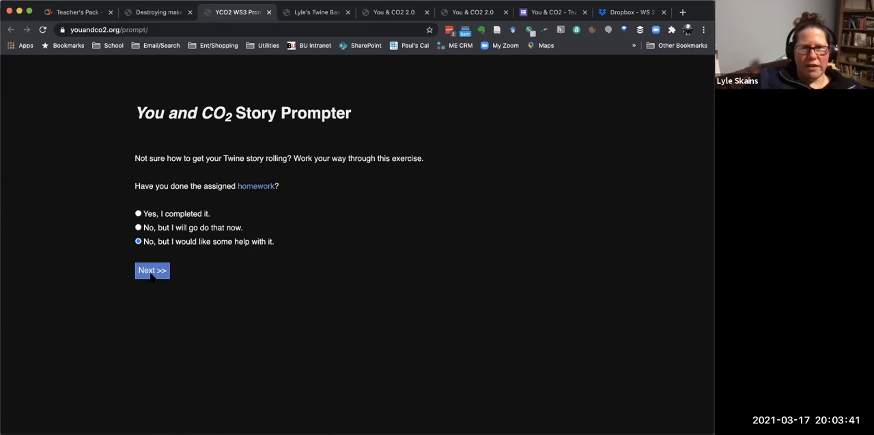
{"action": "left_click", "coordinate": [152, 271]}
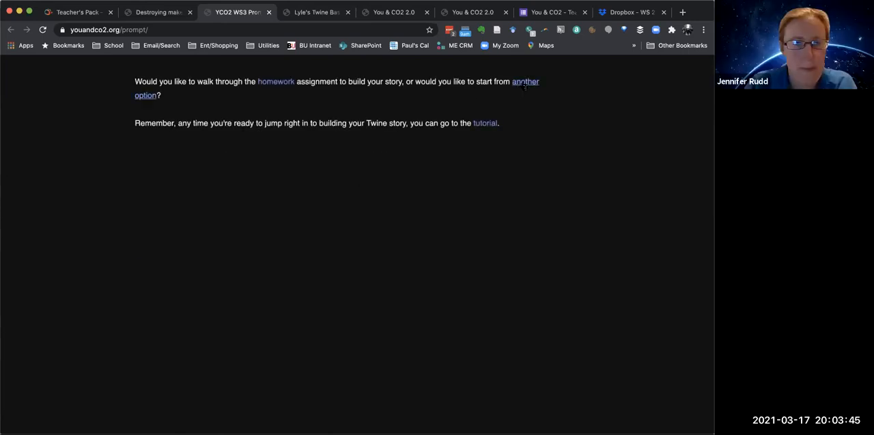
{"action": "mouse_move", "coordinate": [276, 81]}
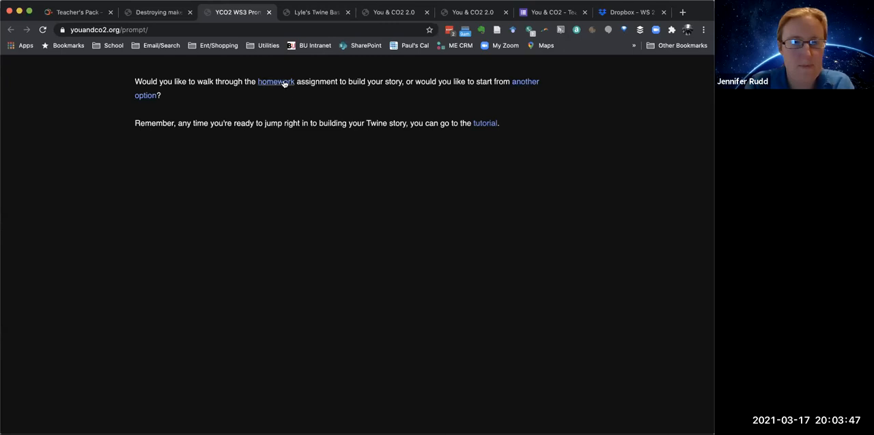
Step: Walk through the homework, set the storyworld to 'desert' and choose second person
{"action": "left_click", "coordinate": [276, 82]}
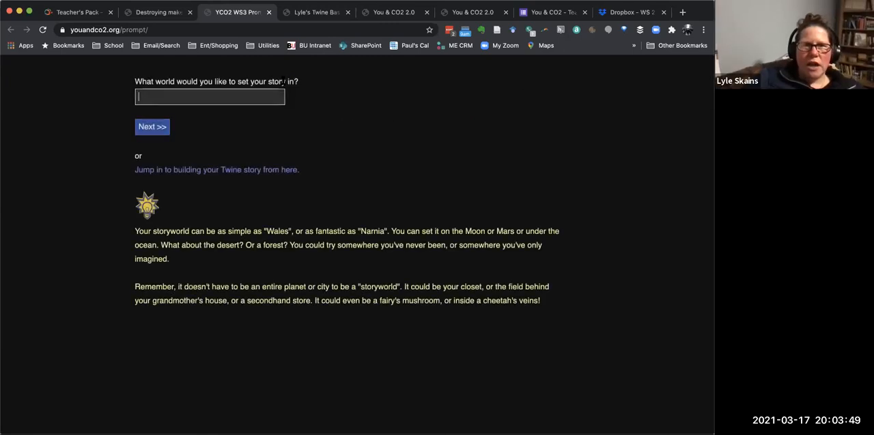
{"action": "mouse_move", "coordinate": [349, 128]}
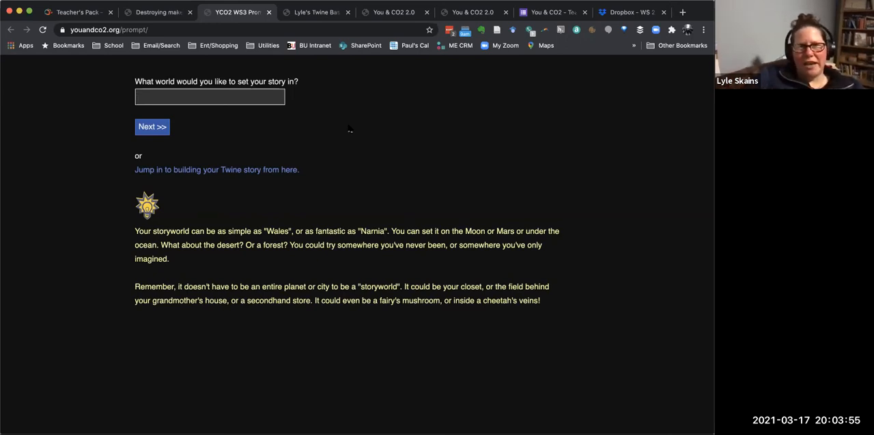
{"action": "left_click", "coordinate": [210, 96]}
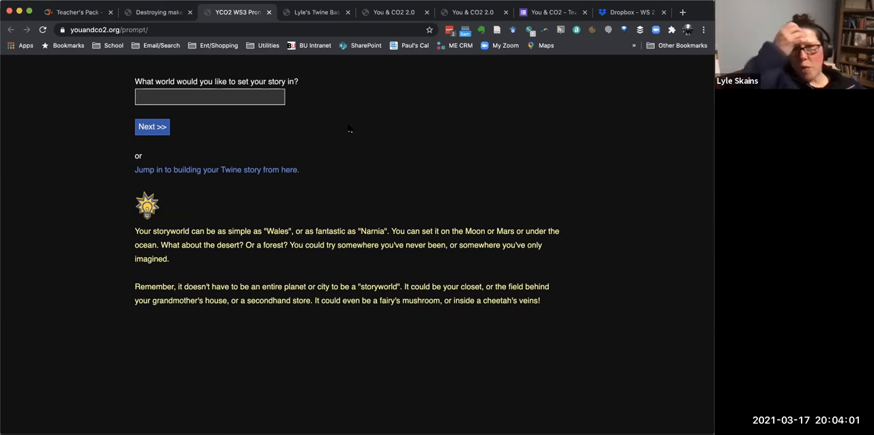
{"action": "left_click", "coordinate": [211, 96]}
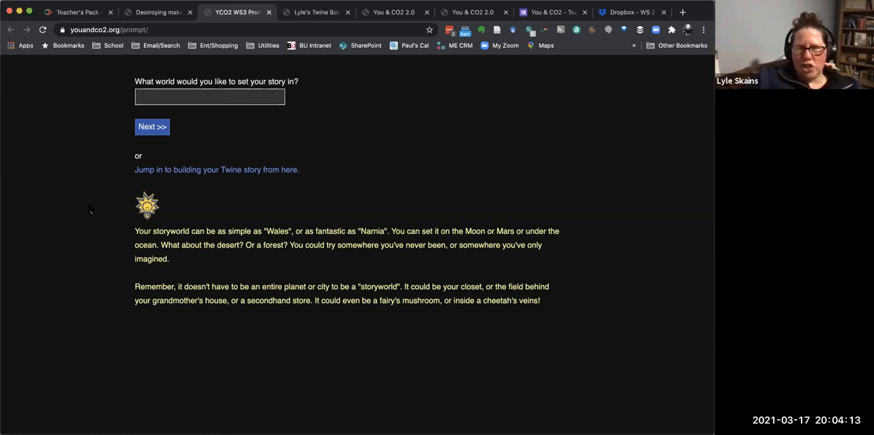
{"action": "left_click", "coordinate": [210, 95]}
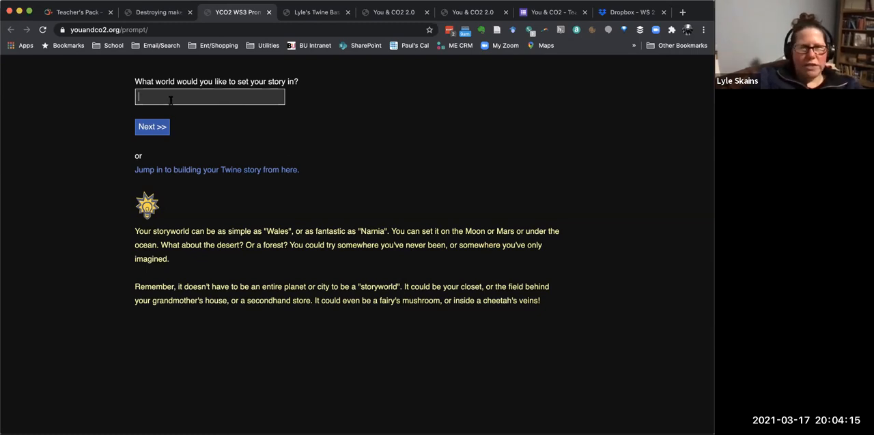
{"action": "type", "text": "desert"}
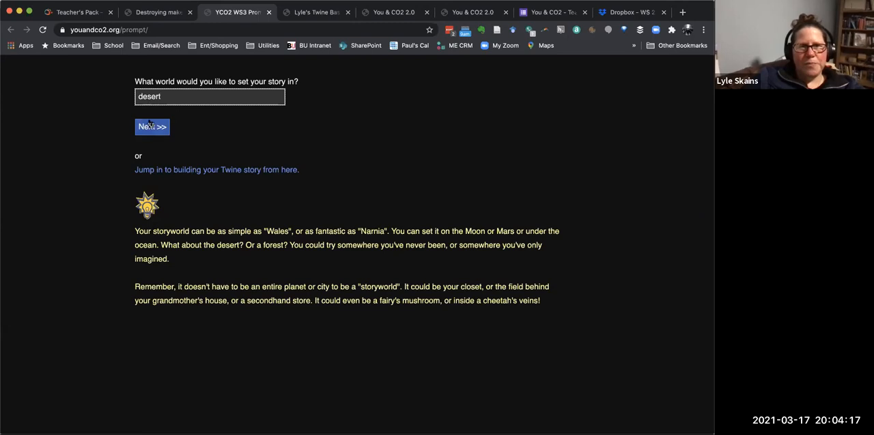
{"action": "left_click", "coordinate": [151, 125]}
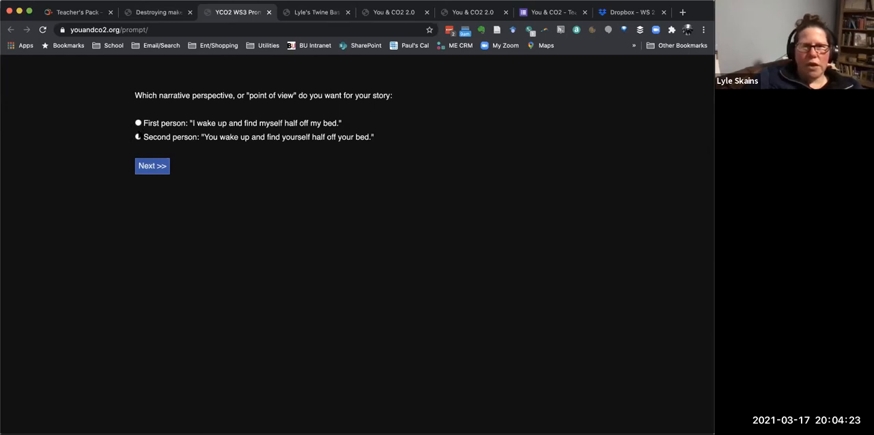
{"action": "left_click", "coordinate": [152, 167]}
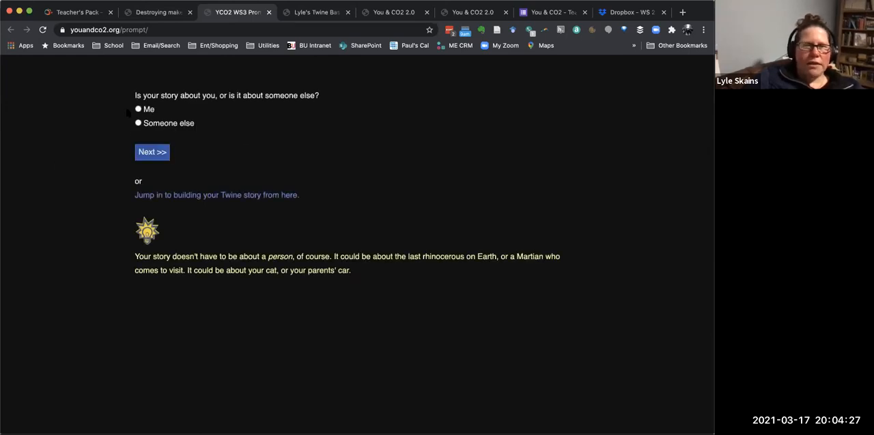
Step: Make the story about me, named Lyle with she/her pronouns
{"action": "left_click", "coordinate": [138, 109]}
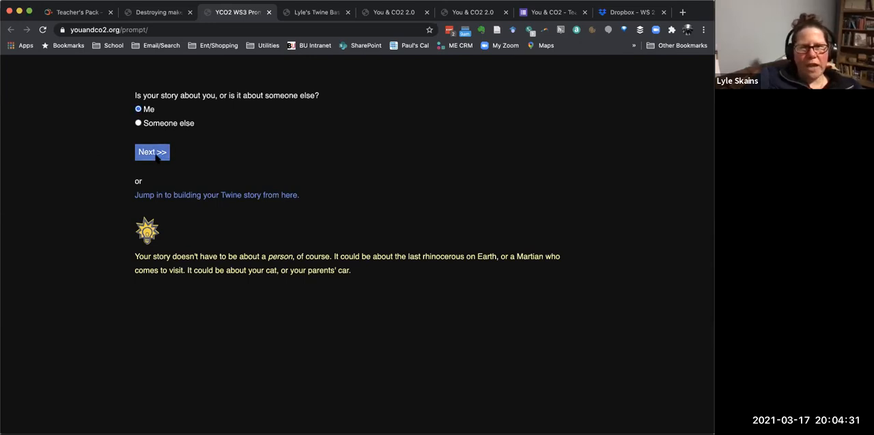
{"action": "mouse_move", "coordinate": [224, 176]}
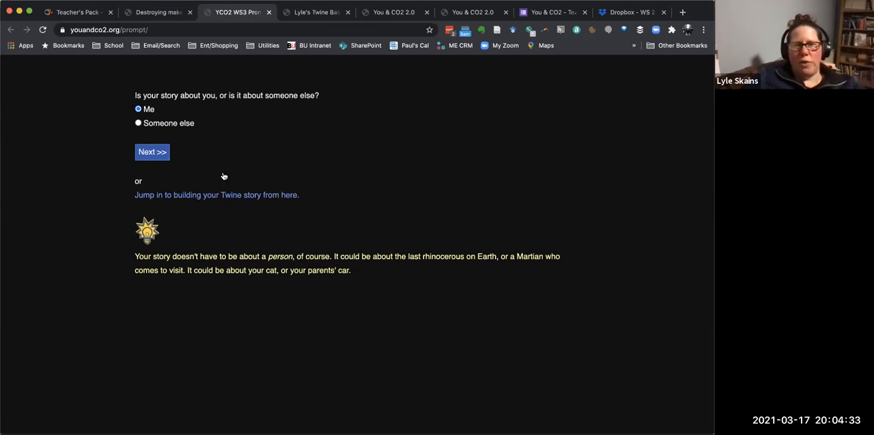
{"action": "mouse_move", "coordinate": [240, 148]}
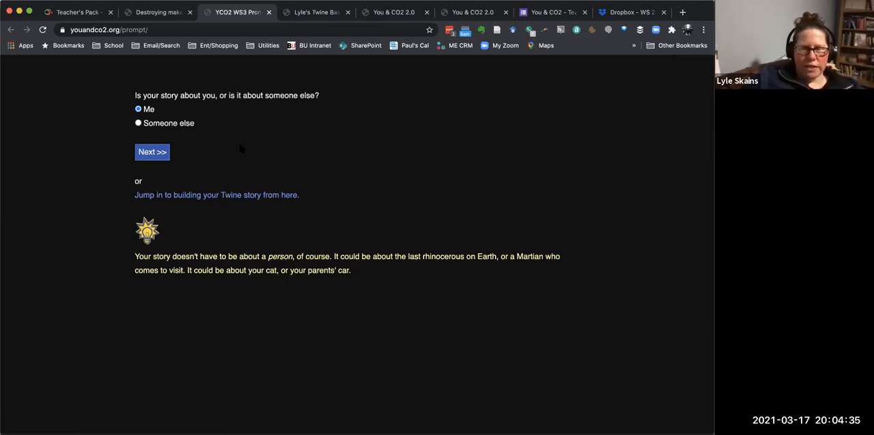
{"action": "left_click", "coordinate": [151, 153]}
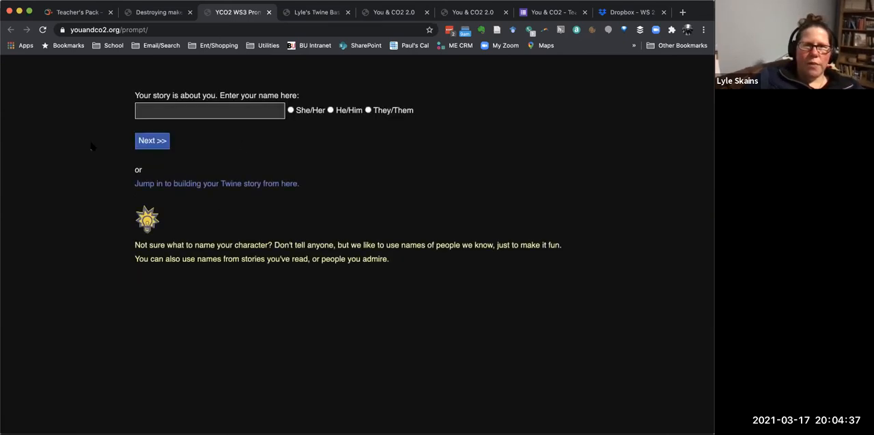
{"action": "type", "text": "Ly"}
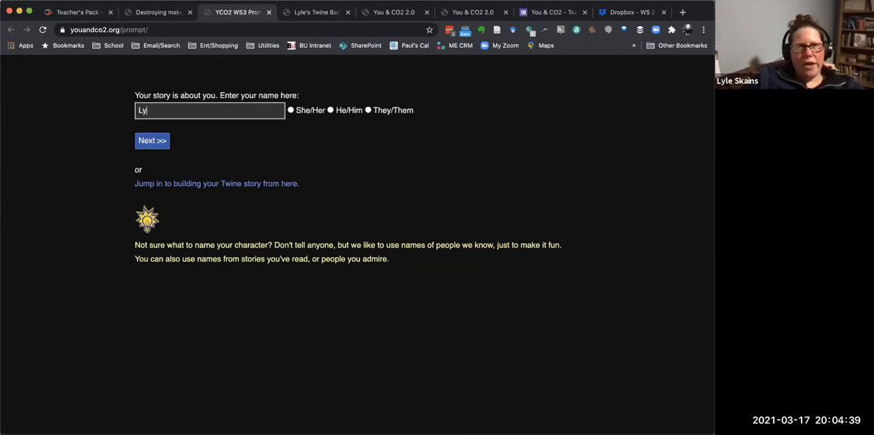
{"action": "type", "text": "le"}
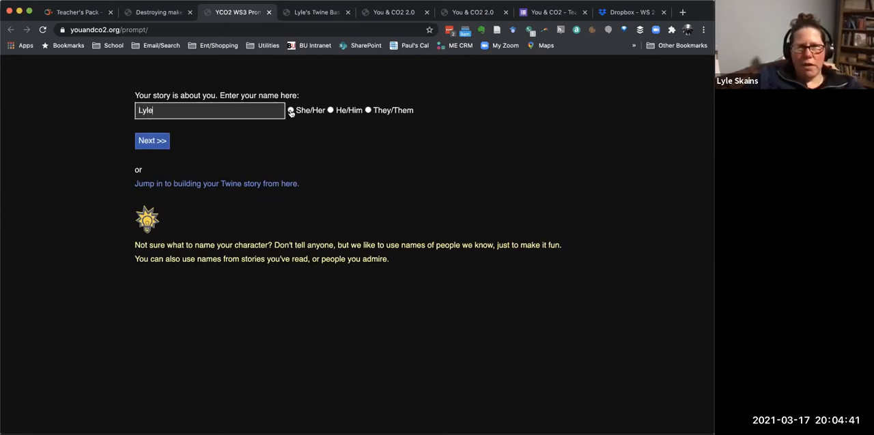
{"action": "left_click", "coordinate": [289, 109]}
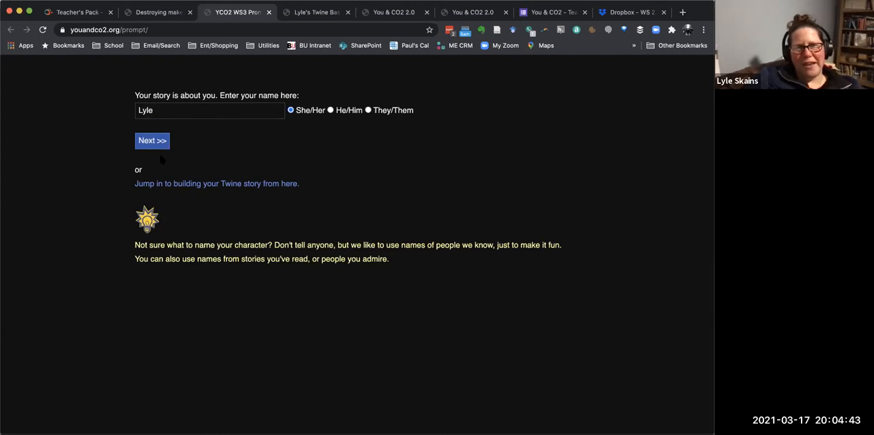
{"action": "left_click", "coordinate": [152, 141]}
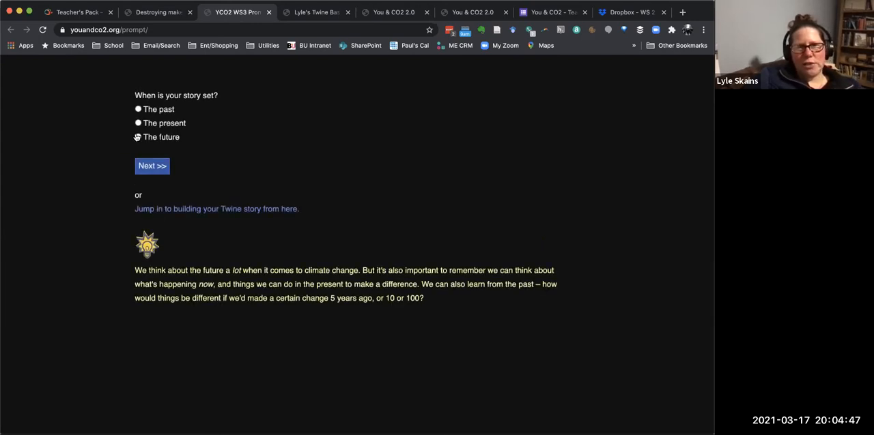
Step: Set the story in the future and add characters Jennifer and Helen with she/her pronouns
{"action": "left_click", "coordinate": [138, 136]}
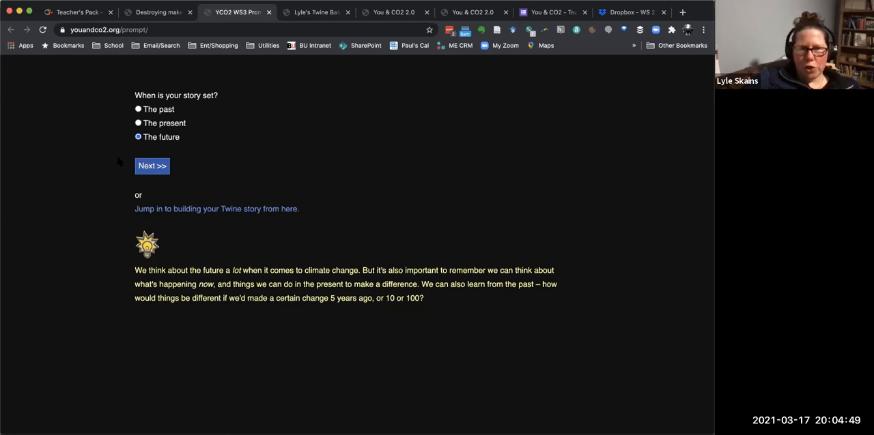
{"action": "left_click", "coordinate": [152, 166]}
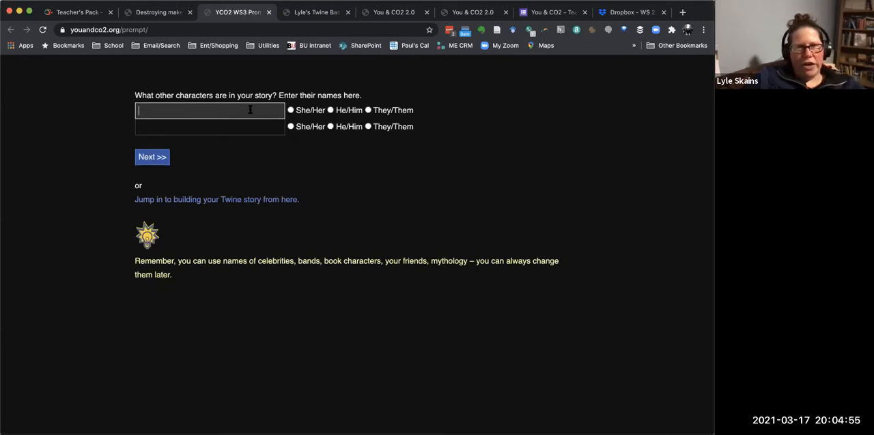
{"action": "type", "text": "Jennifer"}
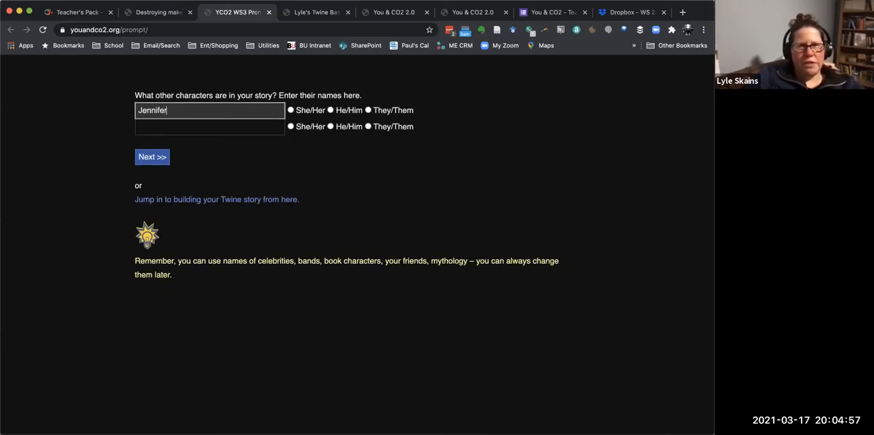
{"action": "left_click", "coordinate": [289, 109]}
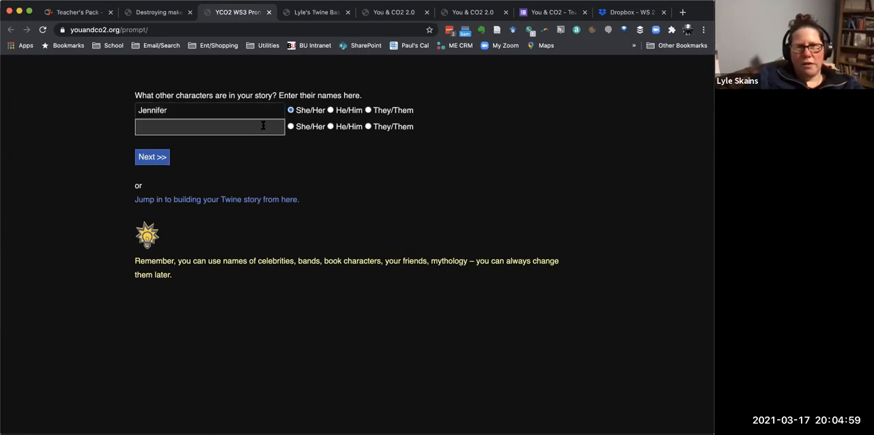
{"action": "type", "text": "Helen"}
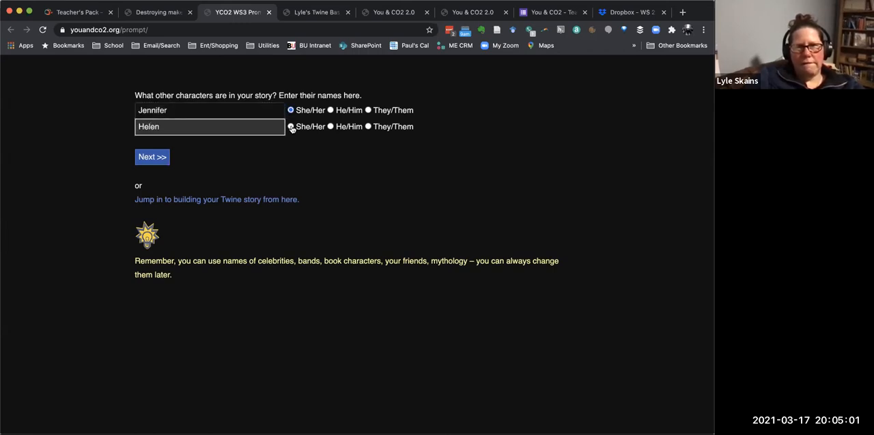
{"action": "left_click", "coordinate": [153, 157]}
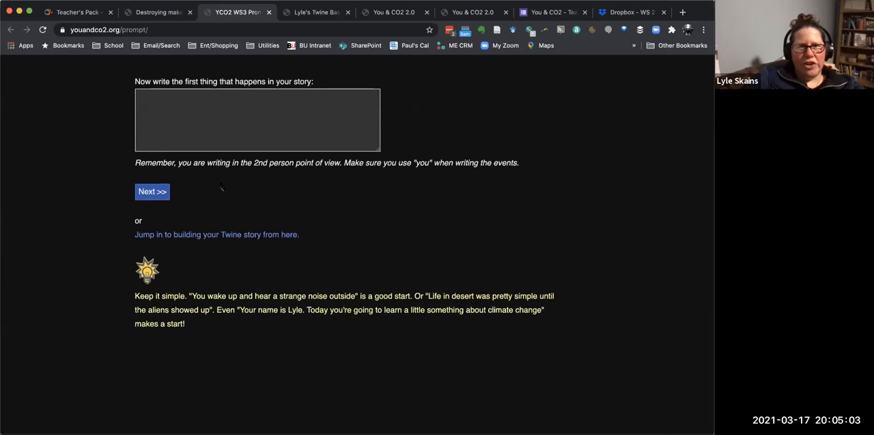
{"action": "mouse_move", "coordinate": [291, 201]}
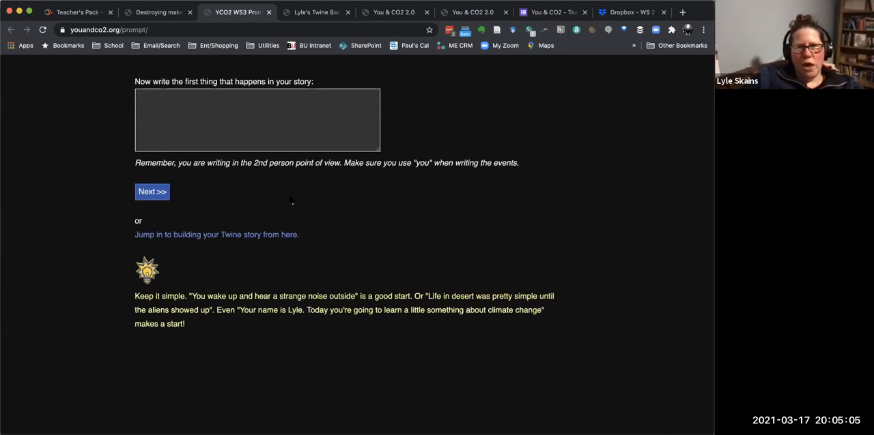
Step: Enter the first event 'You wake up, and think about what you want for breakfast'
{"action": "left_click_drag", "start_coordinate": [209, 163], "coordinate": [278, 162]}
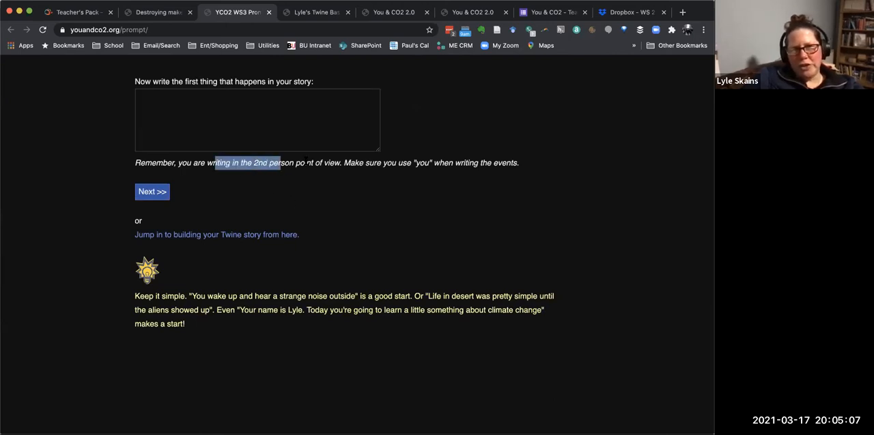
{"action": "left_click", "coordinate": [257, 120]}
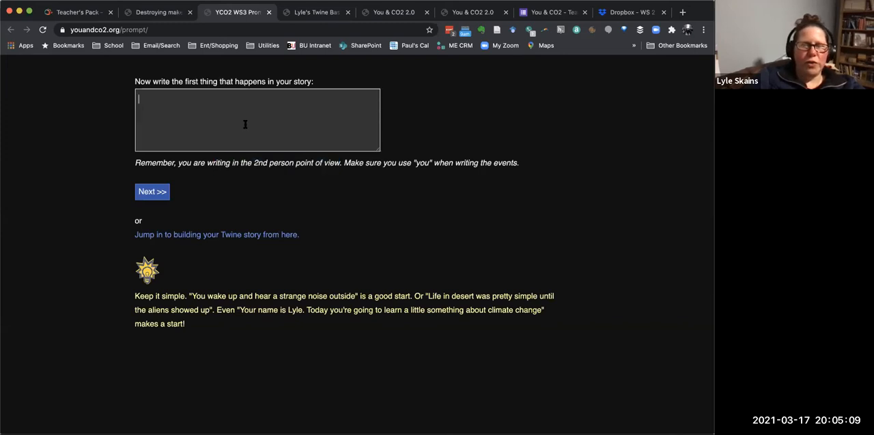
{"action": "type", "text": "You wake u"}
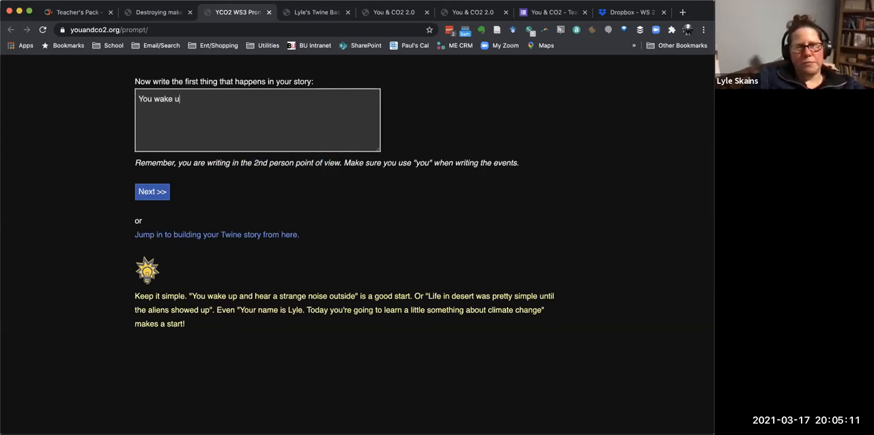
{"action": "type", "text": "p, and"}
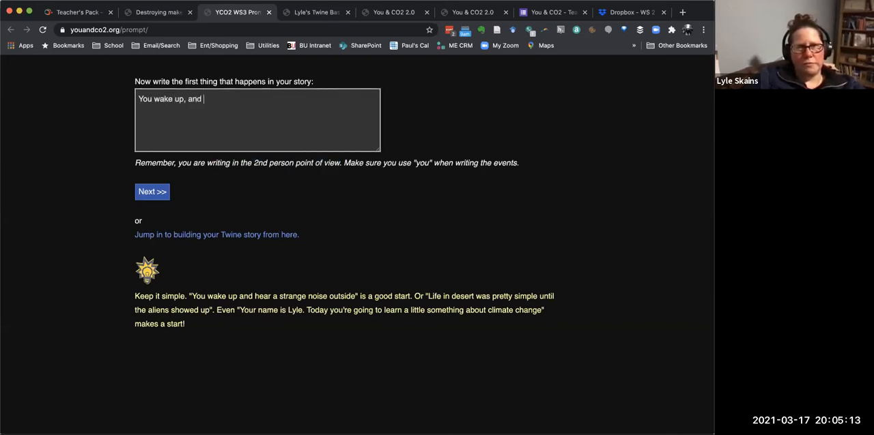
{"action": "type", "text": "think"}
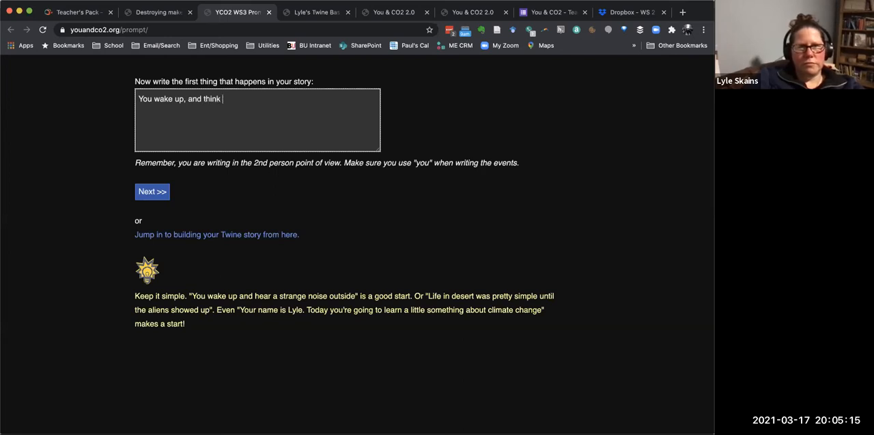
{"action": "type", "text": "about what you want"}
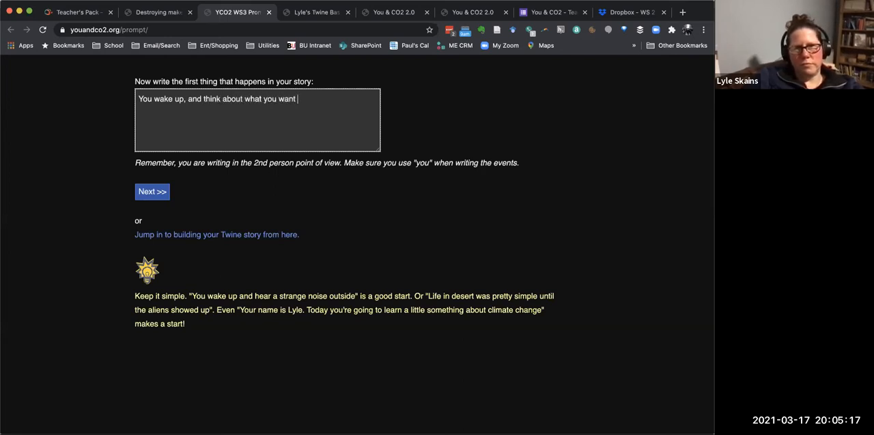
{"action": "type", "text": "for breakfast."}
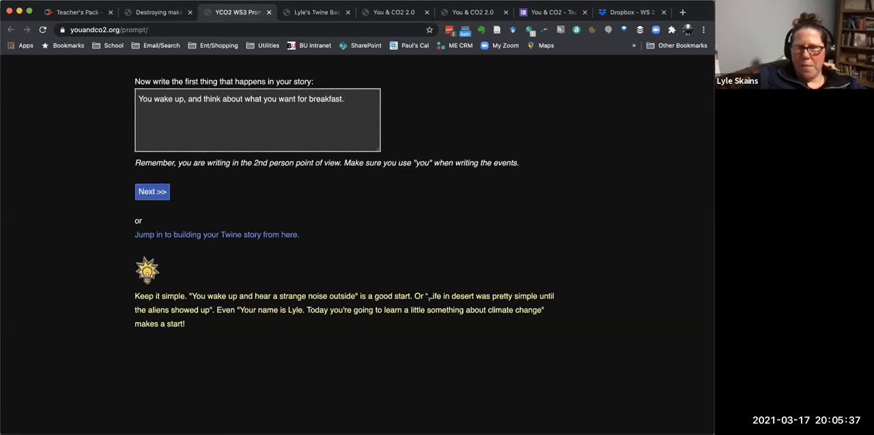
Step: Highlight an example opening sentence for reference, then submit the first event
{"action": "double_click", "coordinate": [434, 296]}
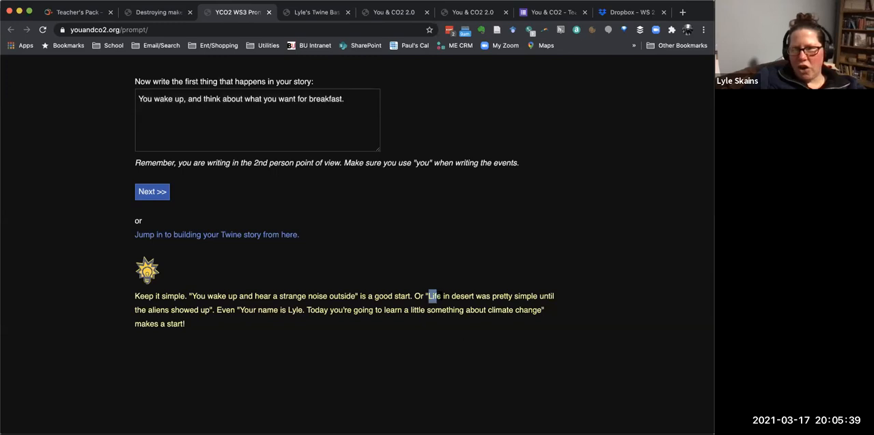
{"action": "left_click_drag", "start_coordinate": [428, 296], "coordinate": [545, 310]}
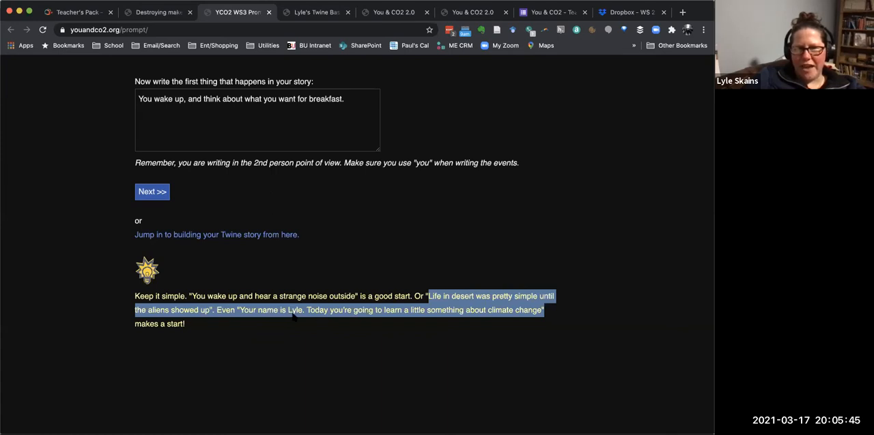
{"action": "mouse_move", "coordinate": [461, 303]}
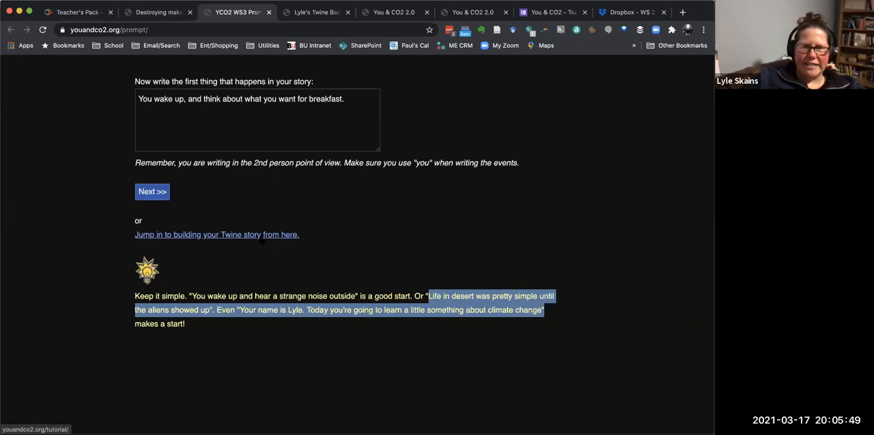
{"action": "left_click", "coordinate": [153, 191]}
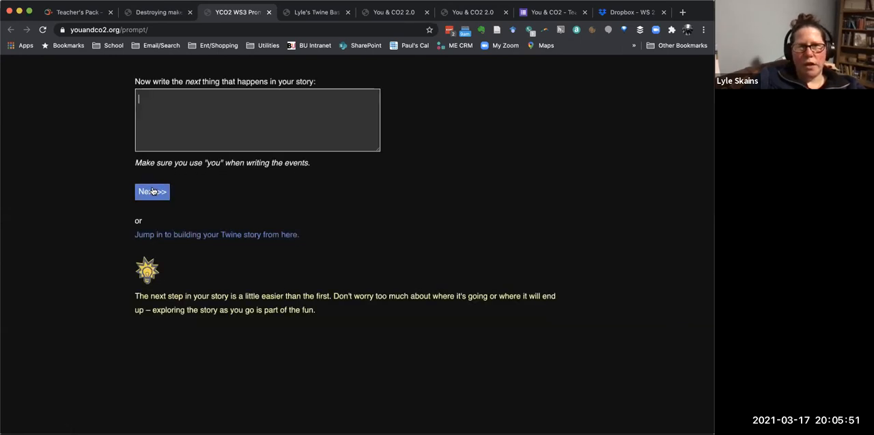
{"action": "mouse_move", "coordinate": [409, 188]}
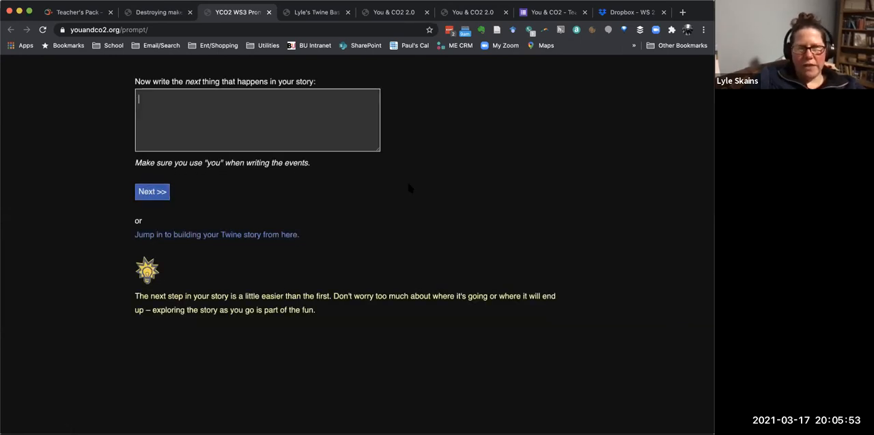
Step: Enter the next event 'You go get some eggs from the chickens.' and submit it
{"action": "type", "text": "You go get"}
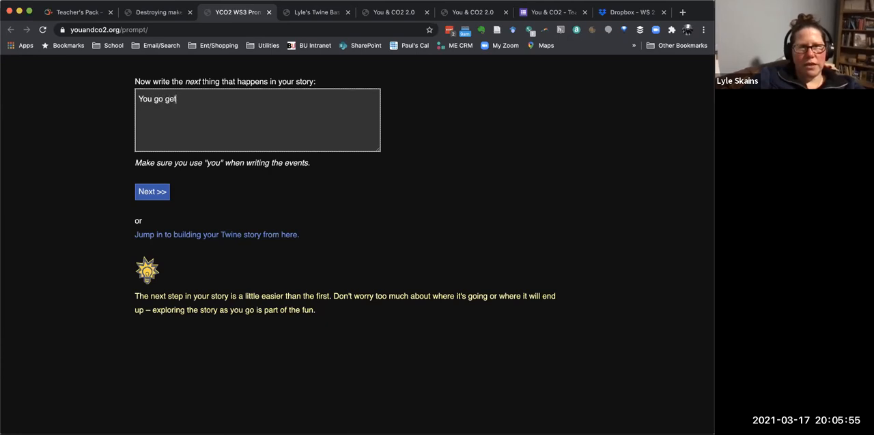
{"action": "type", "text": "some eggs fr"}
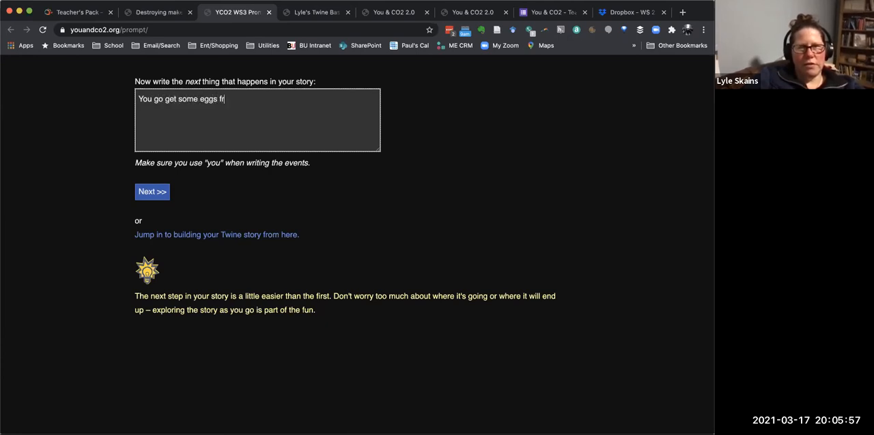
{"action": "type", "text": "om the chickens."}
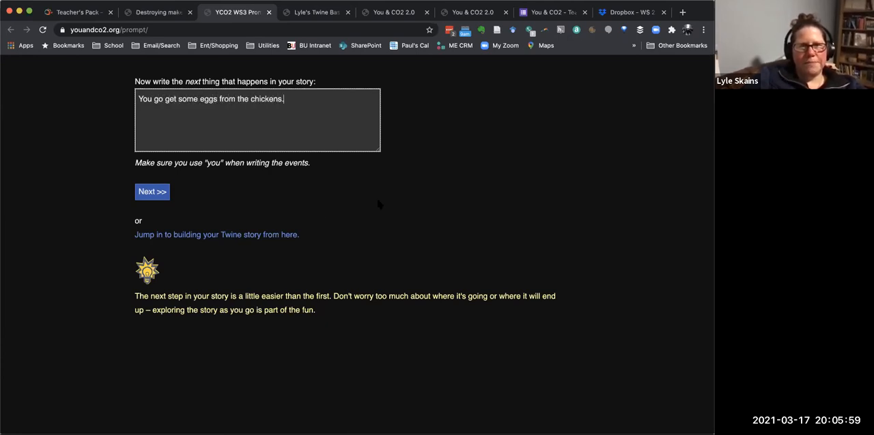
{"action": "left_click", "coordinate": [152, 191]}
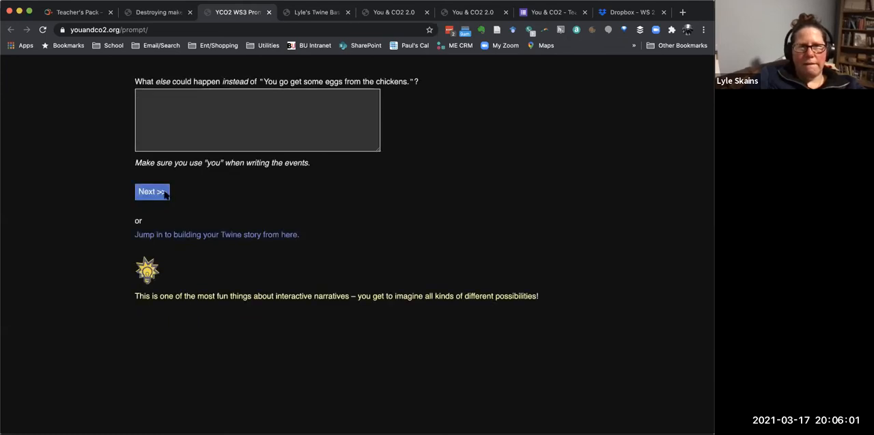
{"action": "mouse_move", "coordinate": [428, 153]}
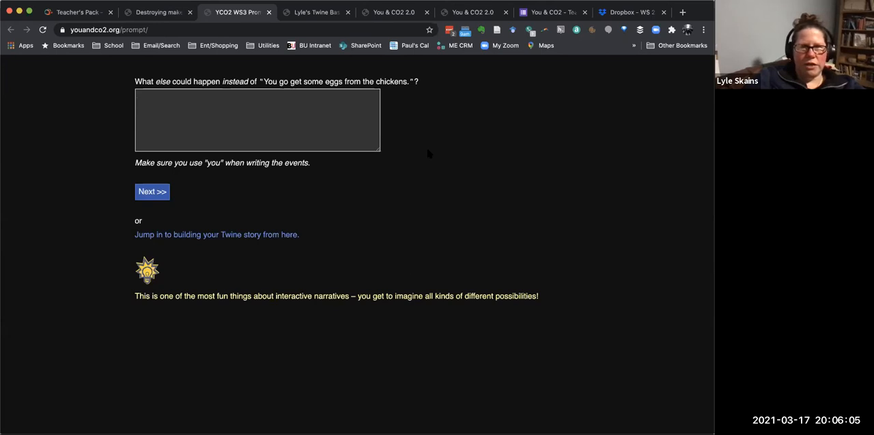
Step: Enter the alternative event about pouring cereal and submit it
{"action": "type", "text": "You go pour yourself some cer"}
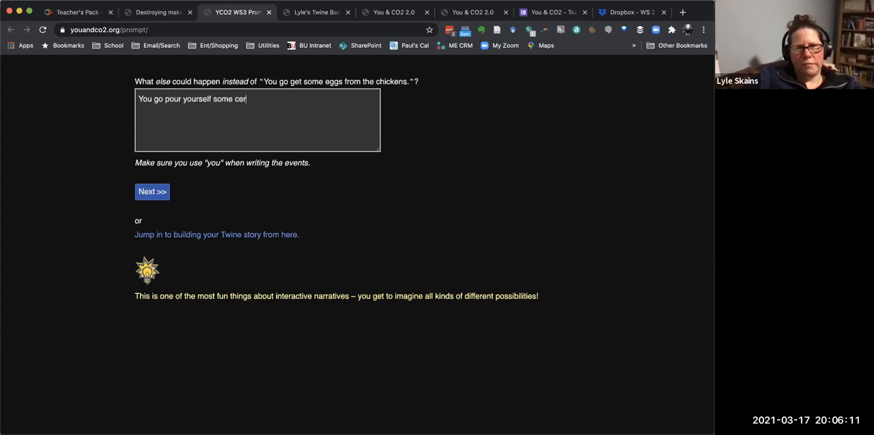
{"action": "type", "text": "eal."}
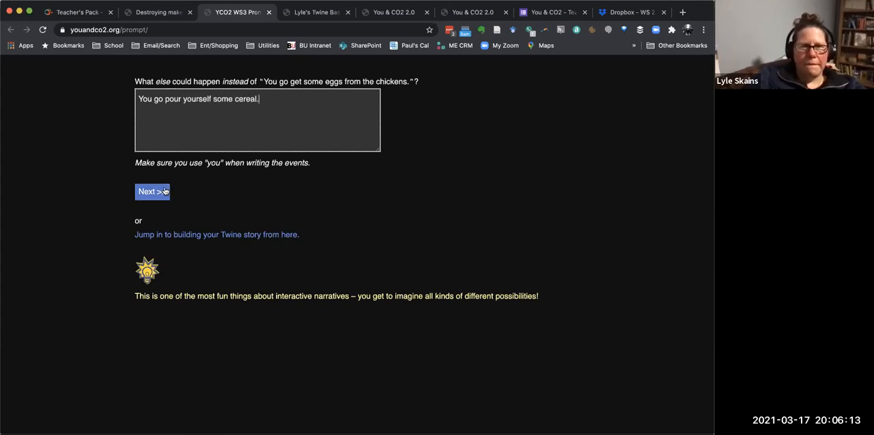
{"action": "left_click", "coordinate": [153, 192]}
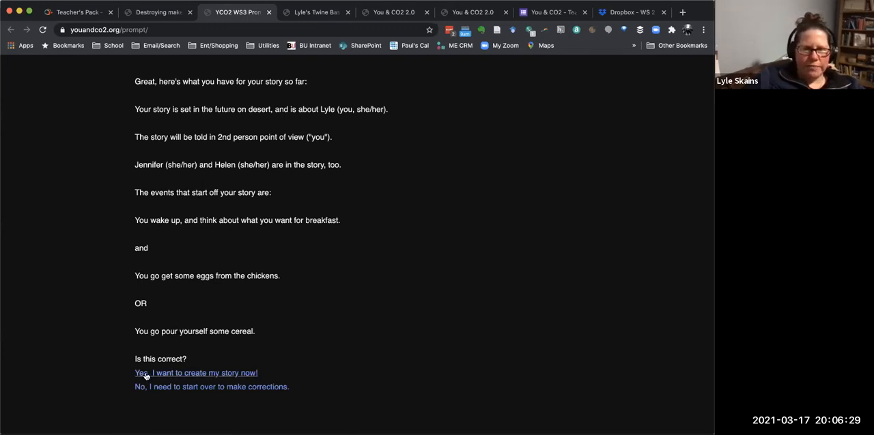
Step: Confirm 'Yes, I want to create my story now!', advance to the Congratulations page, then switch to the task sheet tab
{"action": "left_click", "coordinate": [196, 374]}
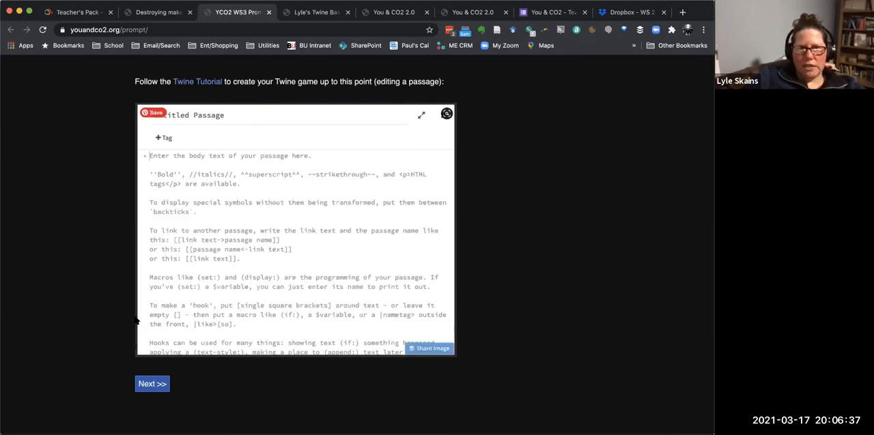
{"action": "left_click", "coordinate": [153, 383]}
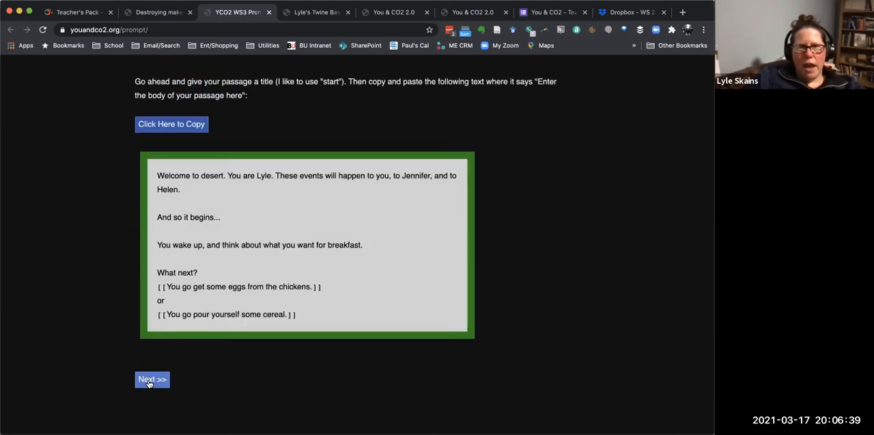
{"action": "mouse_move", "coordinate": [174, 305]}
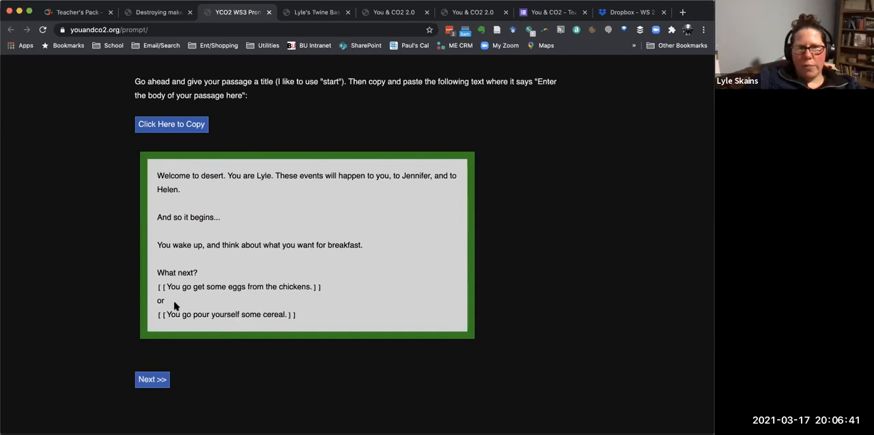
{"action": "mouse_move", "coordinate": [198, 255]}
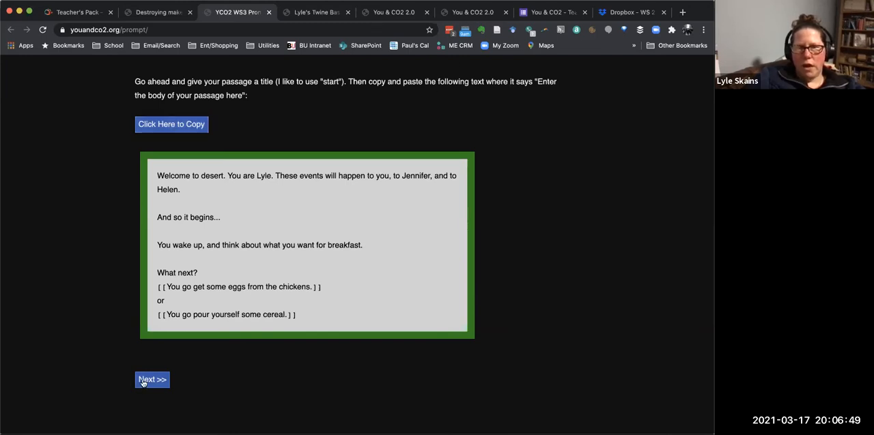
{"action": "left_click", "coordinate": [152, 380]}
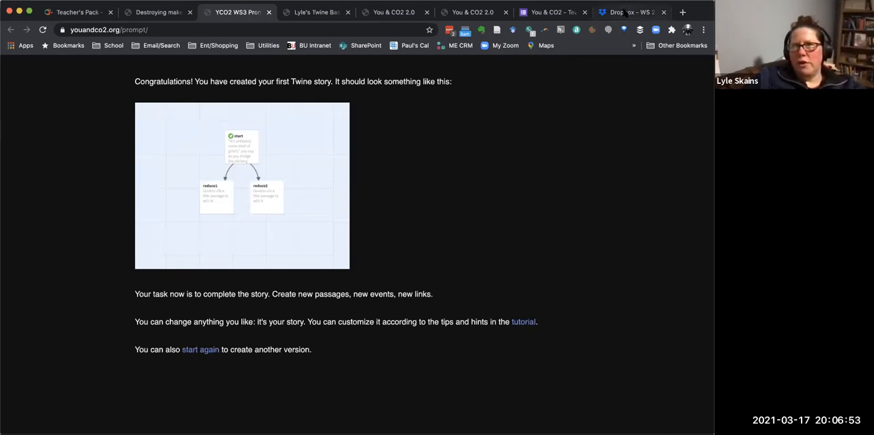
{"action": "left_click", "coordinate": [628, 11]}
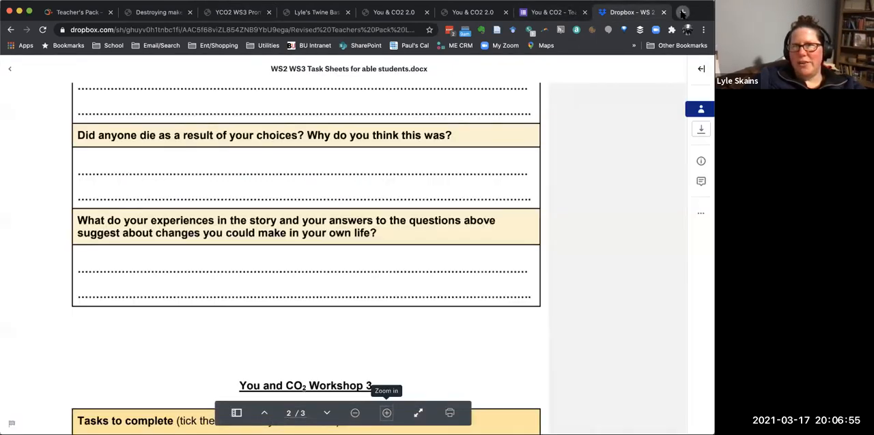
Step: Create a new Twine story named test from the story library
{"action": "left_click", "coordinate": [683, 11]}
{"action": "type", "text": "twinery.org/2/#!/stories"}
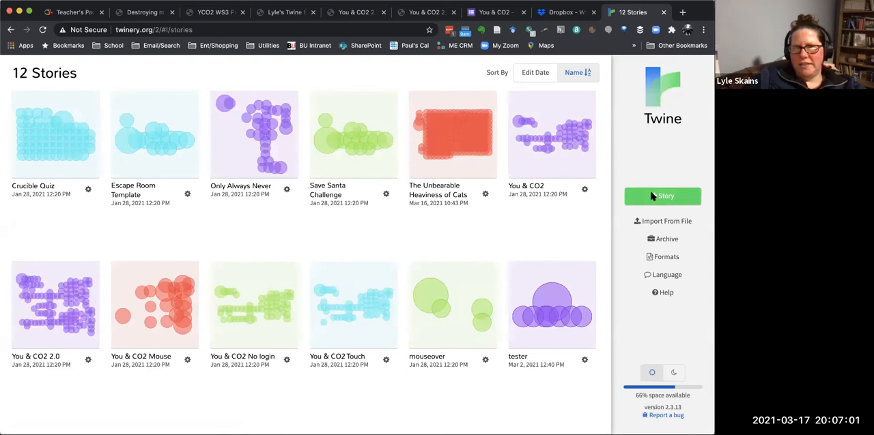
{"action": "left_click", "coordinate": [661, 196]}
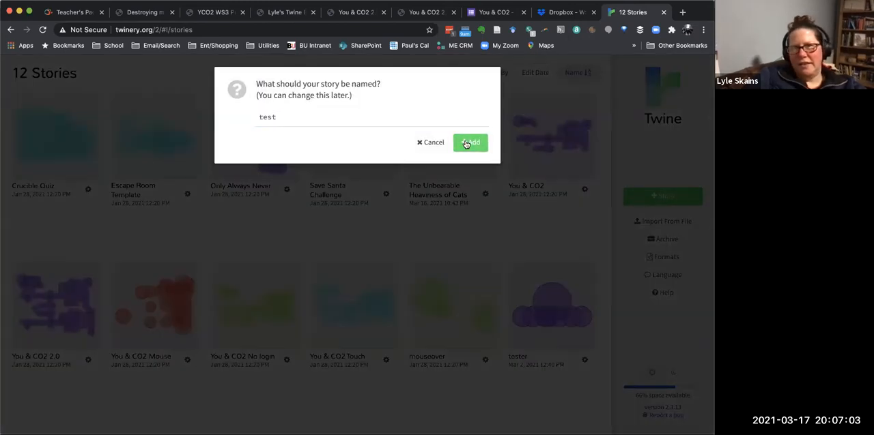
{"action": "left_click", "coordinate": [469, 142]}
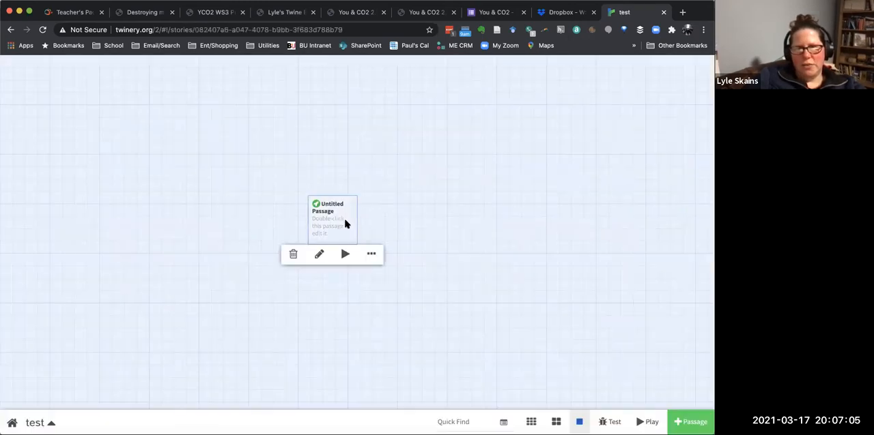
Step: Write 'start' into the Untitled Passage and return to the story map
{"action": "double_click", "coordinate": [332, 218]}
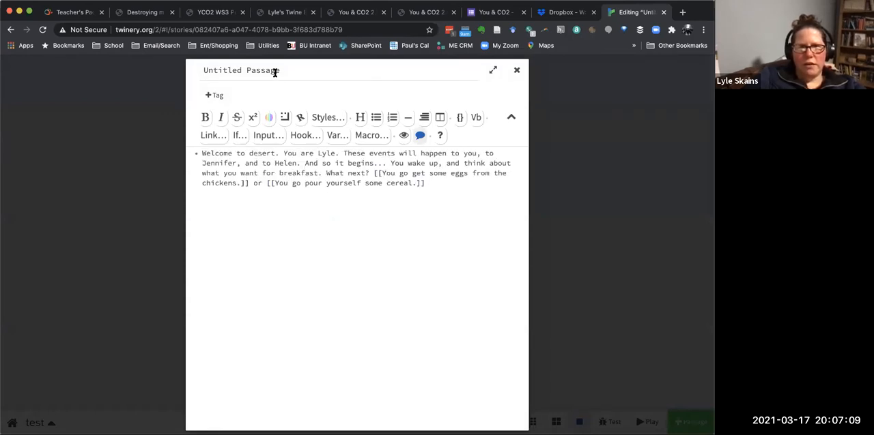
{"action": "type", "text": "start"}
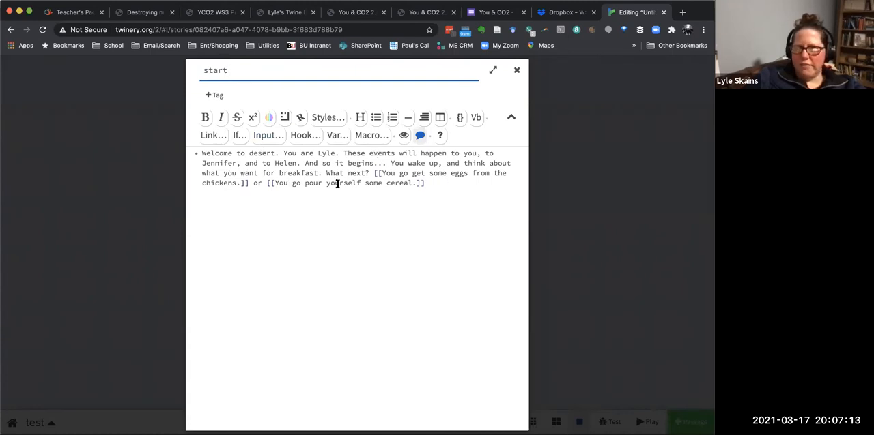
{"action": "mouse_move", "coordinate": [543, 210]}
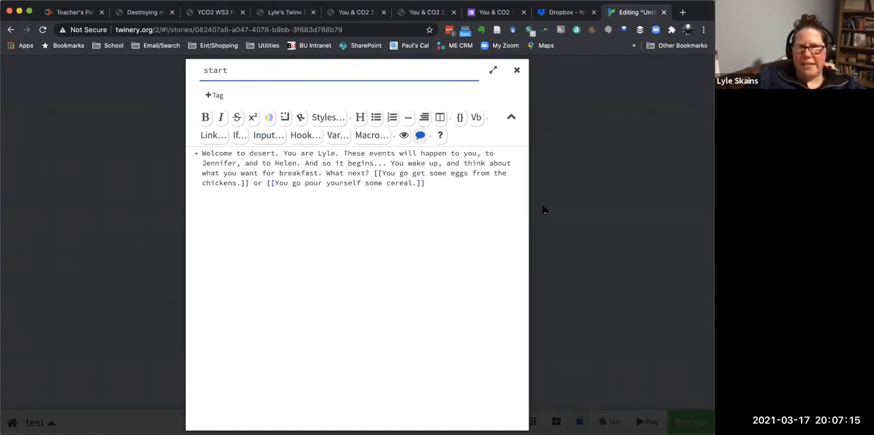
{"action": "left_click", "coordinate": [516, 70]}
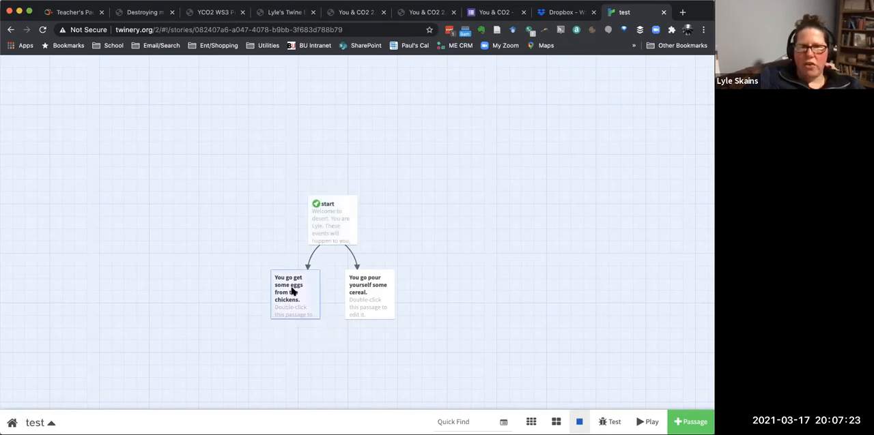
Step: Give the eggs passage the text 'they had 3 eggs'
{"action": "double_click", "coordinate": [289, 293]}
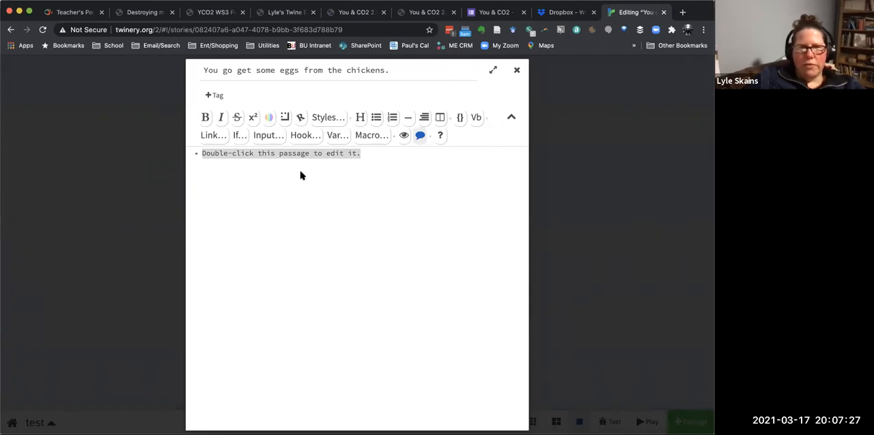
{"action": "type", "text": "they had 3"}
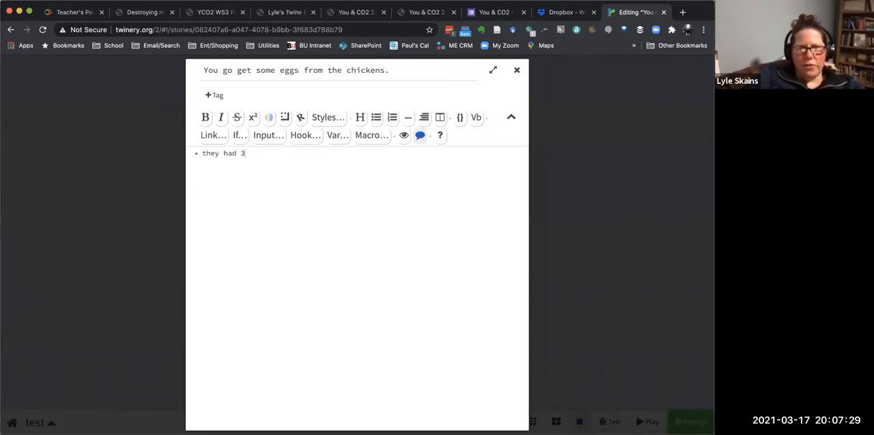
{"action": "type", "text": "eggs"}
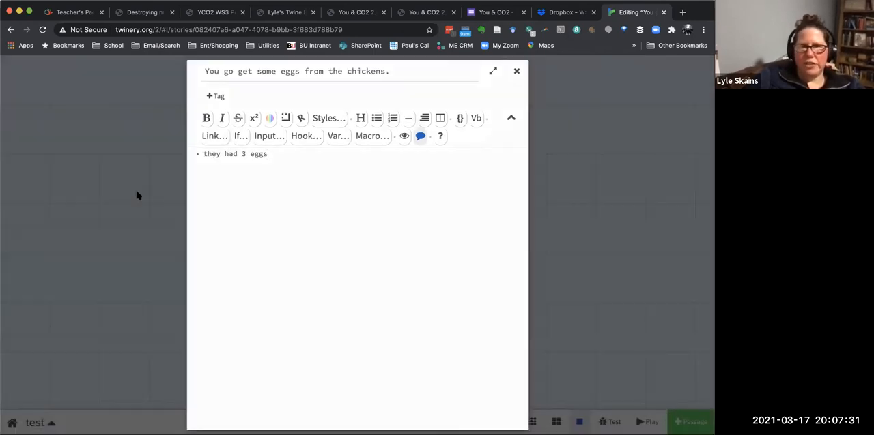
{"action": "left_click", "coordinate": [516, 71]}
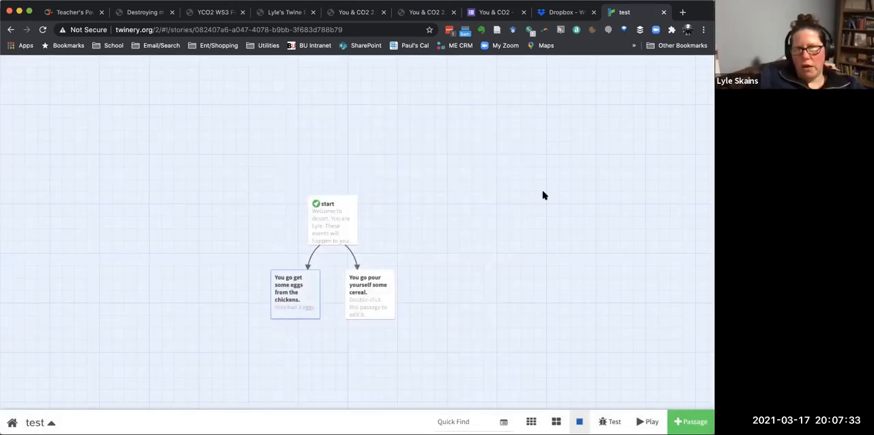
{"action": "mouse_move", "coordinate": [347, 139]}
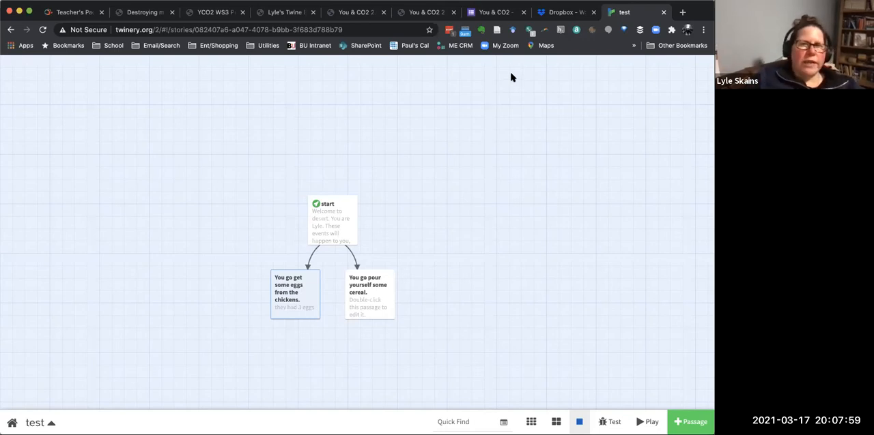
{"action": "mouse_move", "coordinate": [418, 105]}
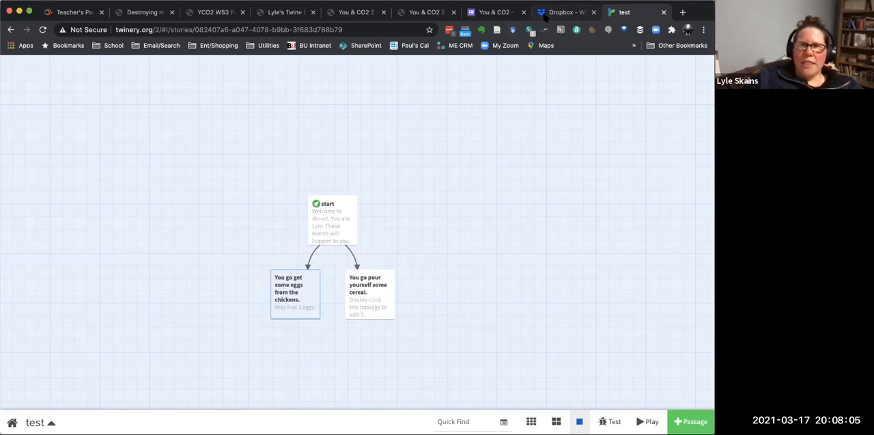
Step: Leave the story map for the workshop task sheet document in Dropbox
{"action": "left_click", "coordinate": [565, 13]}
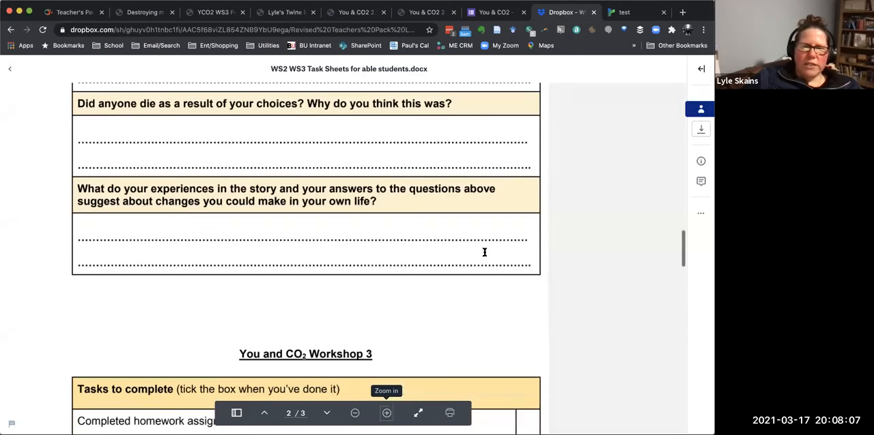
Step: Scroll the task sheet down to the Workshop 3 'Tasks to complete' checklist
{"action": "scroll", "scroll_direction": "down", "scroll_amount": 3}
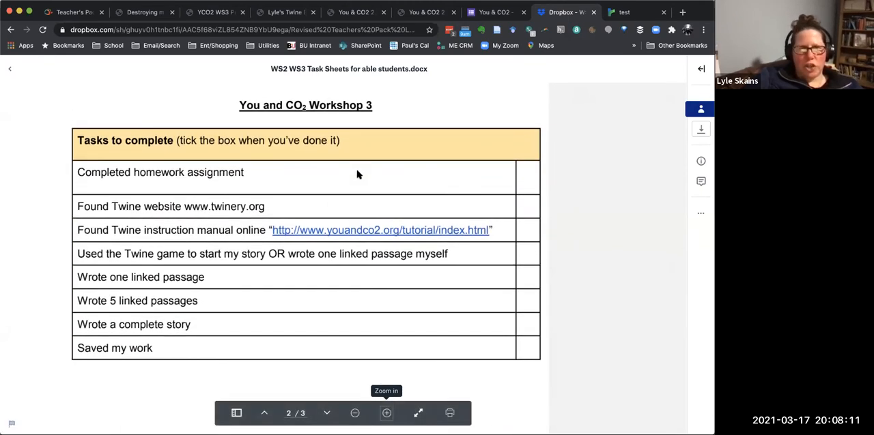
{"action": "mouse_move", "coordinate": [248, 178]}
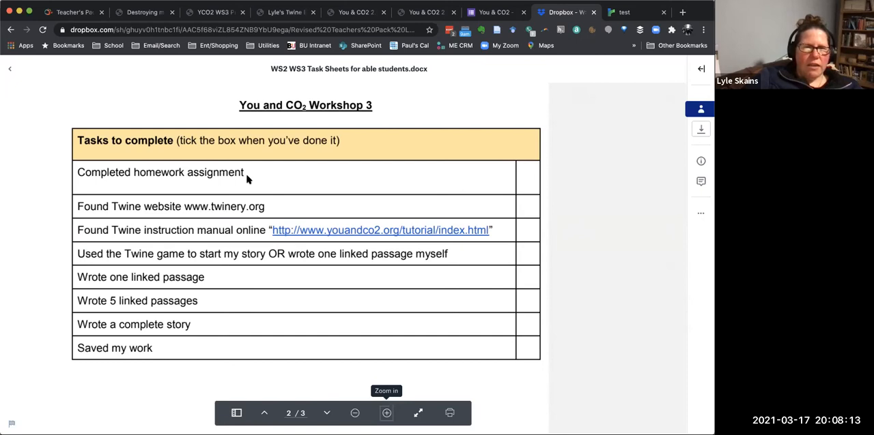
{"action": "mouse_move", "coordinate": [221, 208]}
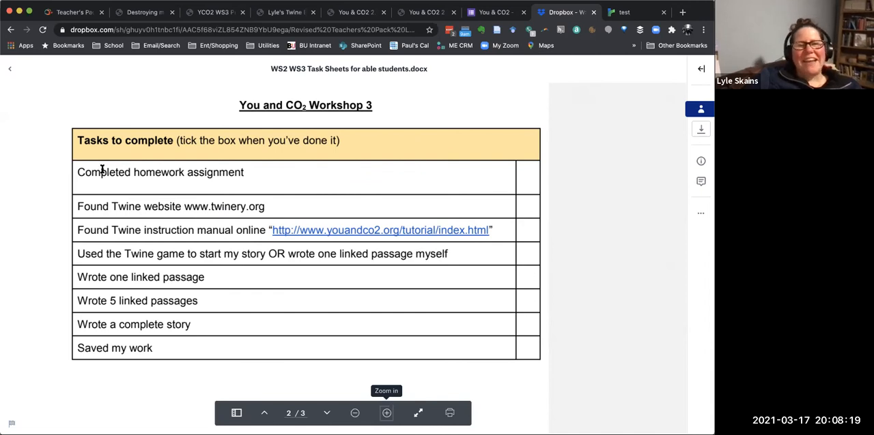
{"action": "mouse_move", "coordinate": [106, 275]}
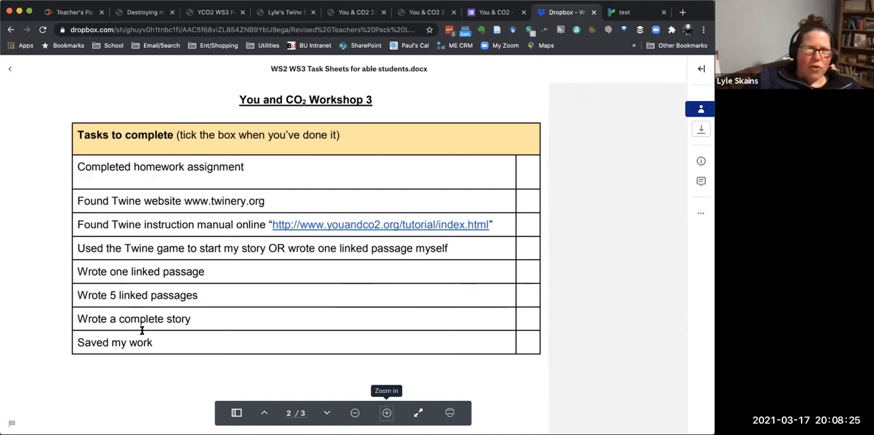
{"action": "scroll", "scroll_direction": "down", "scroll_amount": 3}
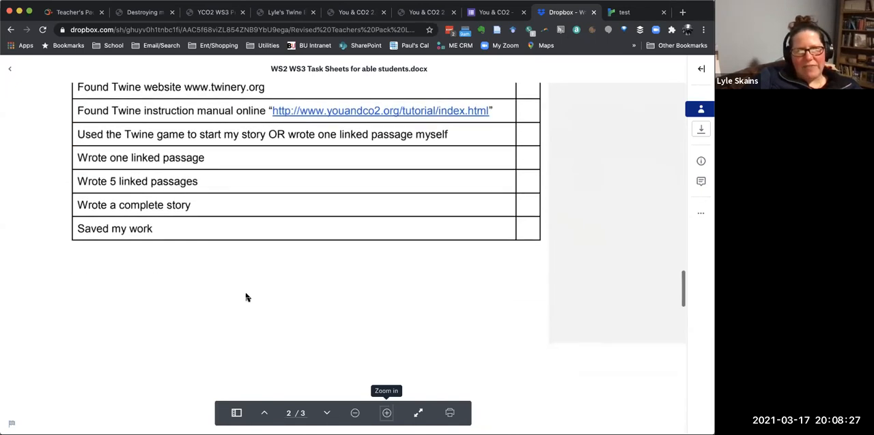
Step: Scroll through the Success Criteria rubric down to the Completion Level row
{"action": "scroll", "scroll_direction": "down", "scroll_amount": 3}
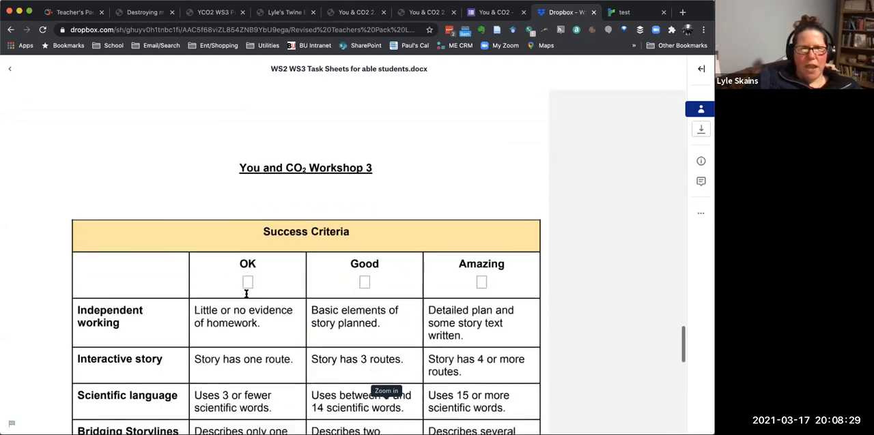
{"action": "scroll", "scroll_direction": "down", "scroll_amount": 3}
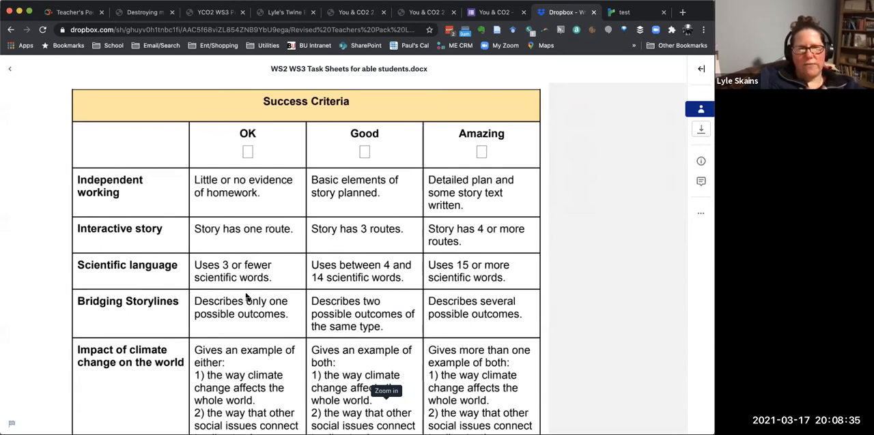
{"action": "scroll", "scroll_direction": "down", "scroll_amount": 3}
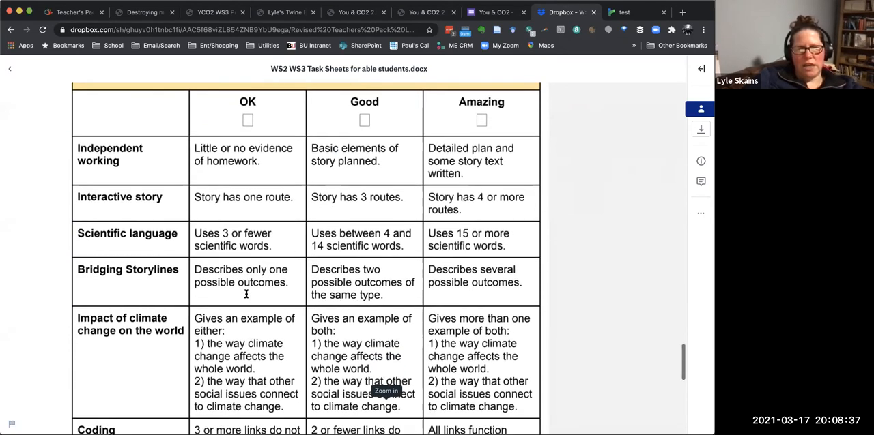
{"action": "scroll", "scroll_direction": "down", "scroll_amount": 3}
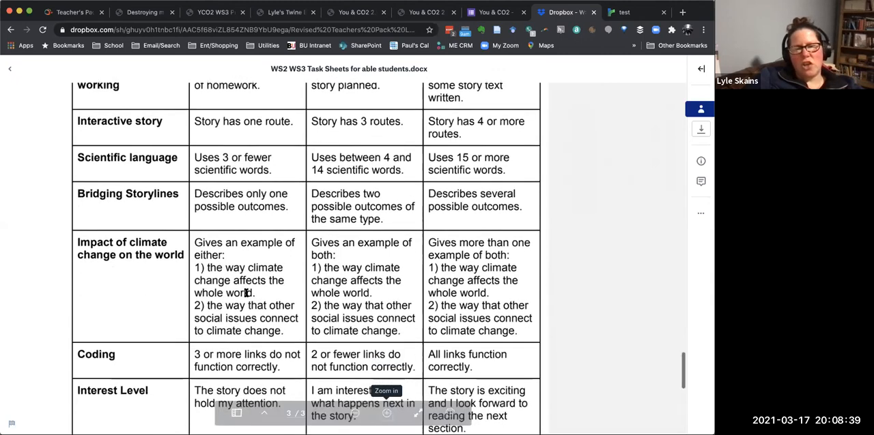
{"action": "scroll", "scroll_direction": "down", "scroll_amount": 3}
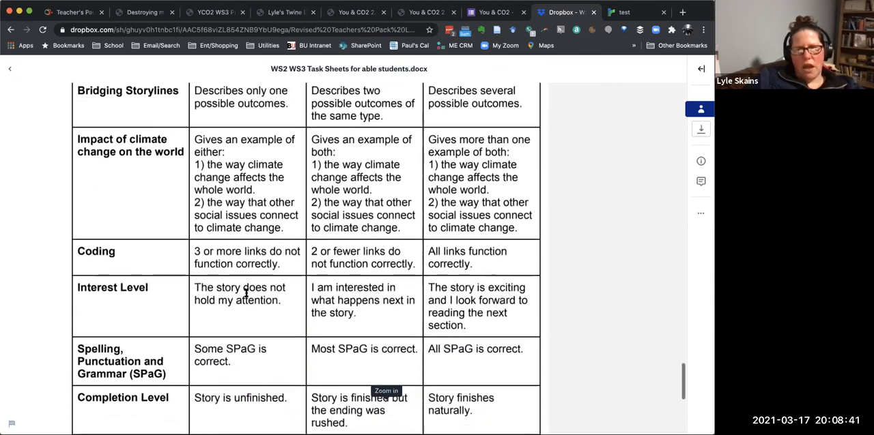
{"action": "scroll", "scroll_direction": "down", "scroll_amount": 3}
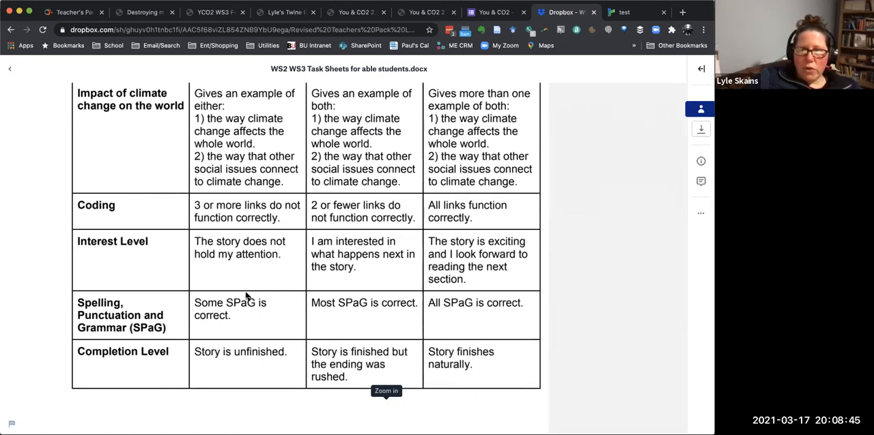
{"action": "scroll", "scroll_direction": "down", "scroll_amount": 3}
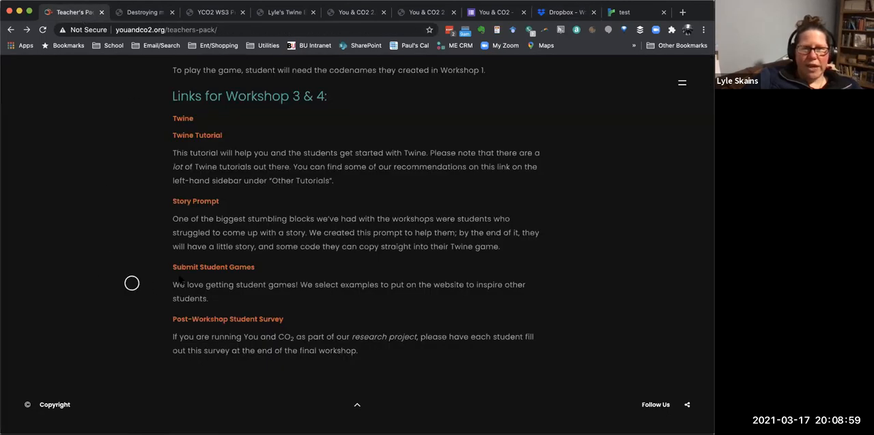
{"action": "mouse_move", "coordinate": [183, 268]}
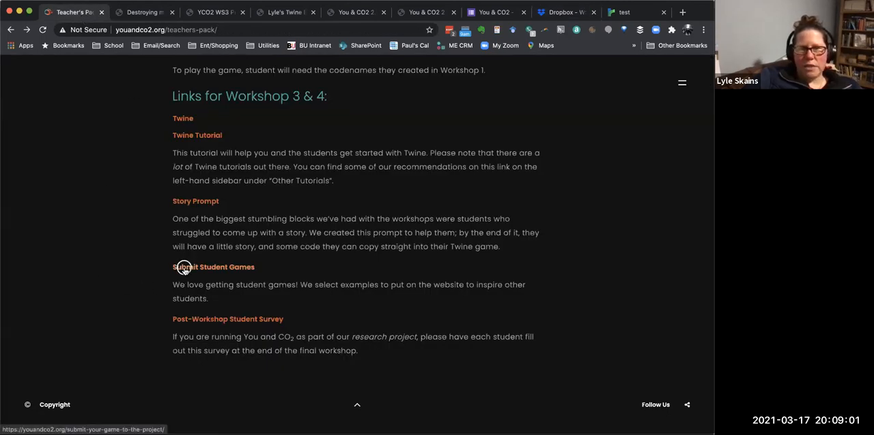
{"action": "mouse_move", "coordinate": [362, 169]}
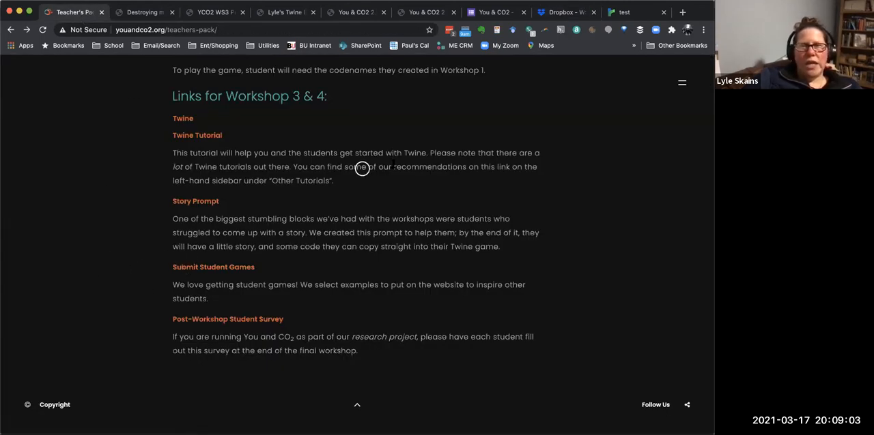
{"action": "mouse_move", "coordinate": [408, 167]}
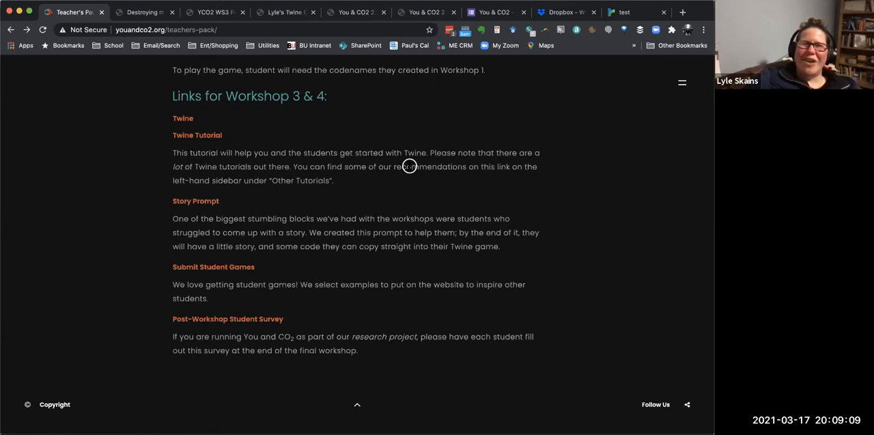
{"action": "mouse_move", "coordinate": [406, 148]}
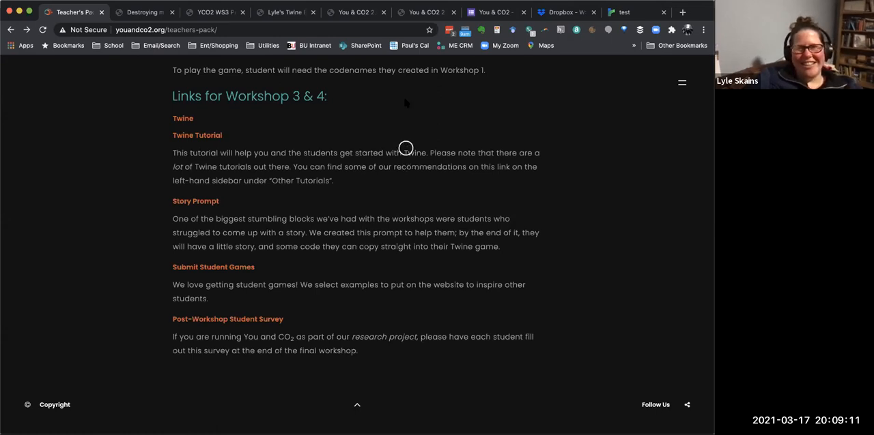